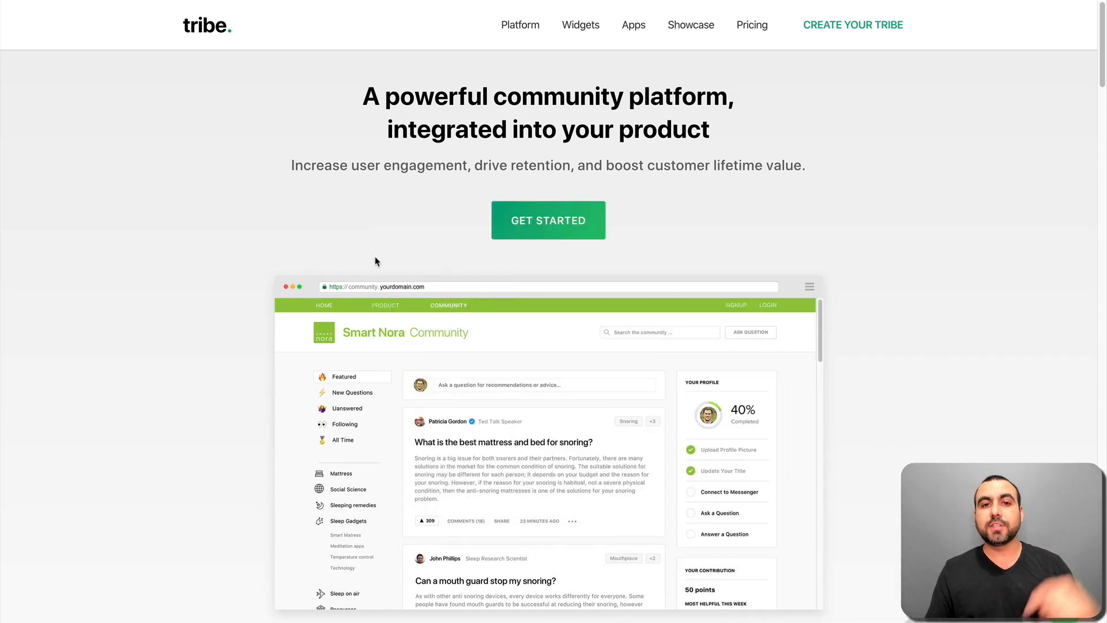
Scroll through the GSMmod home feed posts and reputable users, then enter the Admin panel.
scroll(down, 3)
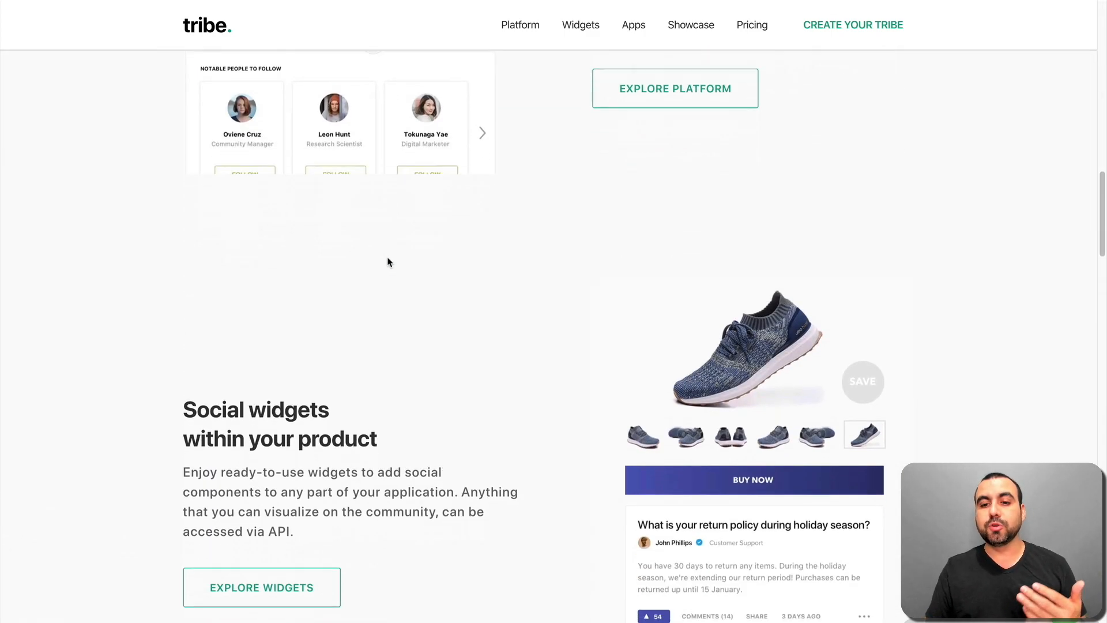
scroll(down, 3)
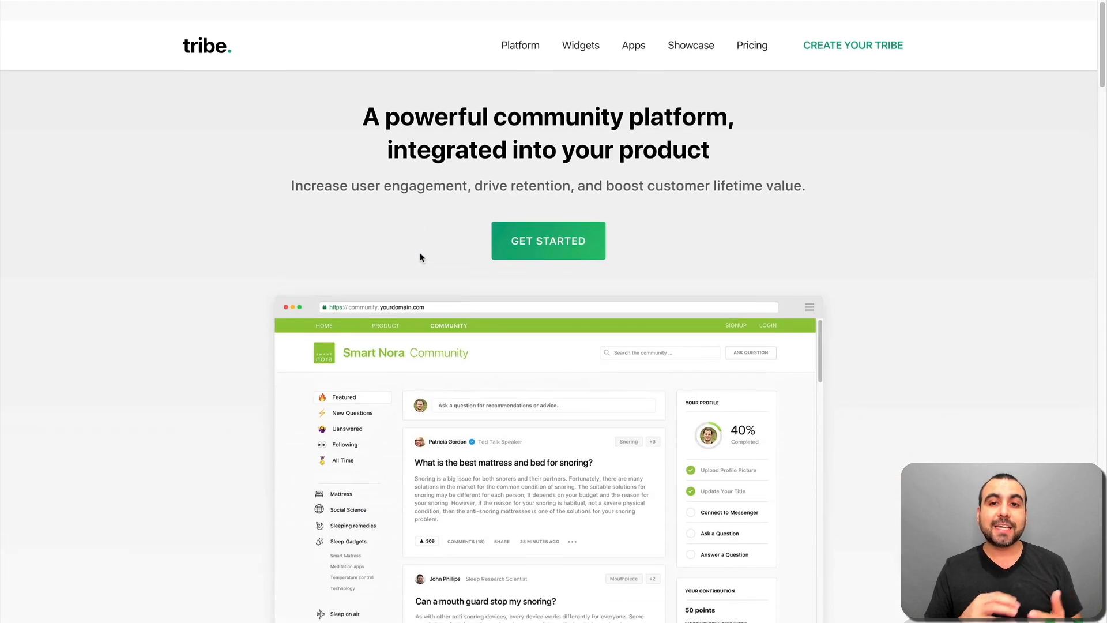
scroll(down, 3)
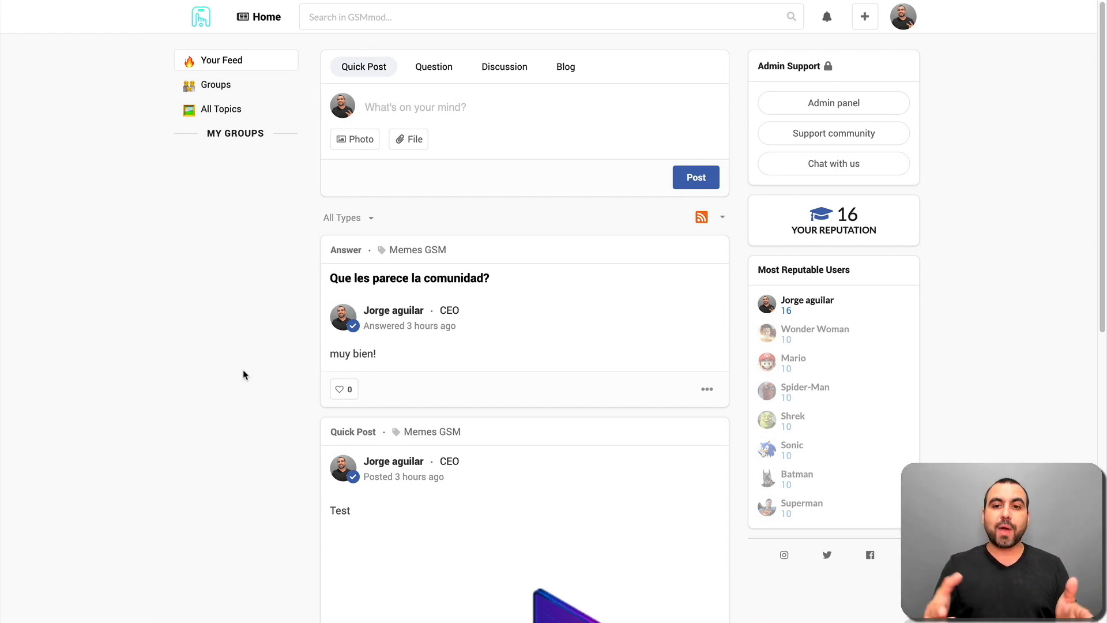
mouse_move(517, 145)
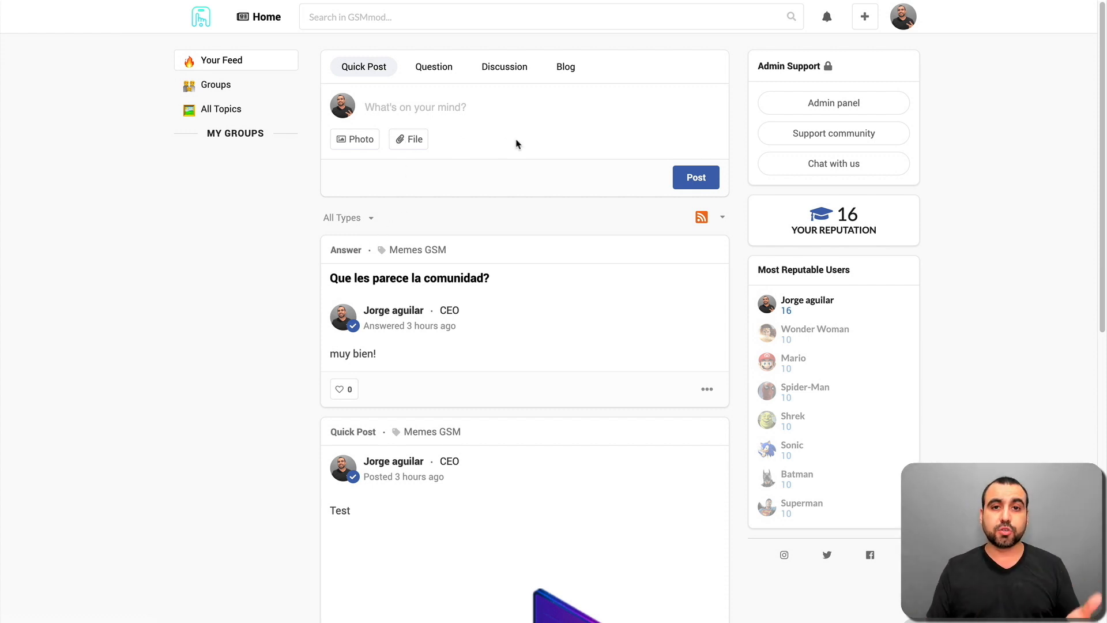
mouse_move(585, 223)
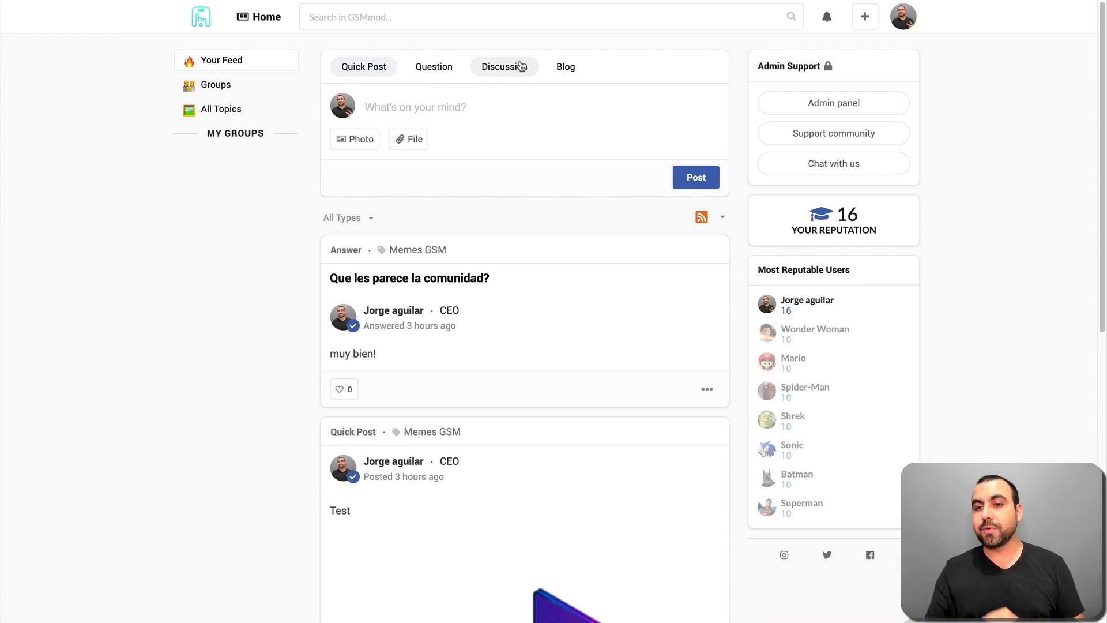
click(833, 103)
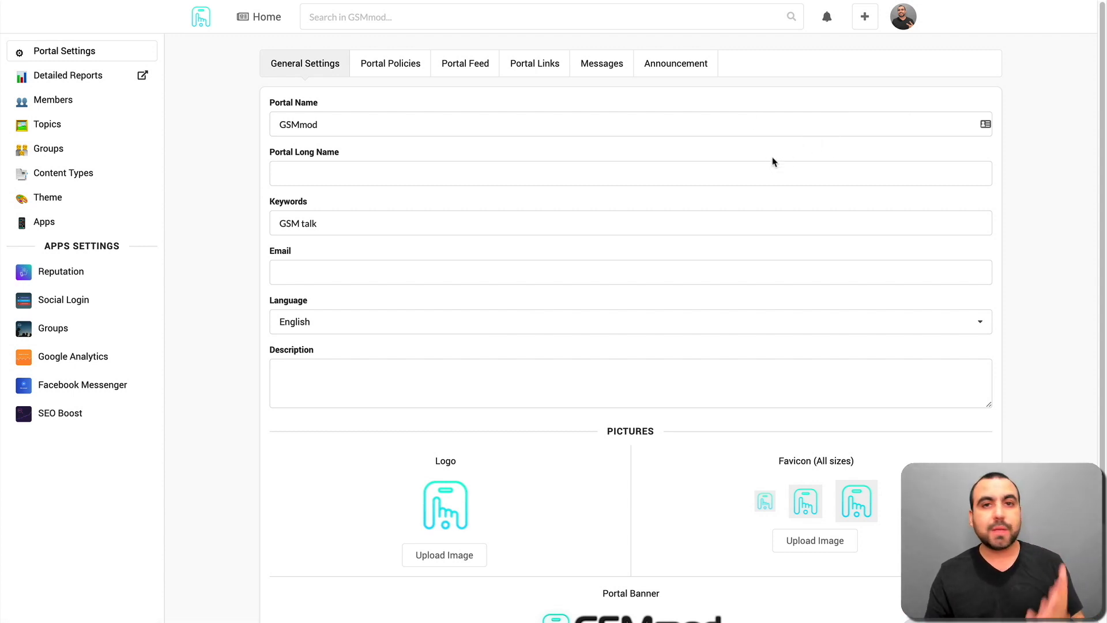
mouse_move(323, 105)
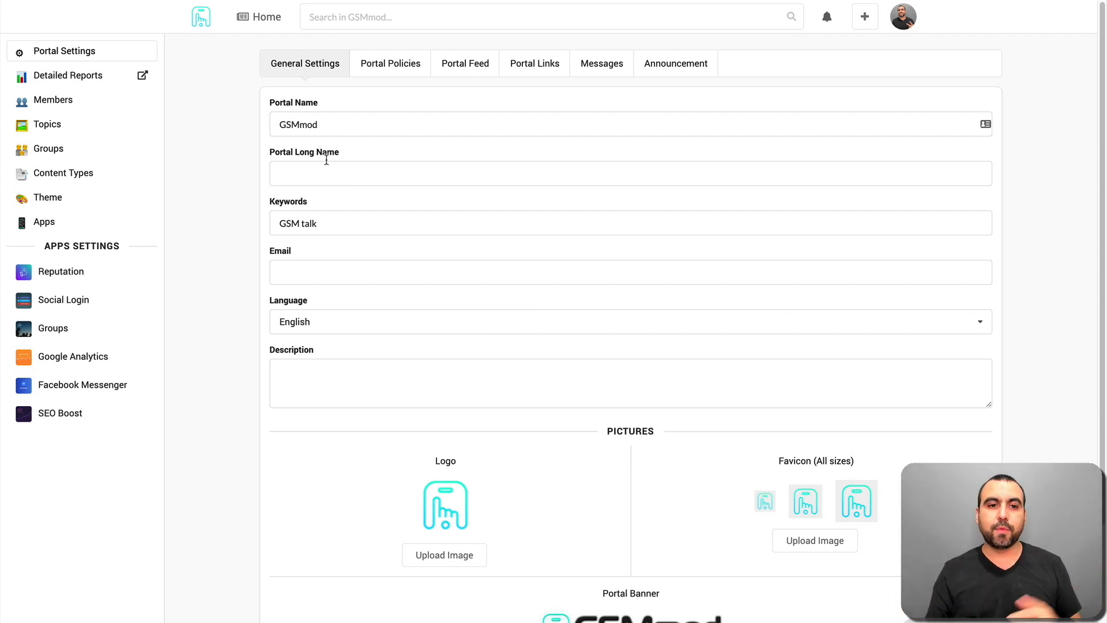
Review General Settings fields: community name, keywords, language, description, logo and banner.
click(445, 173)
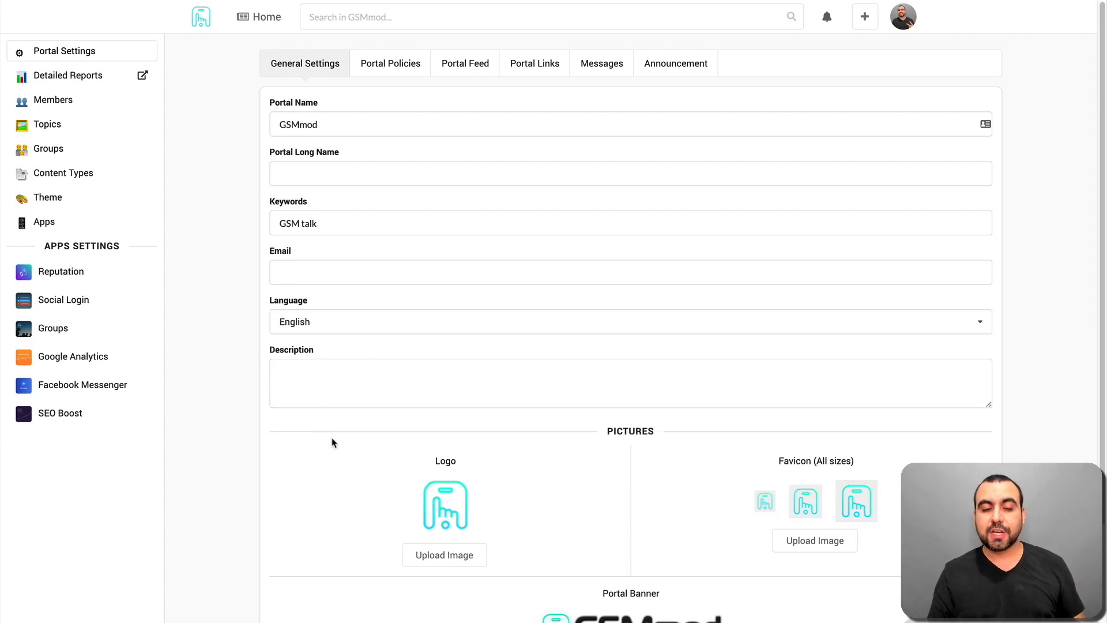
scroll(down, 3)
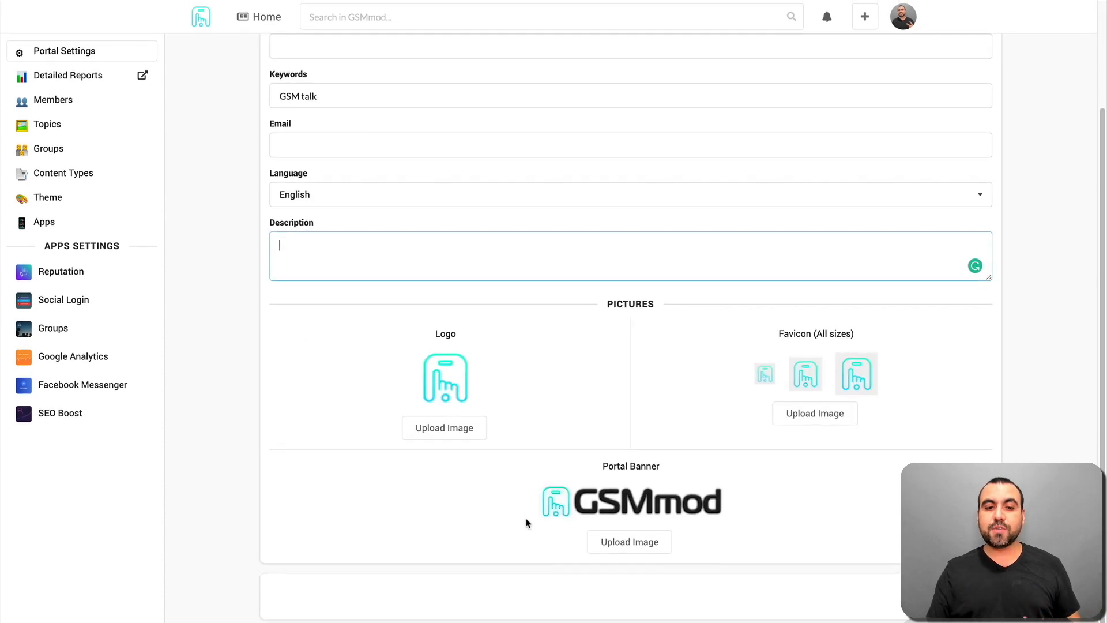
mouse_move(513, 534)
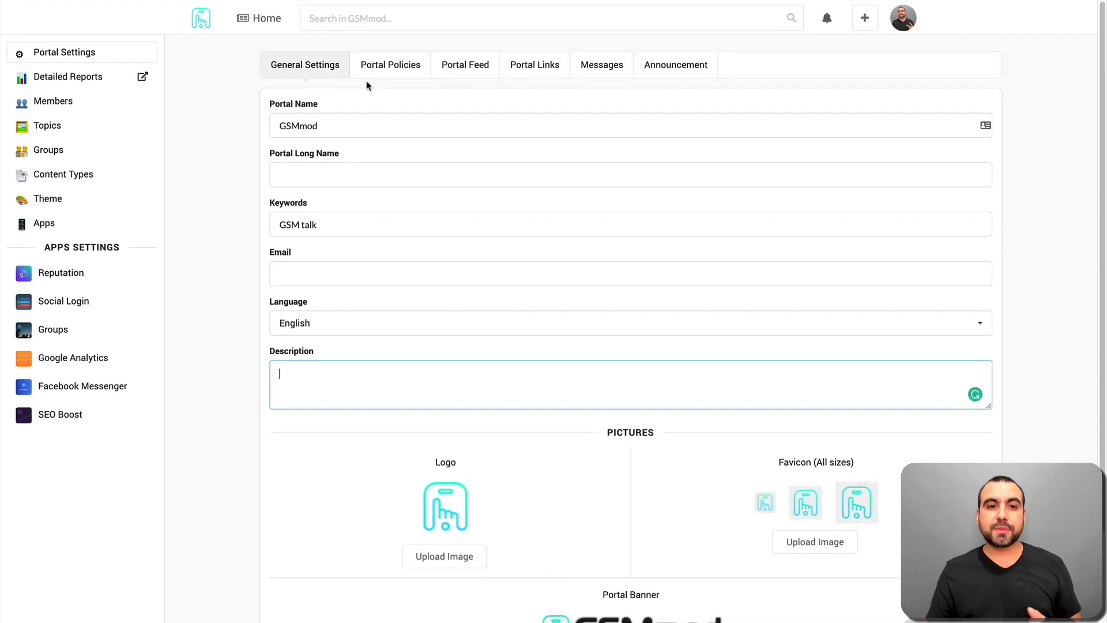
View Portal Policies, then Portal Feed with both suggestion boxes hidden, then Portal Links.
click(390, 65)
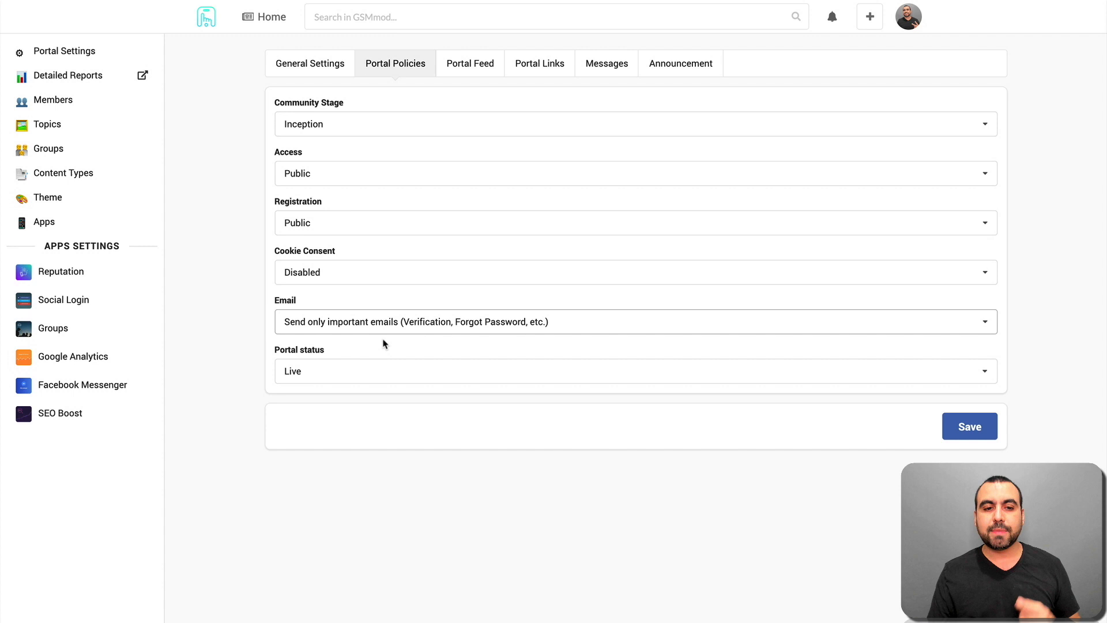
click(469, 63)
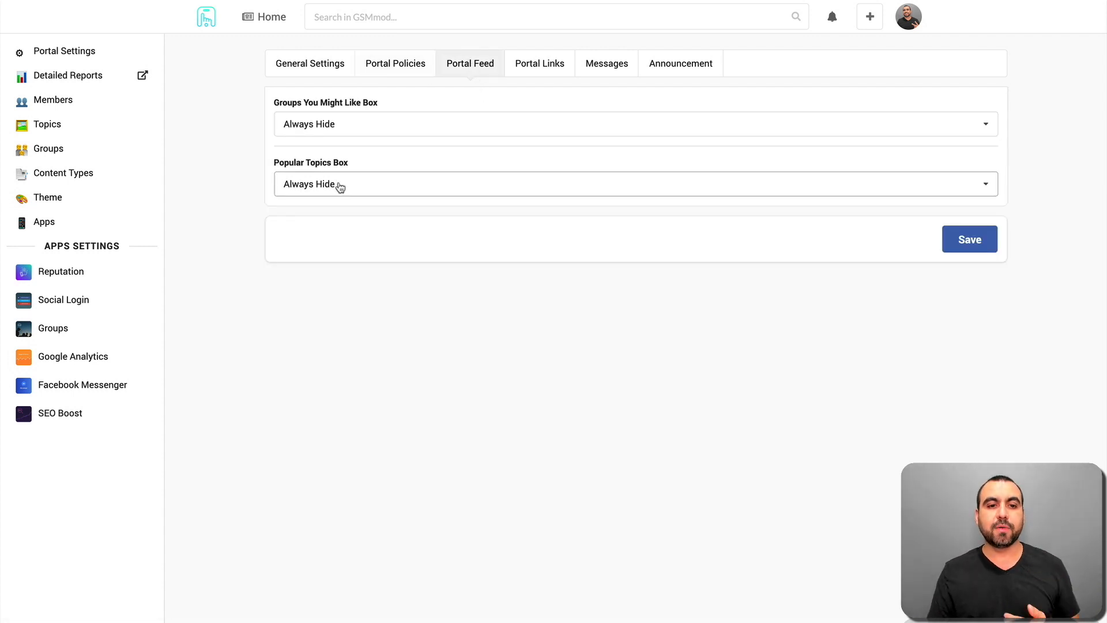
click(534, 63)
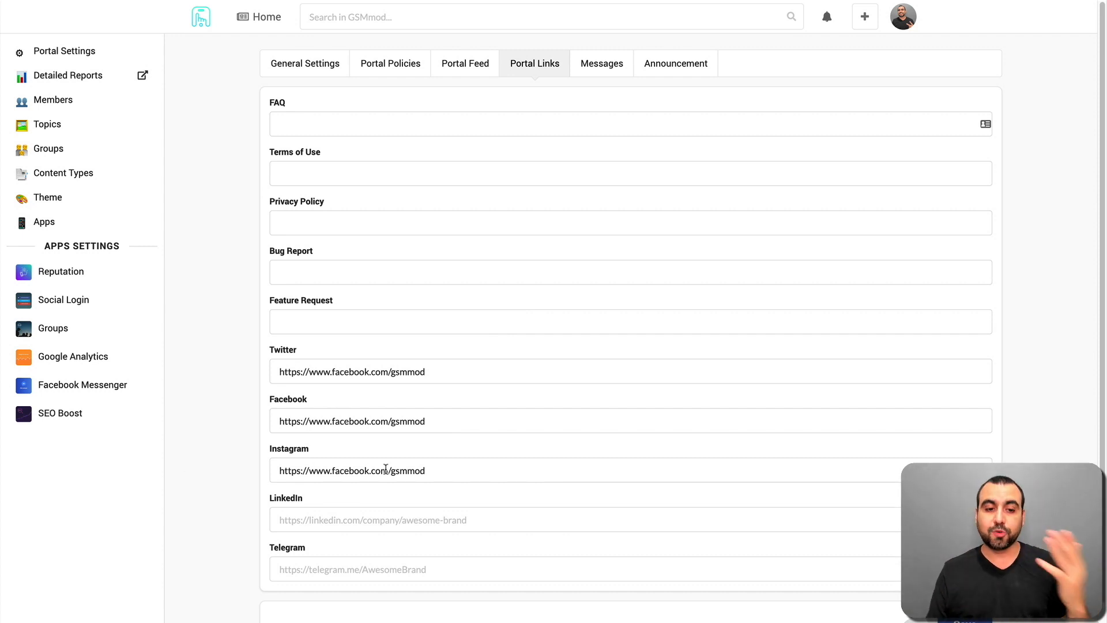
Review Messages settings for motto, signup rules and intros, then move to Announcements.
scroll(down, 3)
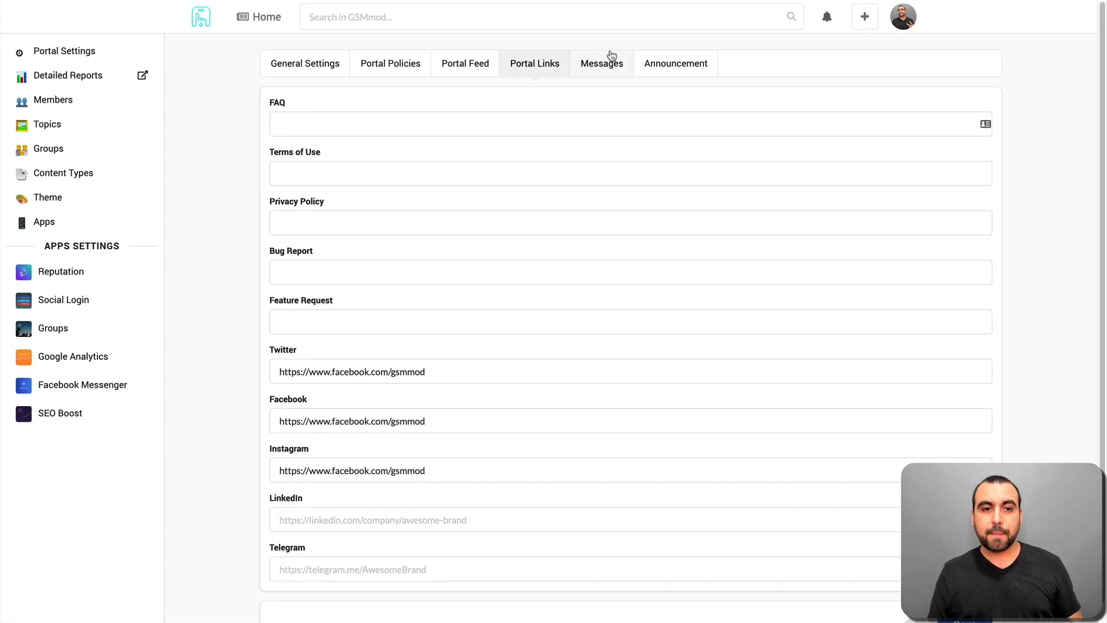
click(601, 62)
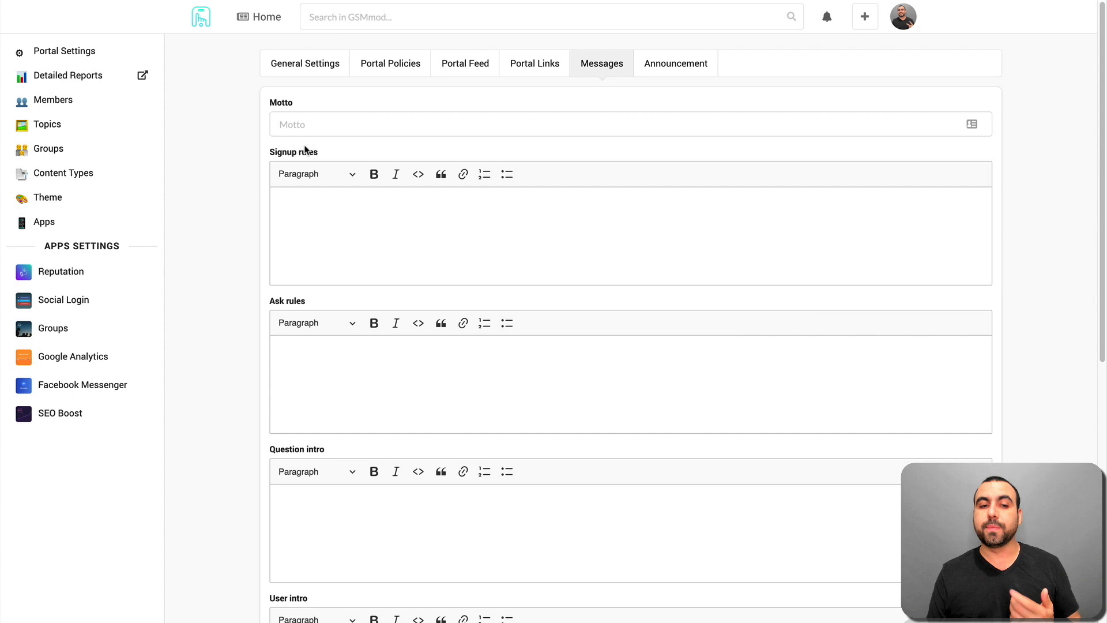
scroll(down, 3)
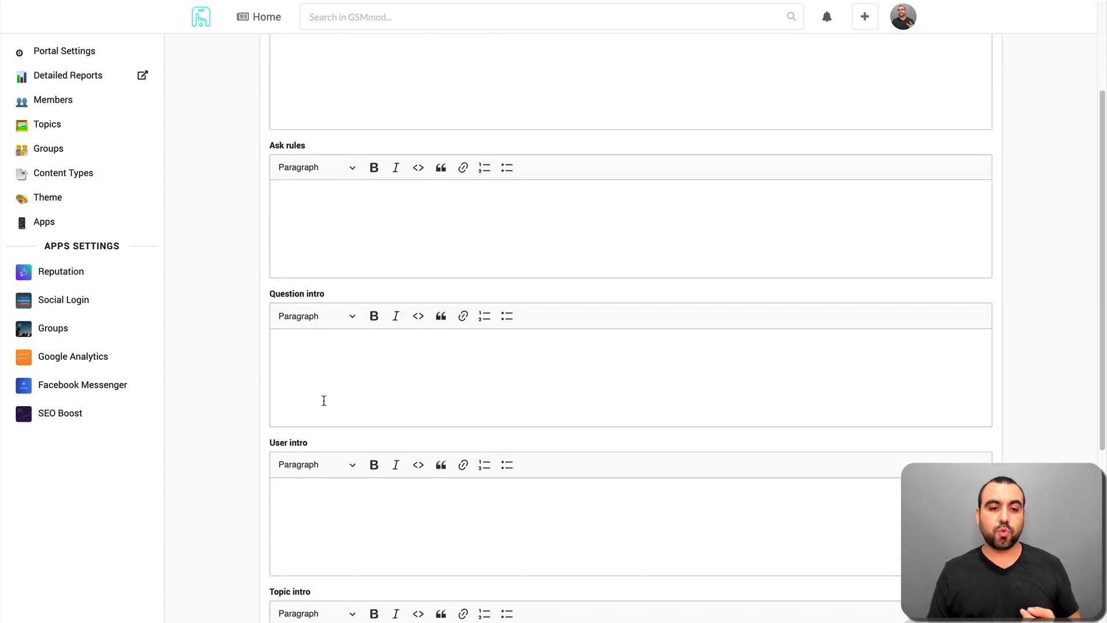
scroll(down, 3)
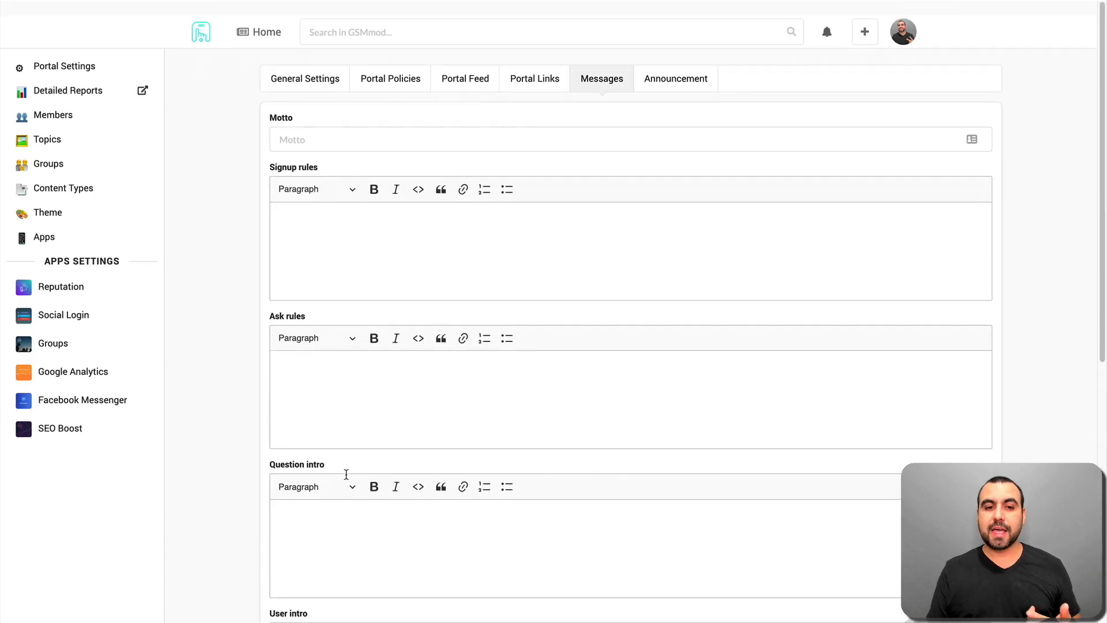
click(674, 62)
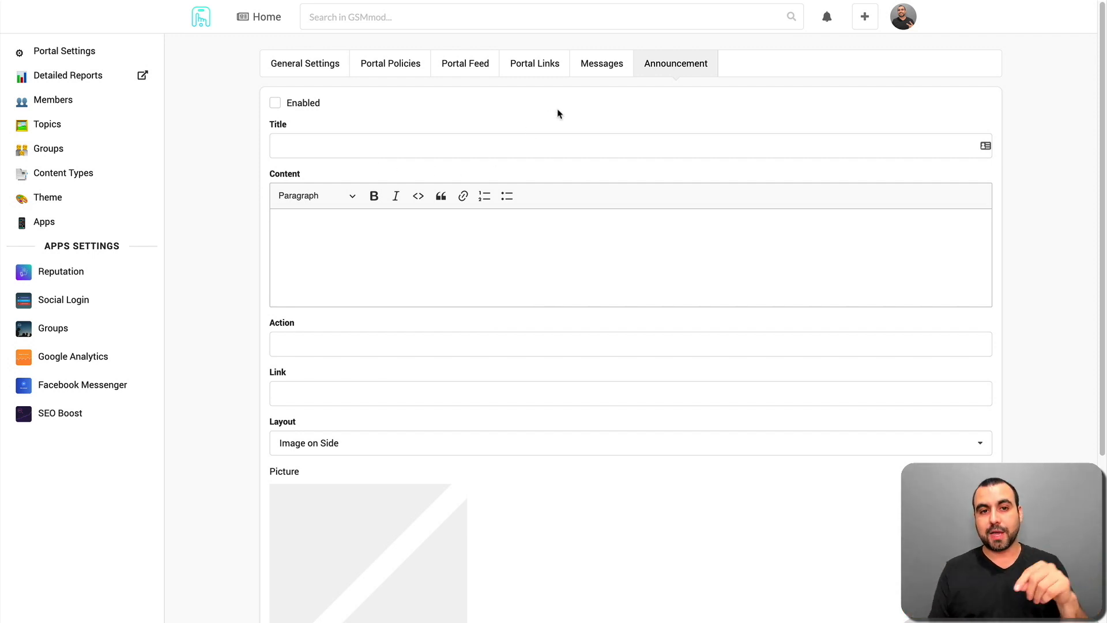
mouse_move(505, 124)
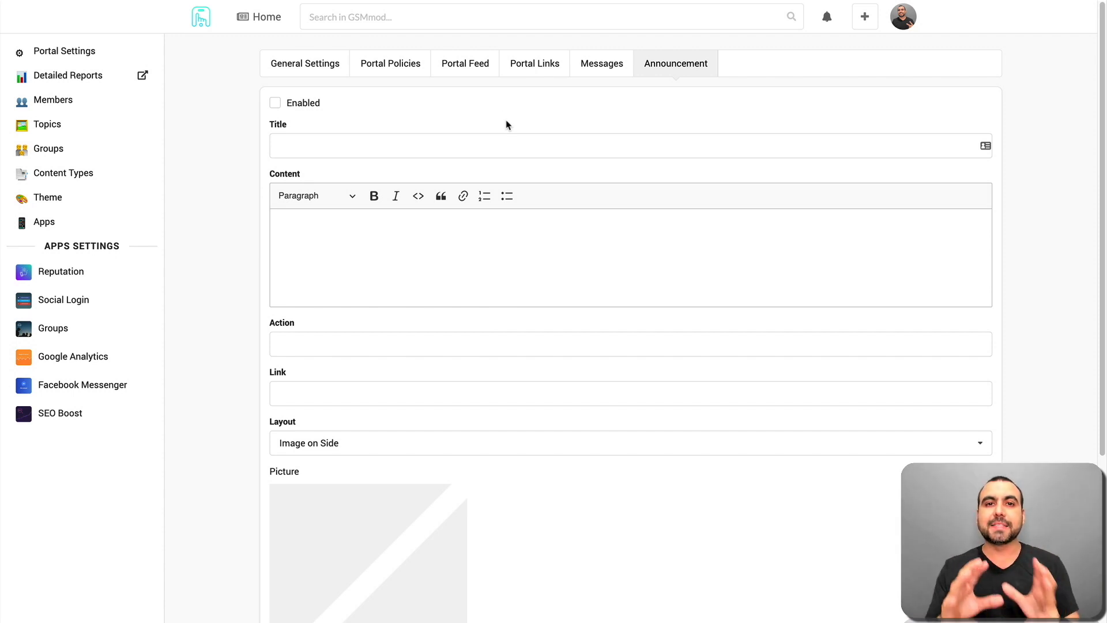
mouse_move(53, 99)
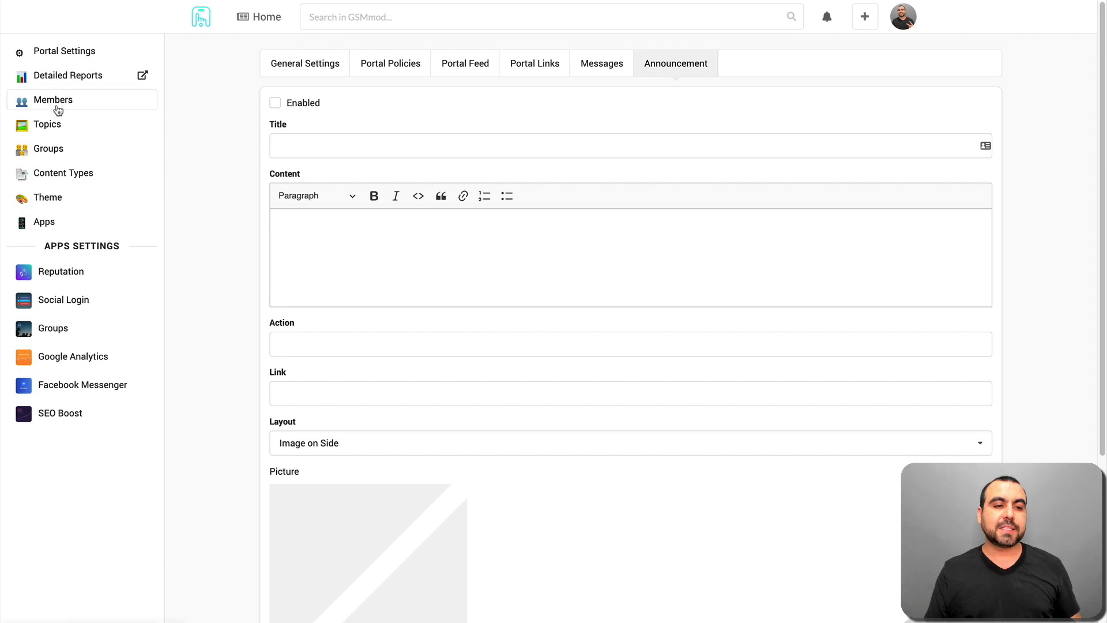
mouse_move(63, 224)
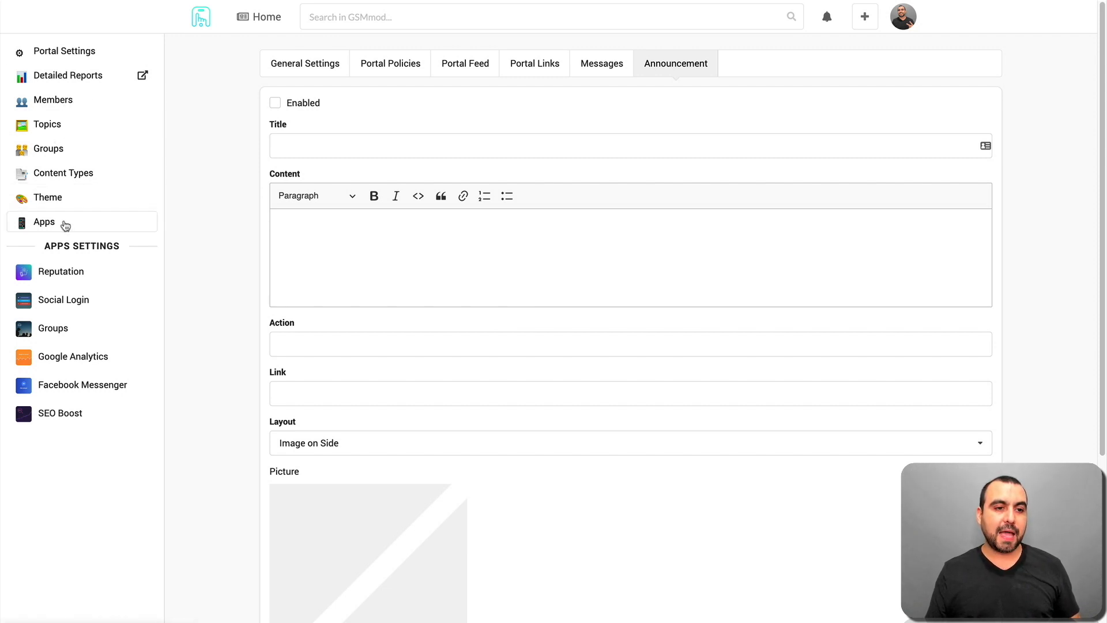
Browse the Apps catalogue showing Social Login, Groups and Google Analytics installed.
click(44, 222)
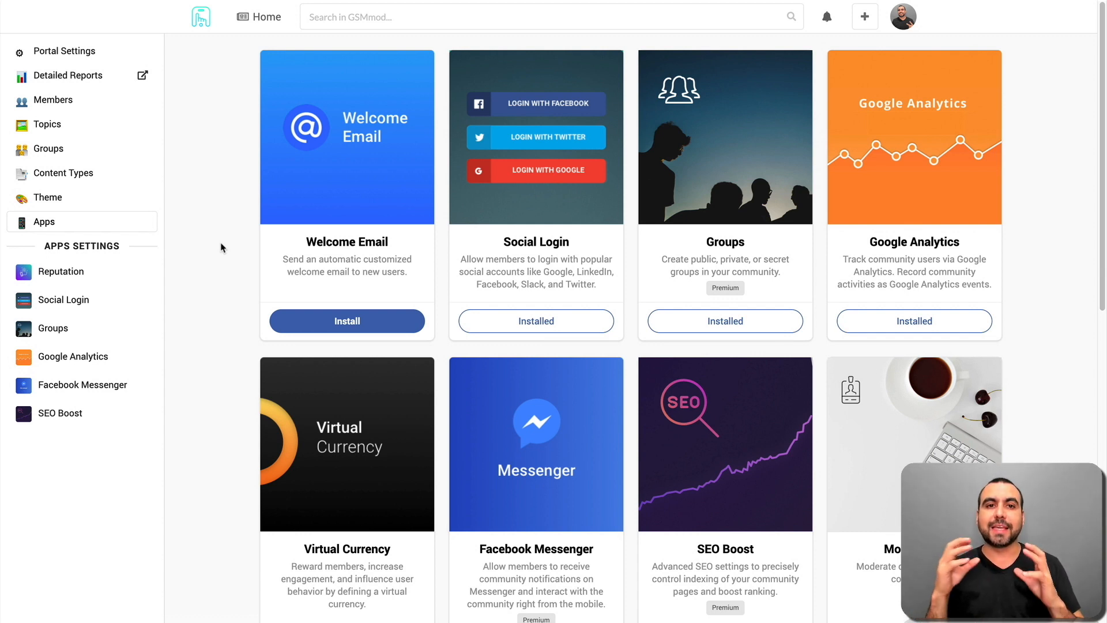
mouse_move(211, 284)
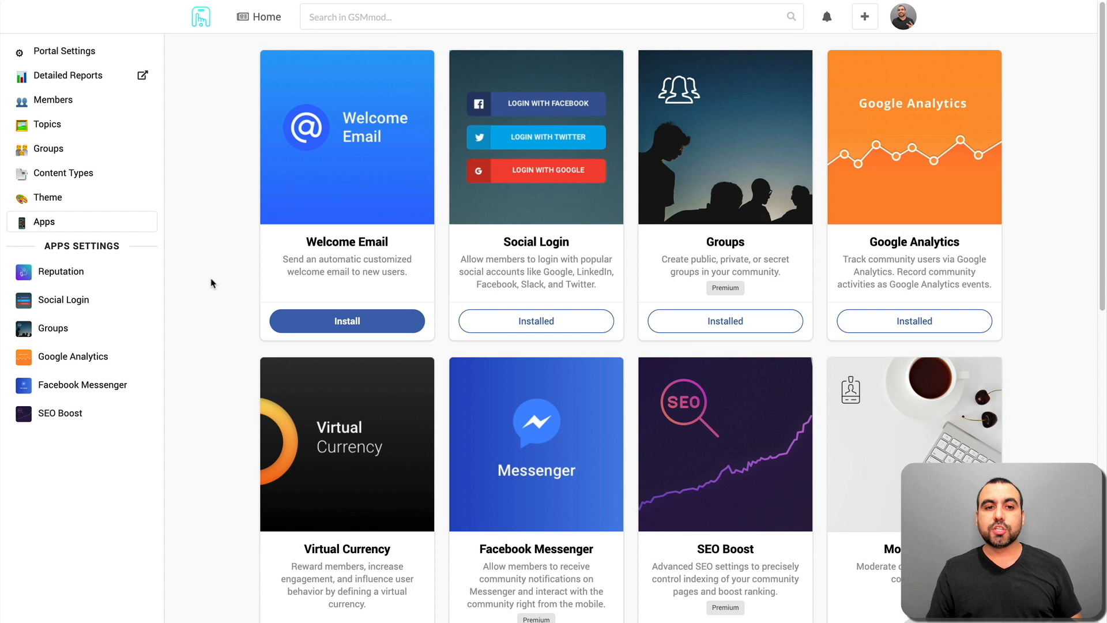
scroll(down, 3)
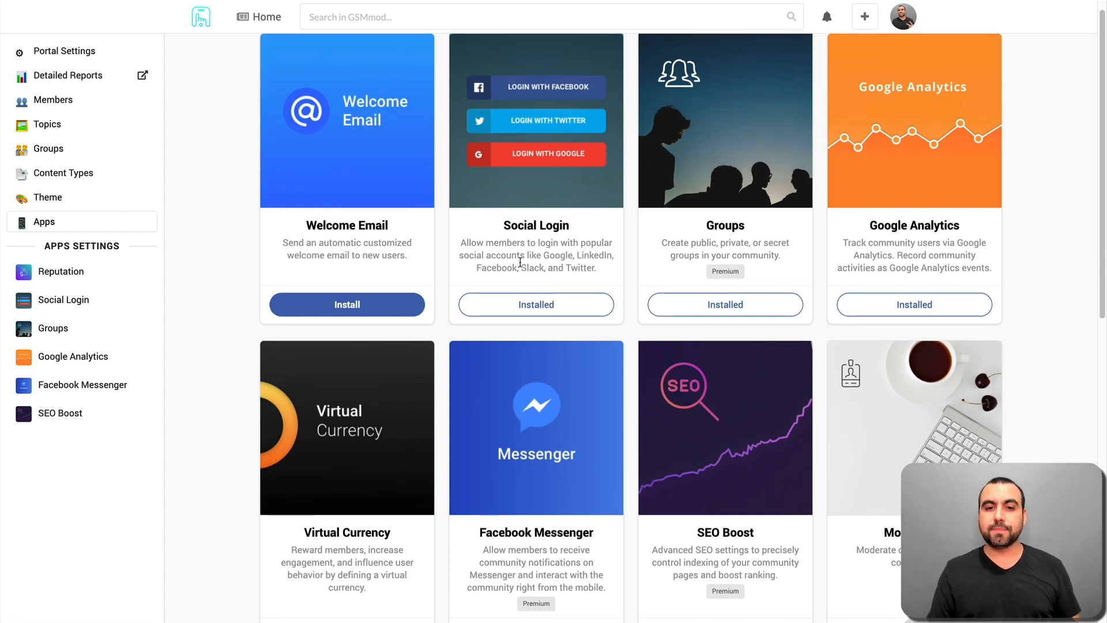
mouse_move(536, 304)
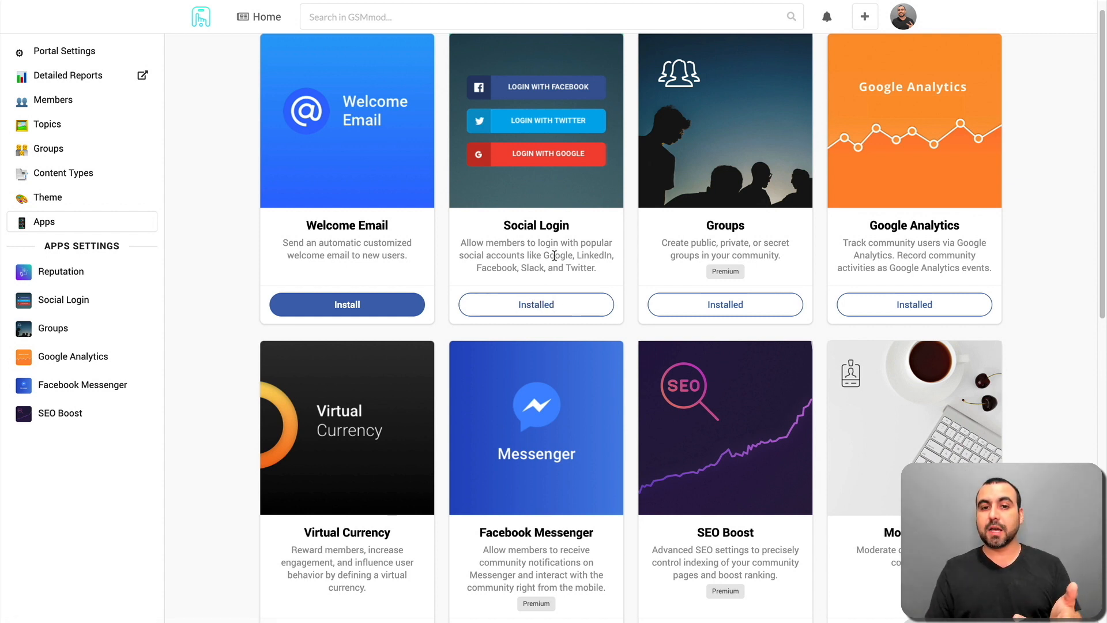
mouse_move(556, 260)
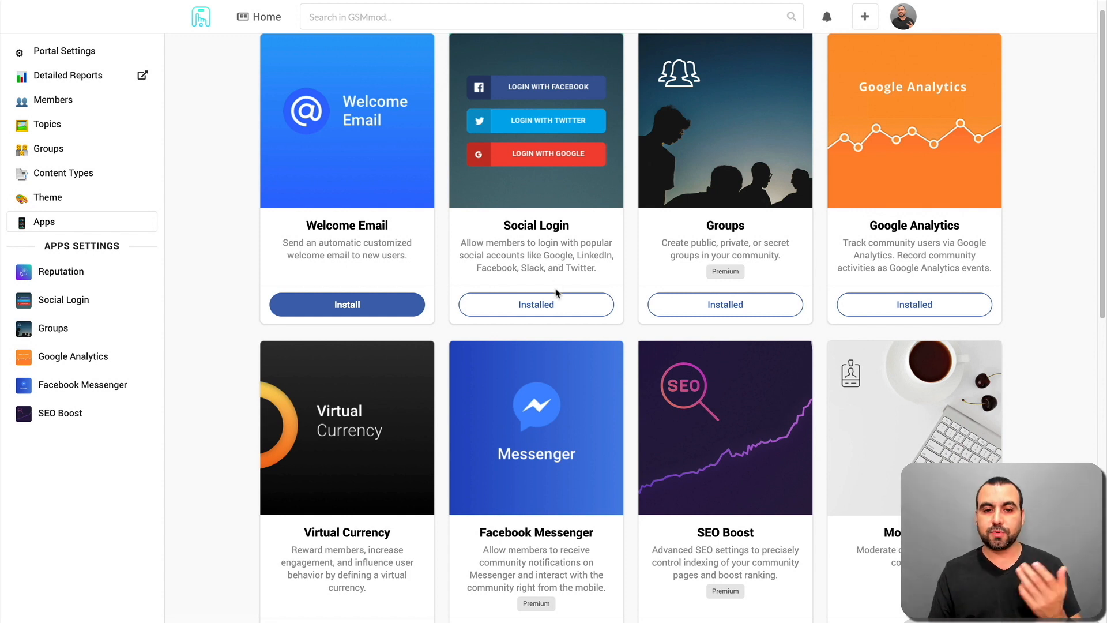
In Social Login settings enable Google and LinkedIn login, then return to the Apps catalogue.
click(63, 299)
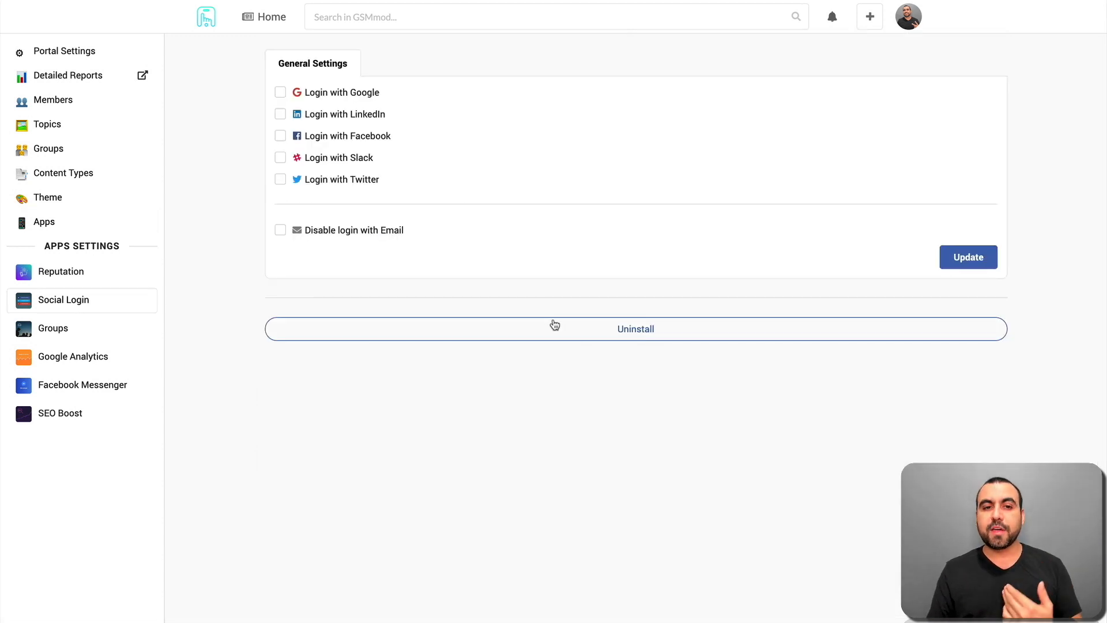
click(280, 92)
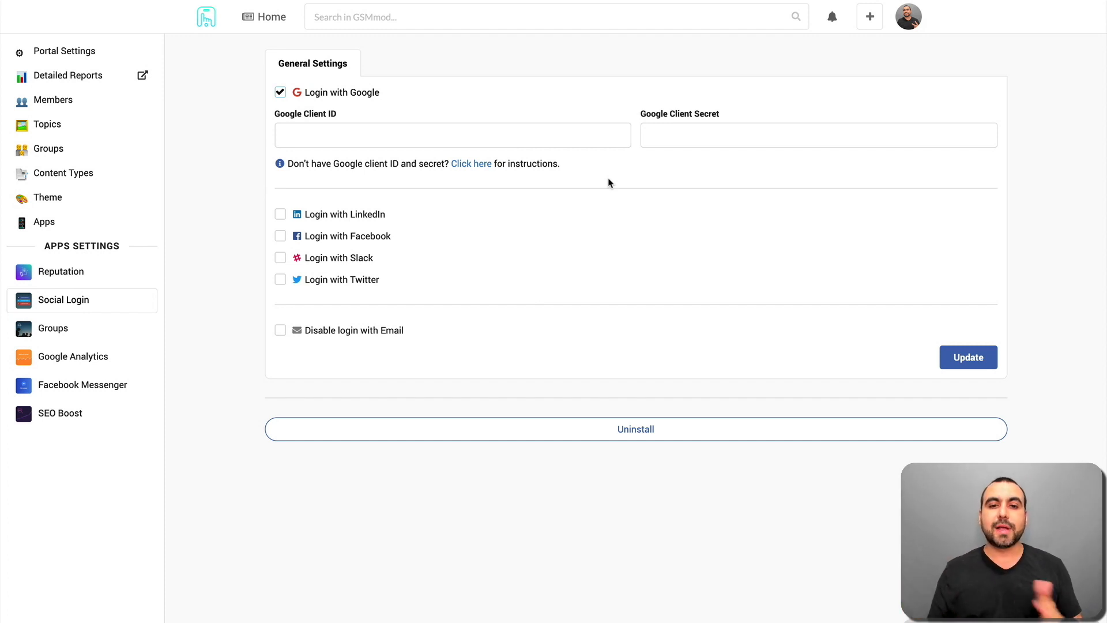
mouse_move(364, 200)
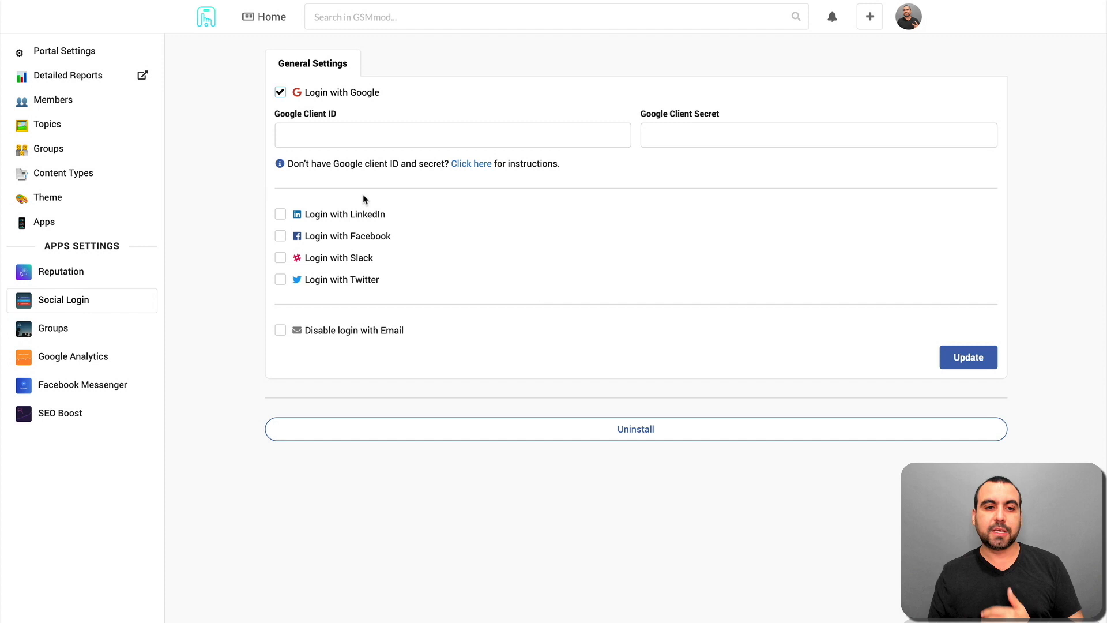
click(280, 215)
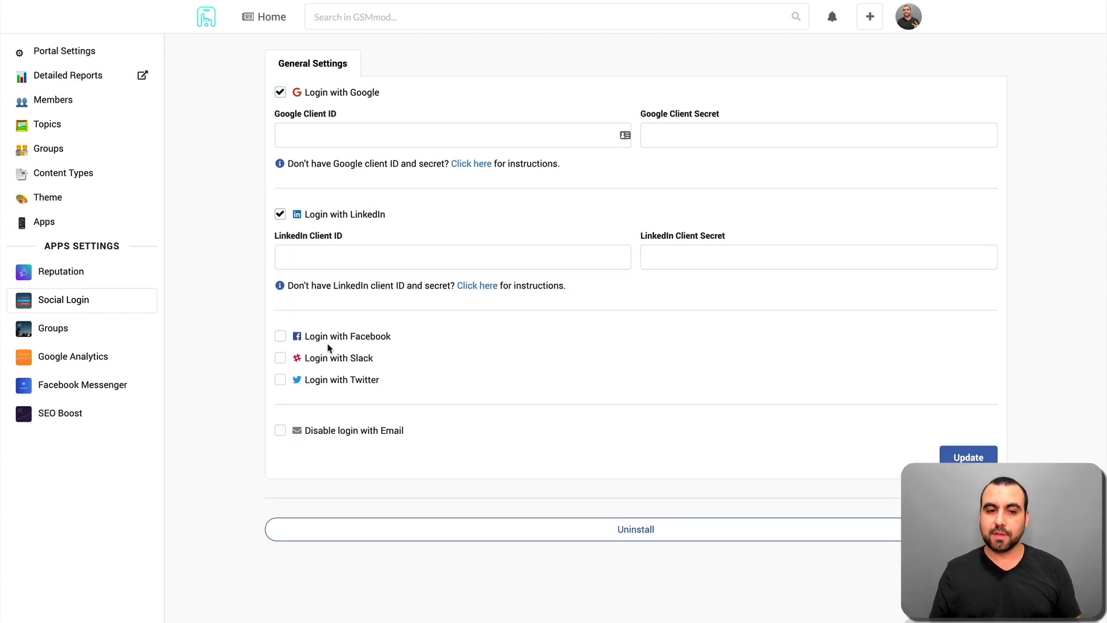
click(44, 221)
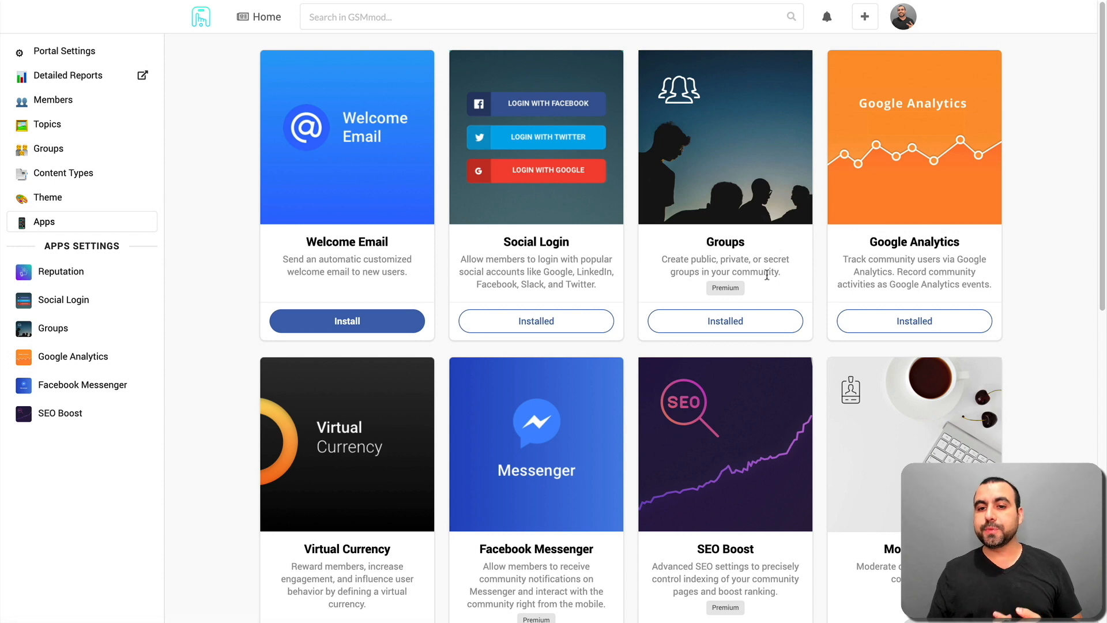
mouse_move(766, 300)
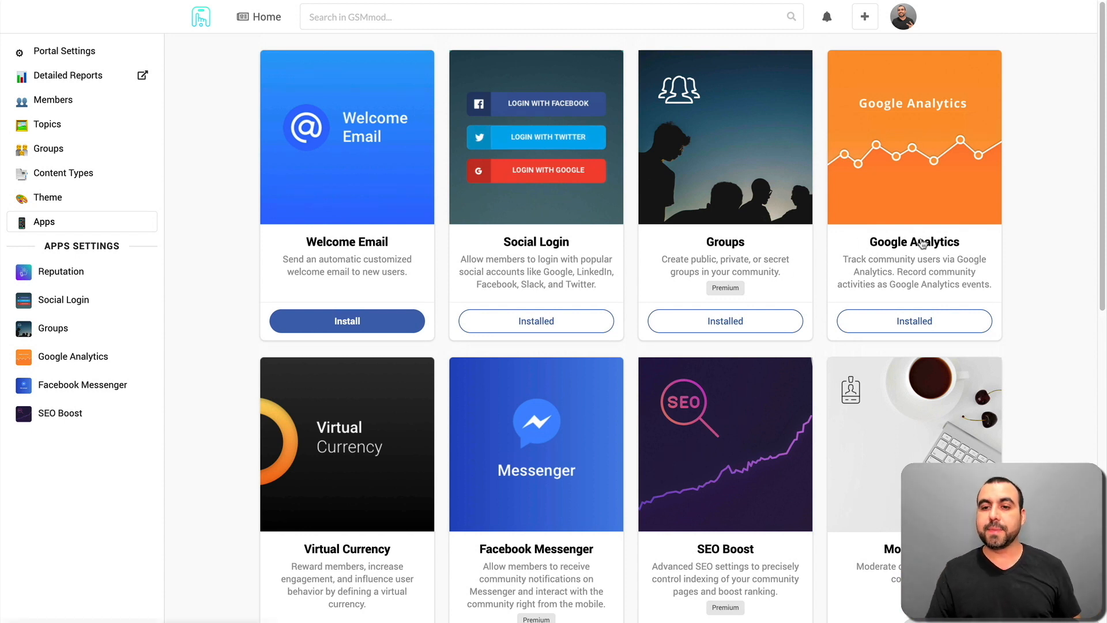
scroll(down, 3)
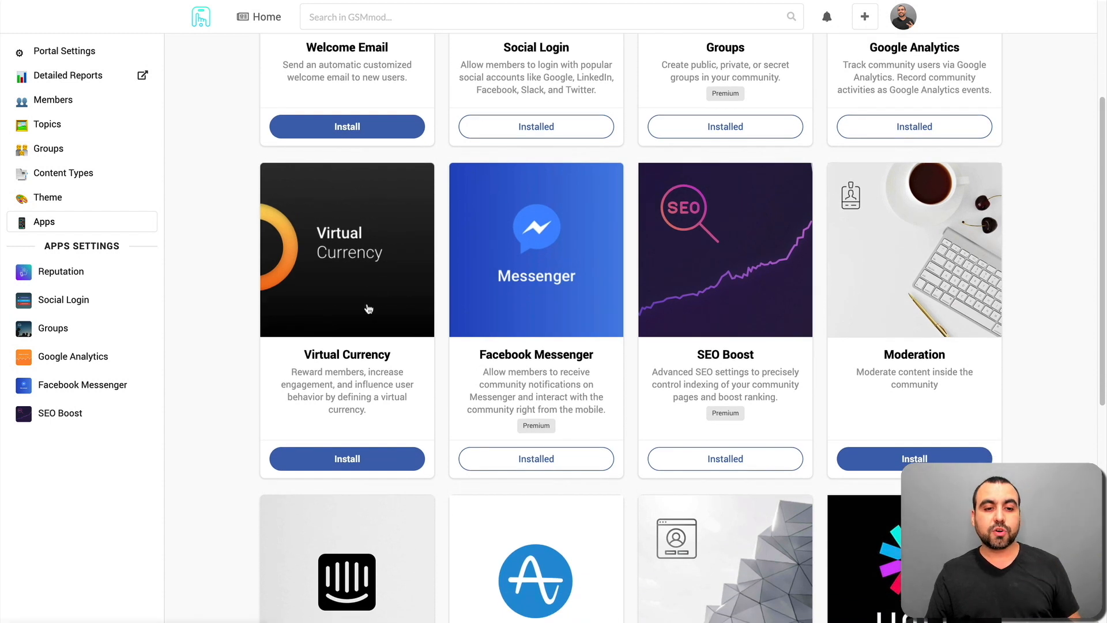
scroll(down, 3)
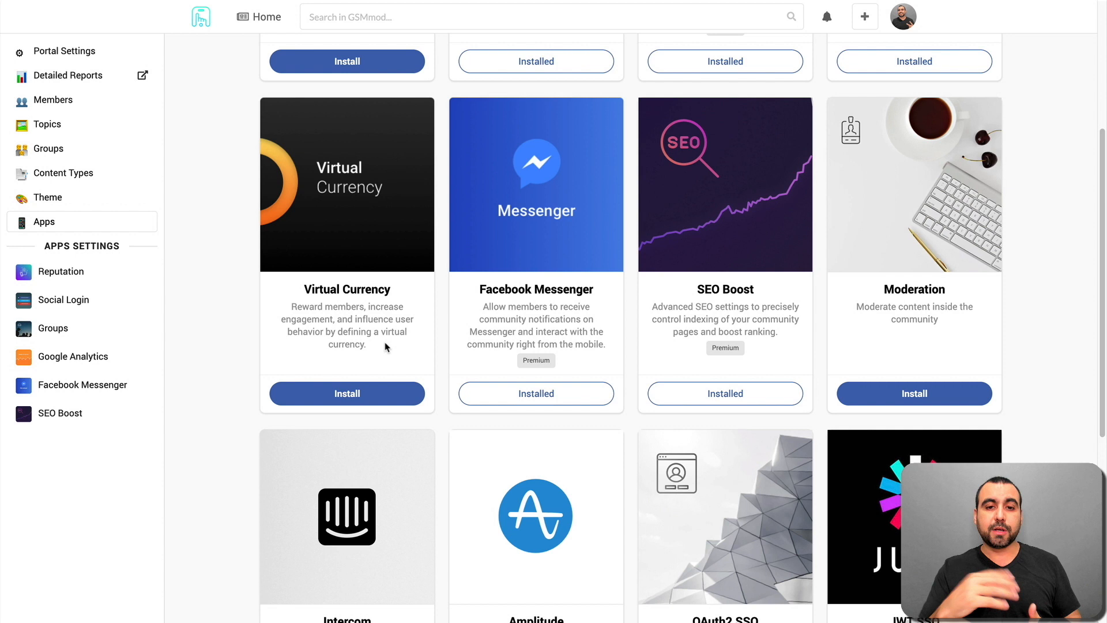
scroll(down, 3)
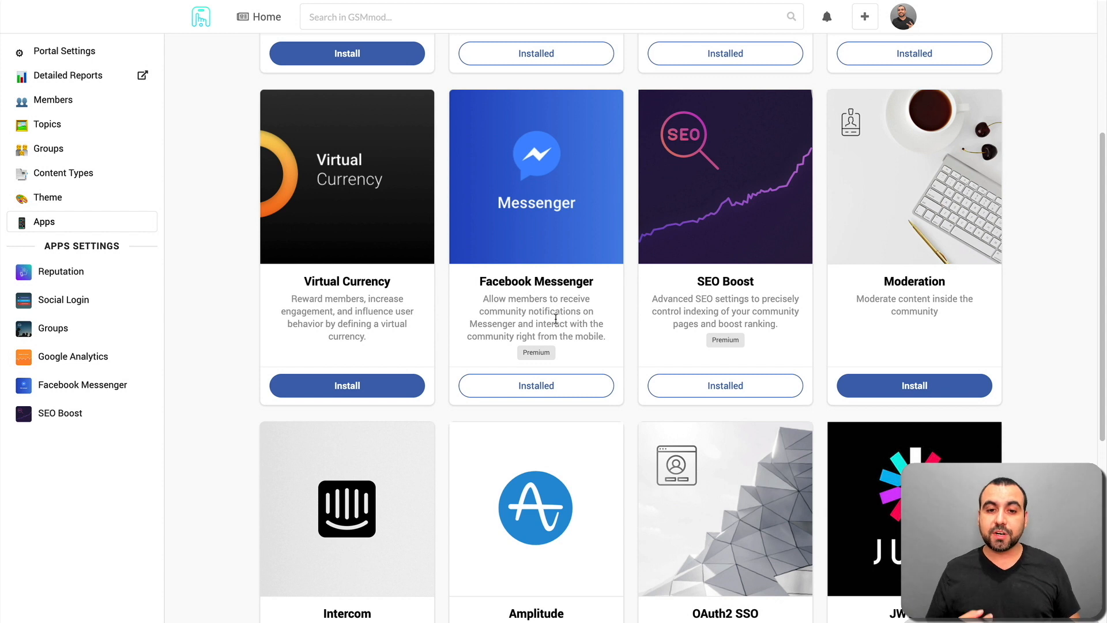
mouse_move(615, 352)
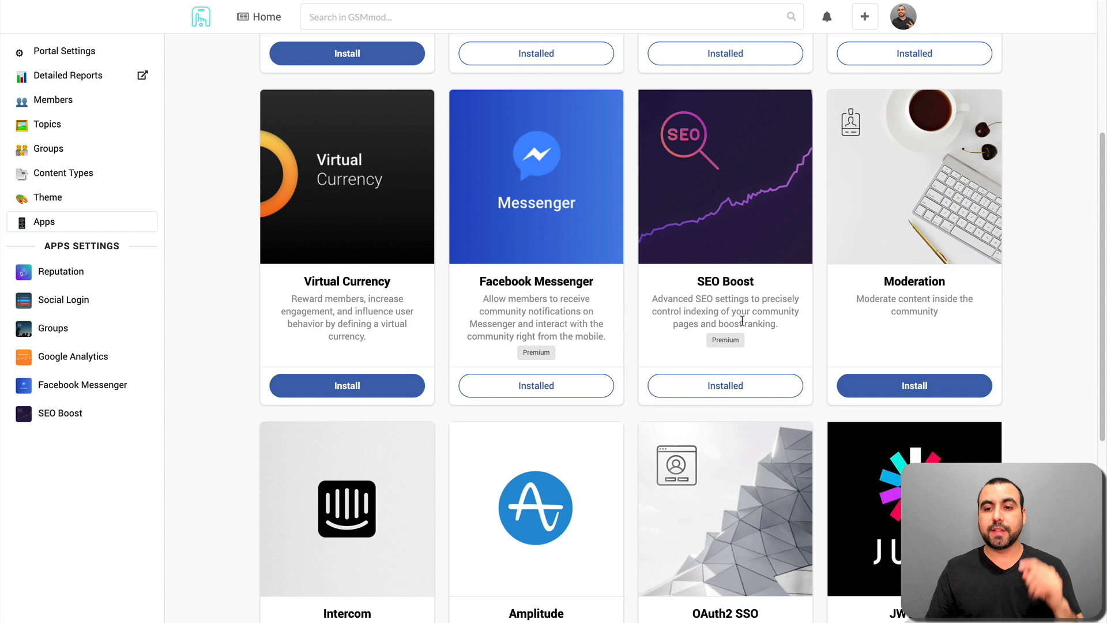
mouse_move(933, 309)
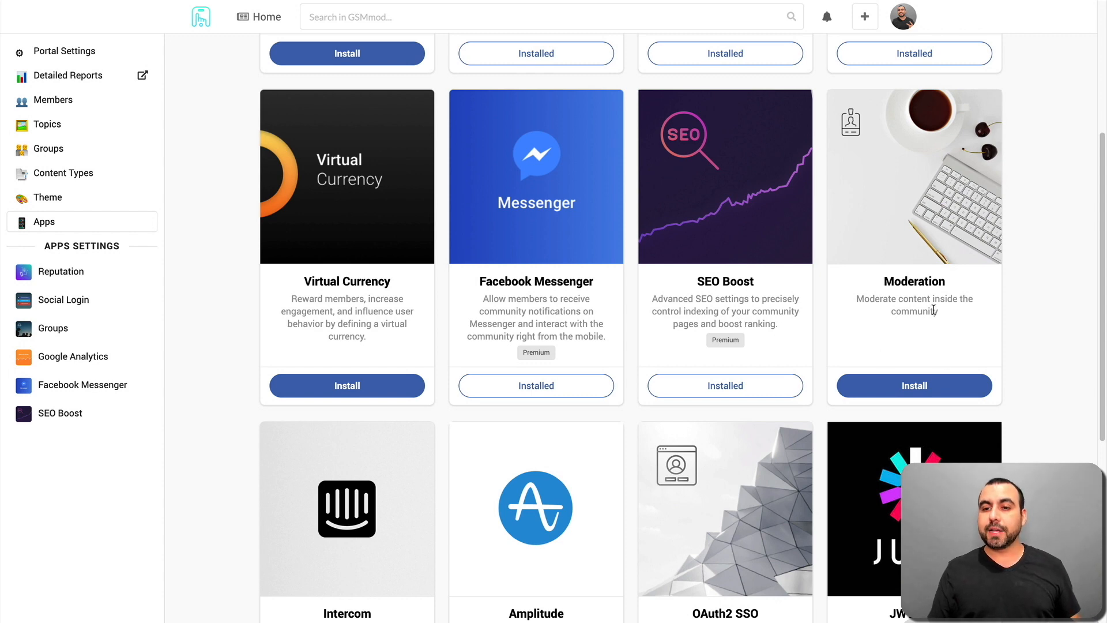
scroll(down, 3)
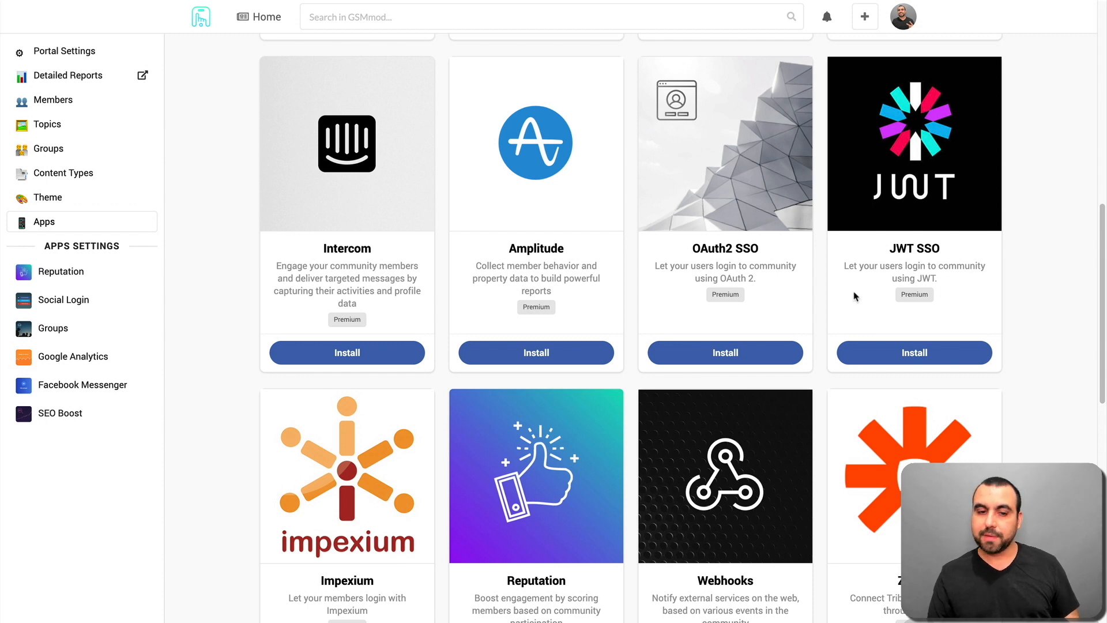
scroll(down, 3)
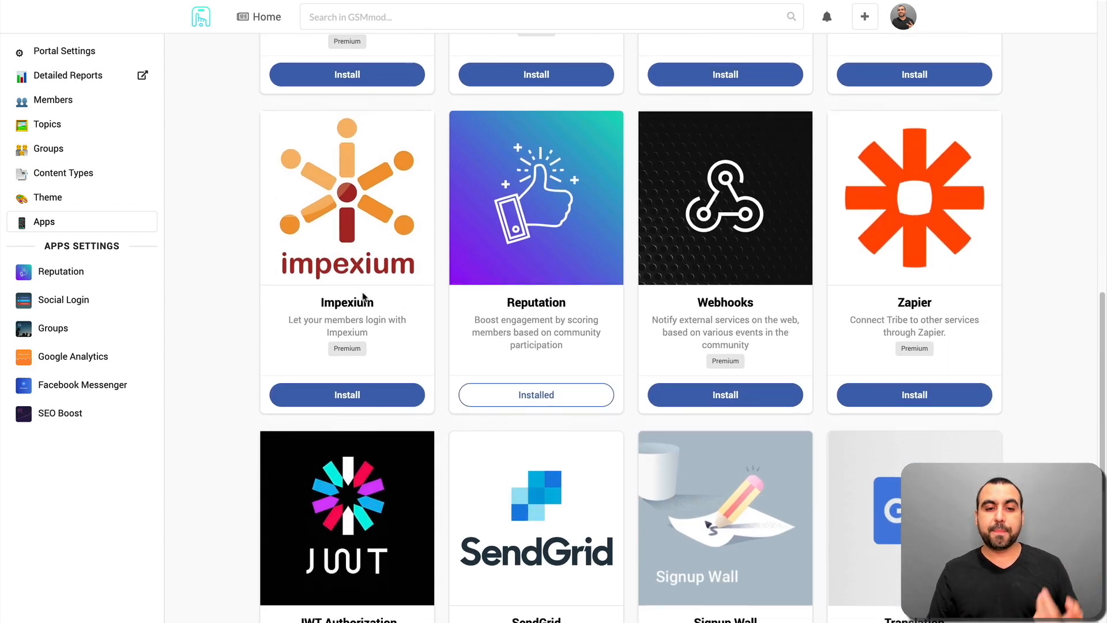
scroll(down, 3)
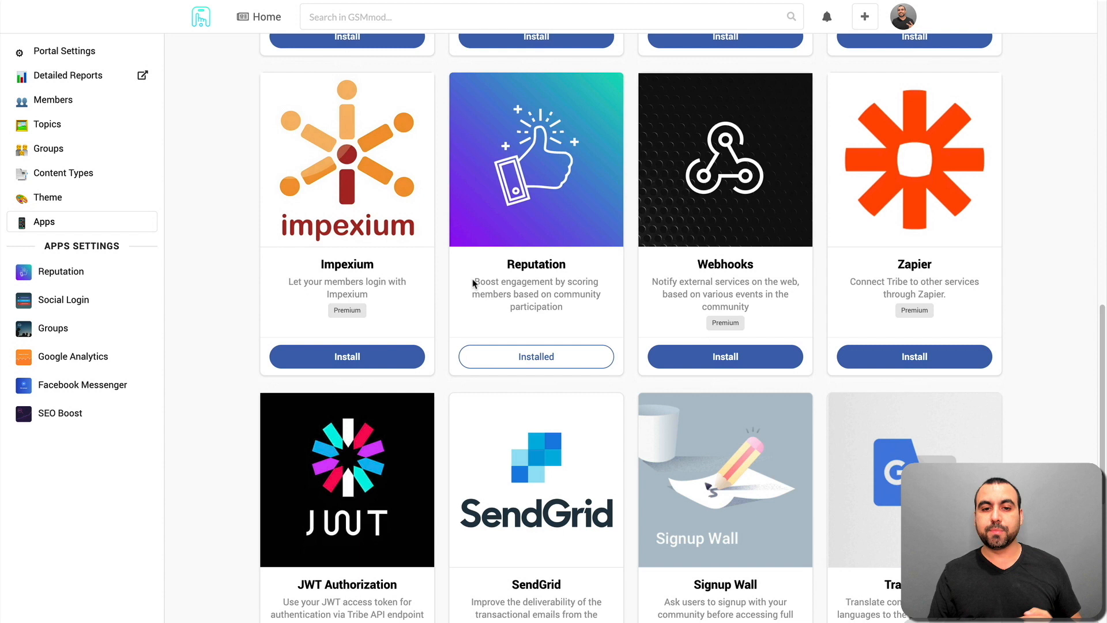
drag(473, 282, 595, 307)
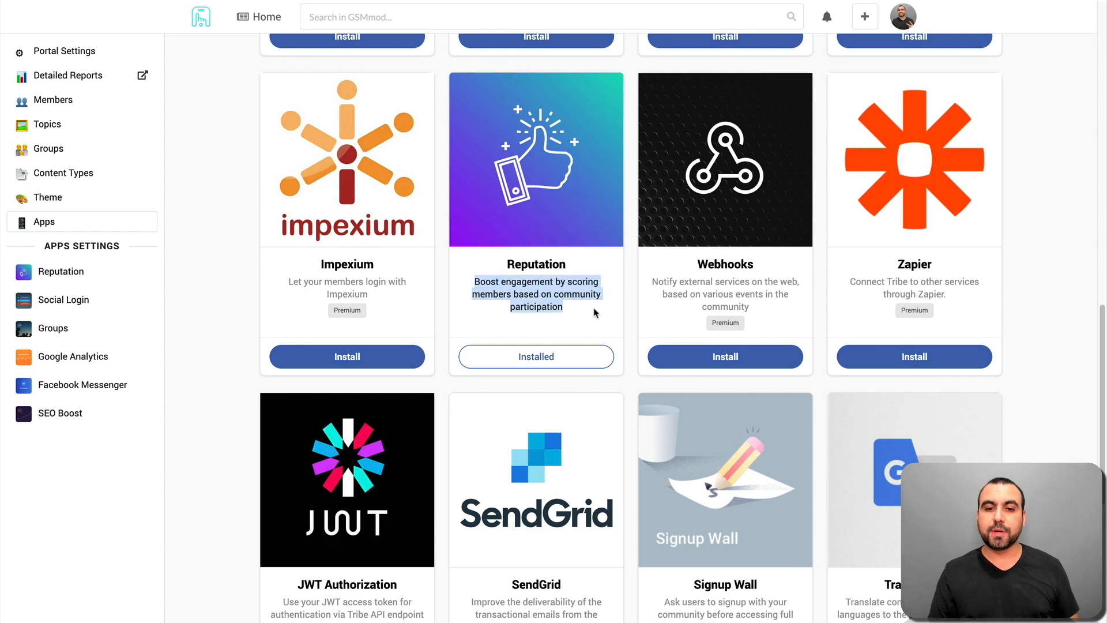
mouse_move(739, 273)
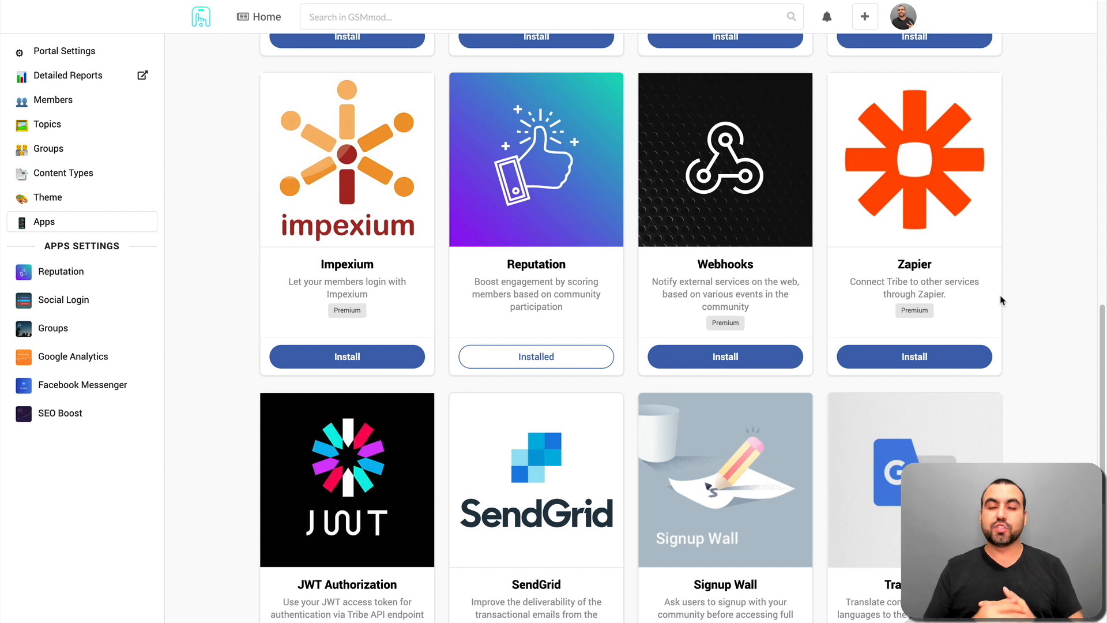
scroll(down, 3)
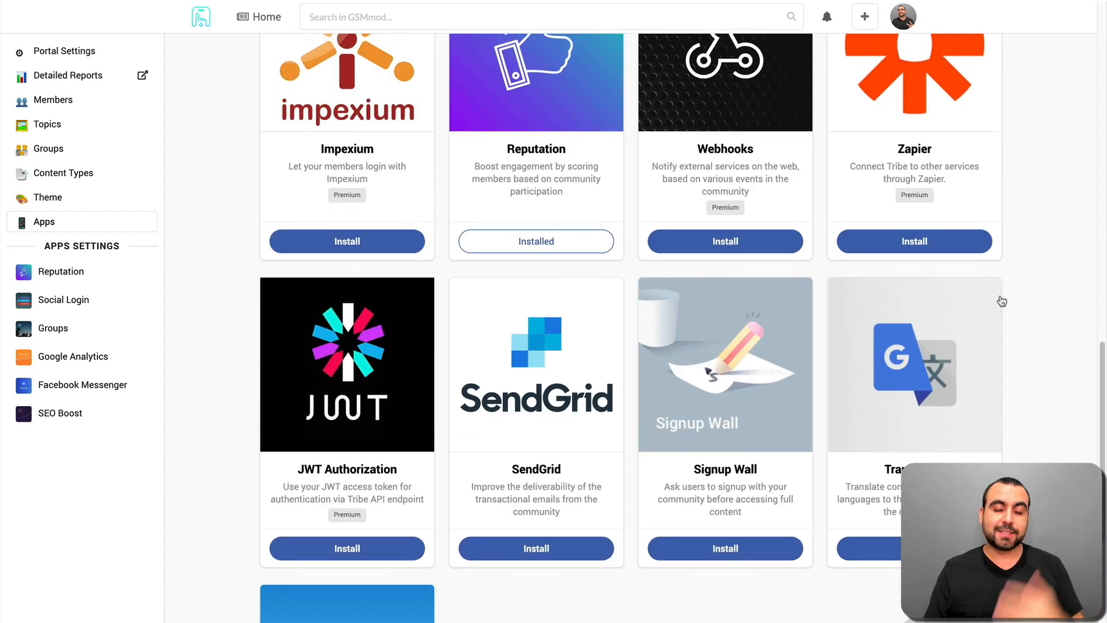
scroll(down, 3)
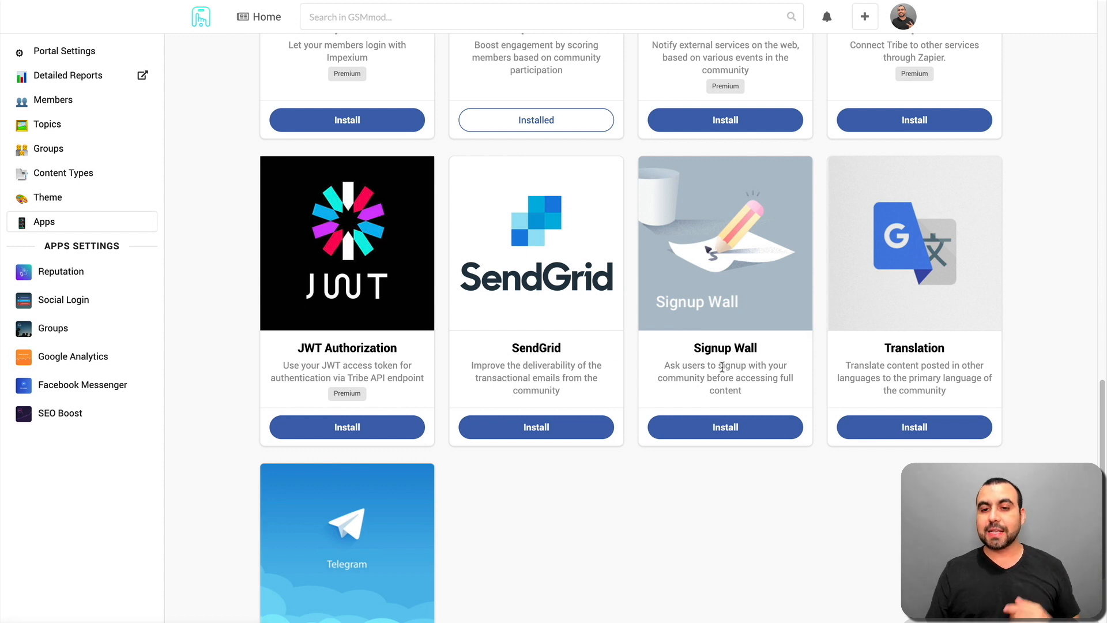
scroll(down, 3)
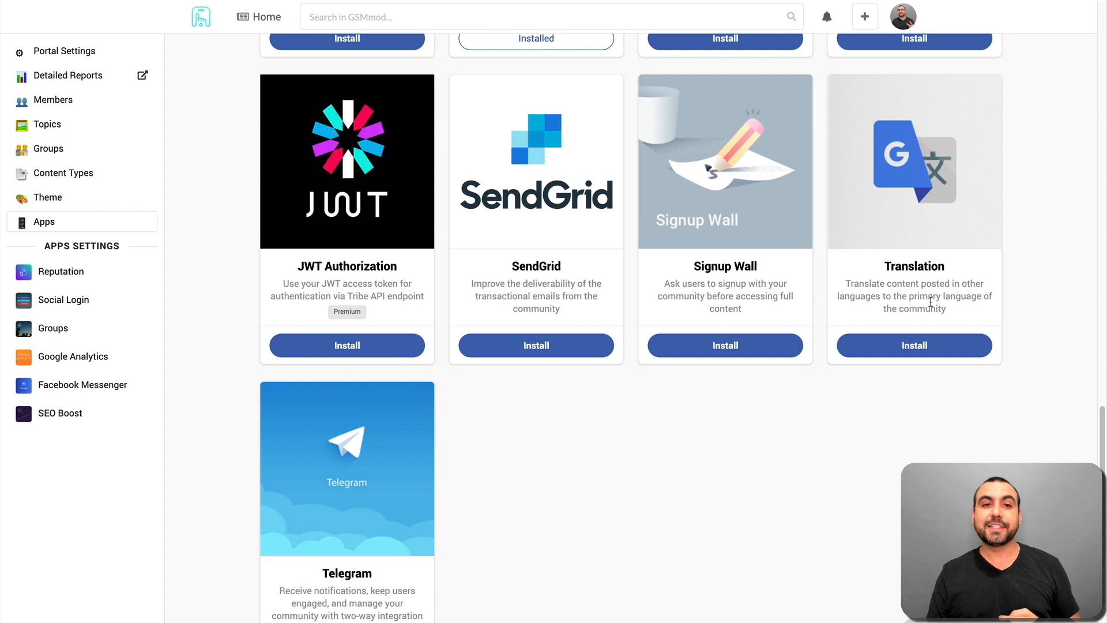
scroll(down, 3)
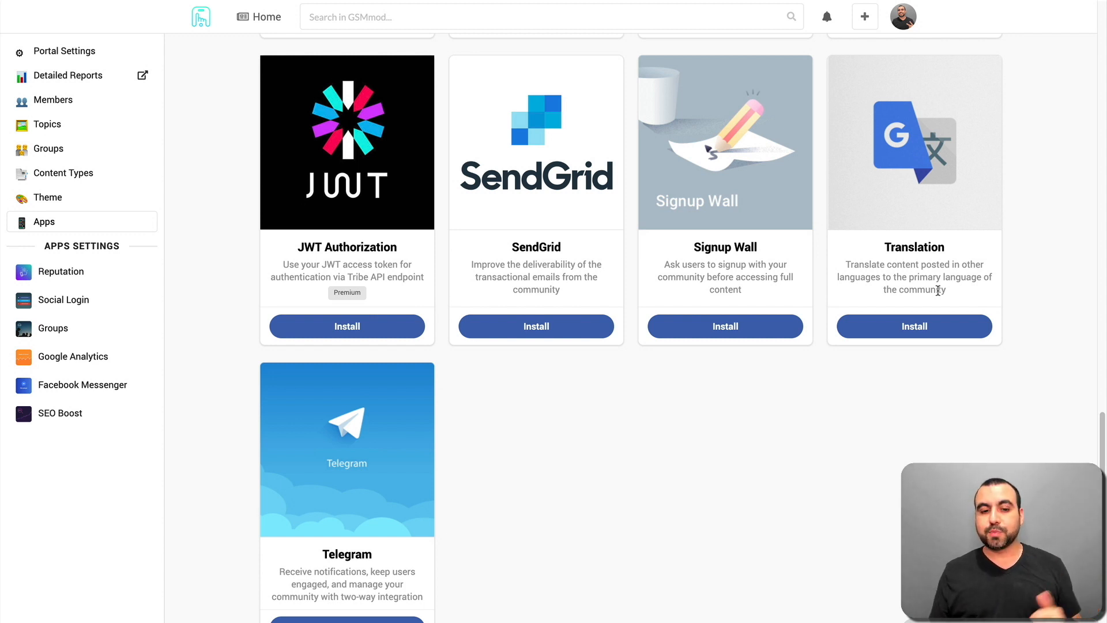
scroll(down, 3)
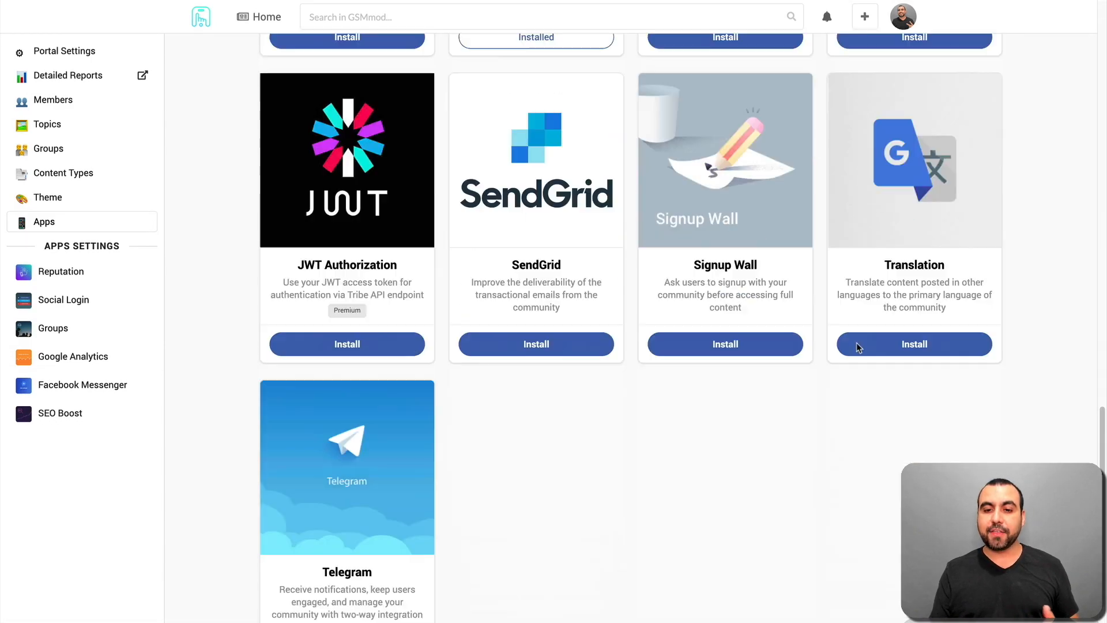
scroll(down, 3)
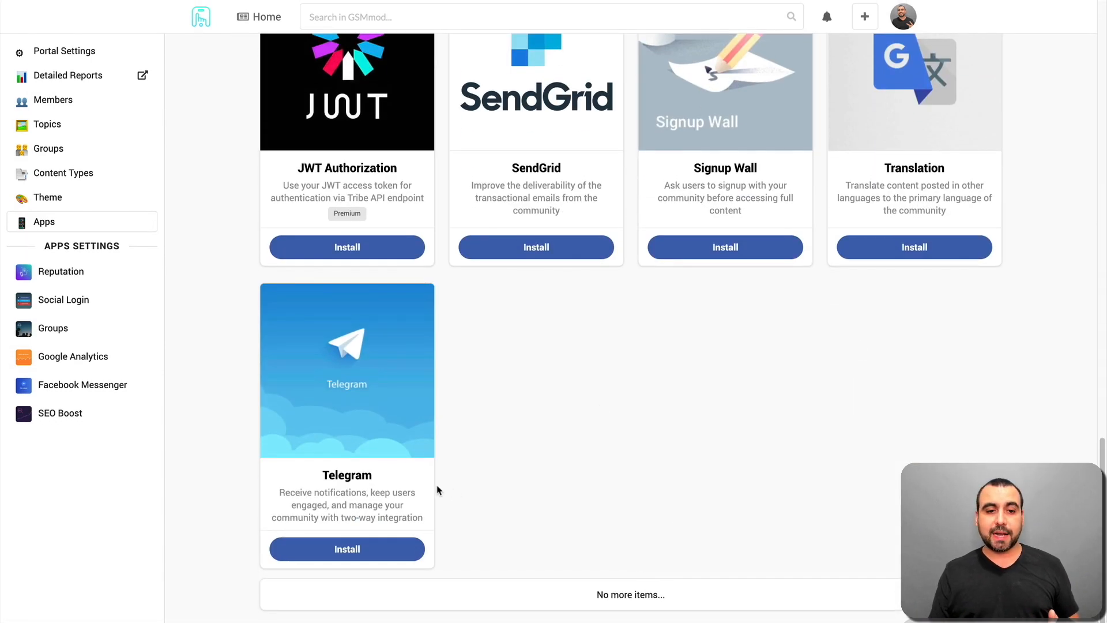
scroll(up, 3)
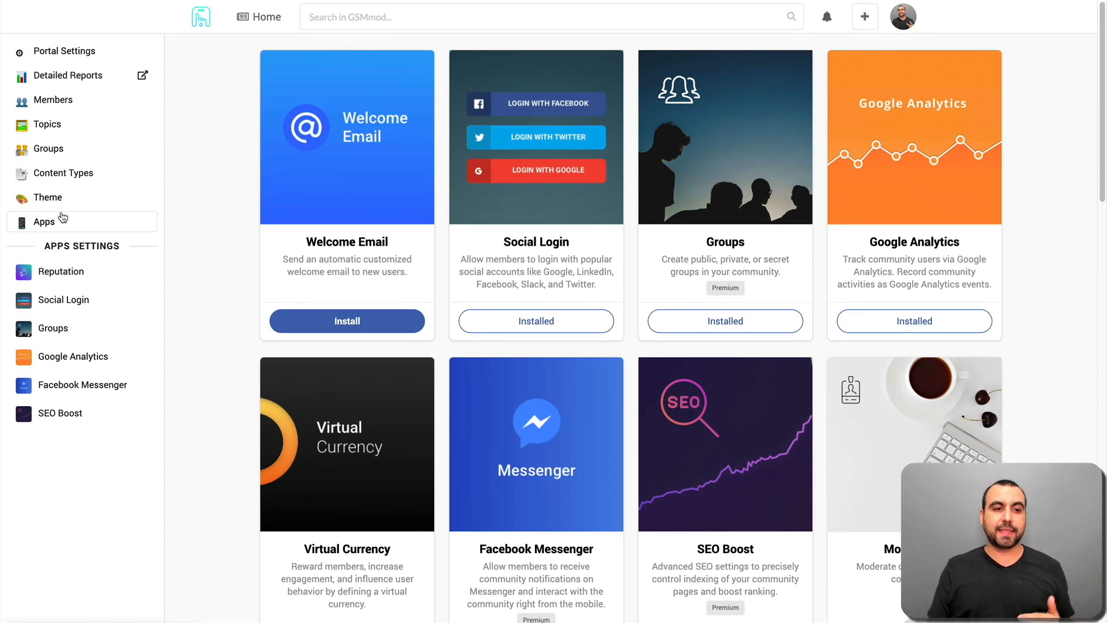
Review Theme colour, menu and navbar settings, then Advanced Settings for custom CSS and head code.
click(48, 197)
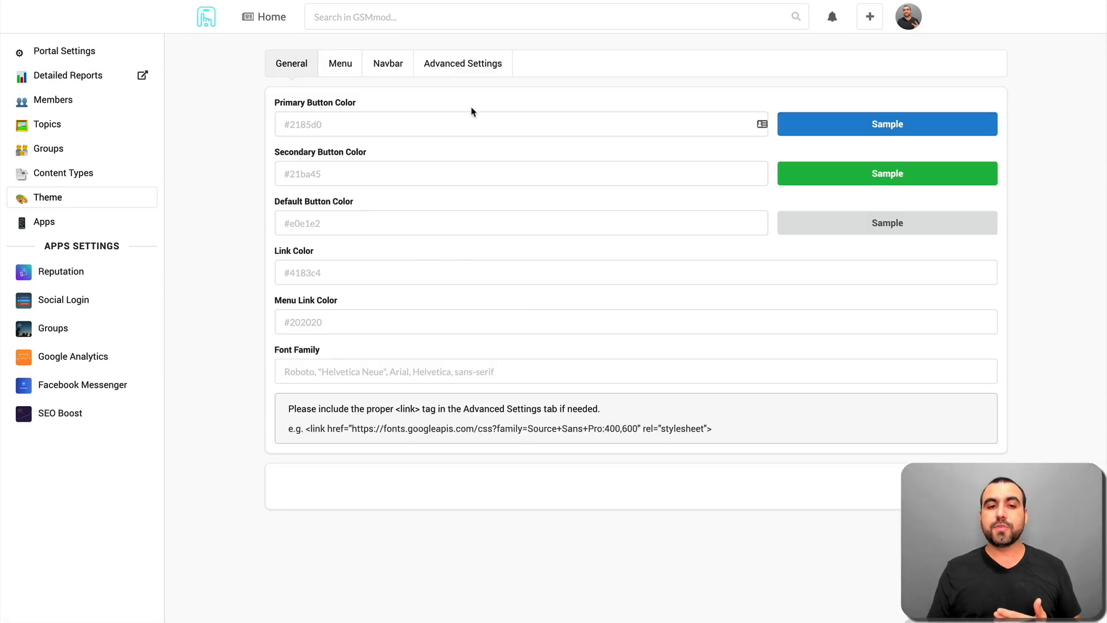
mouse_move(339, 162)
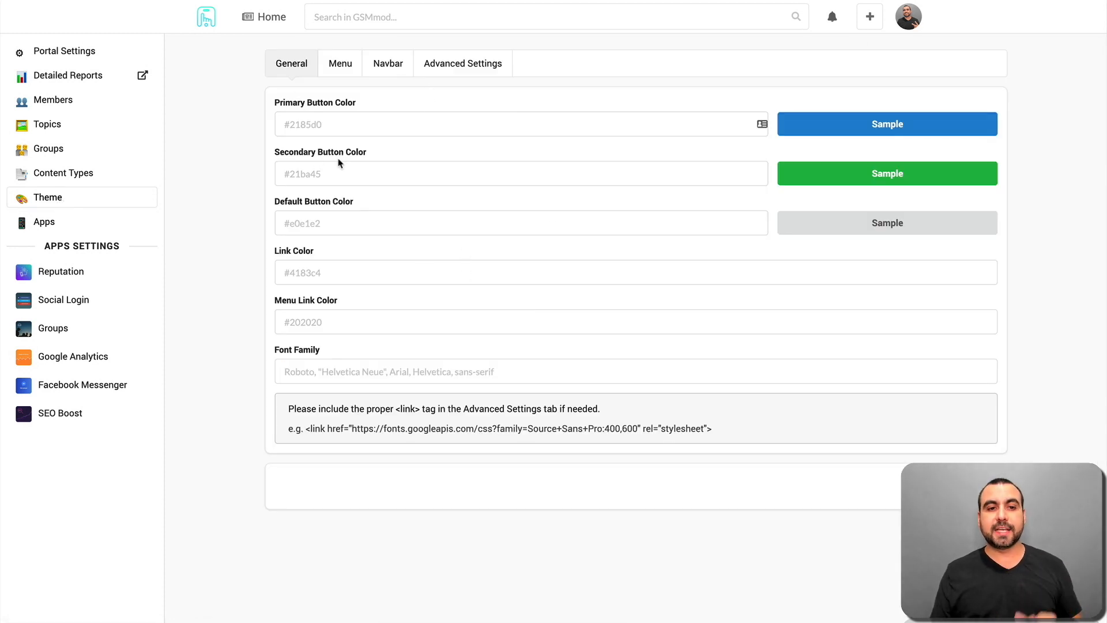
mouse_move(338, 258)
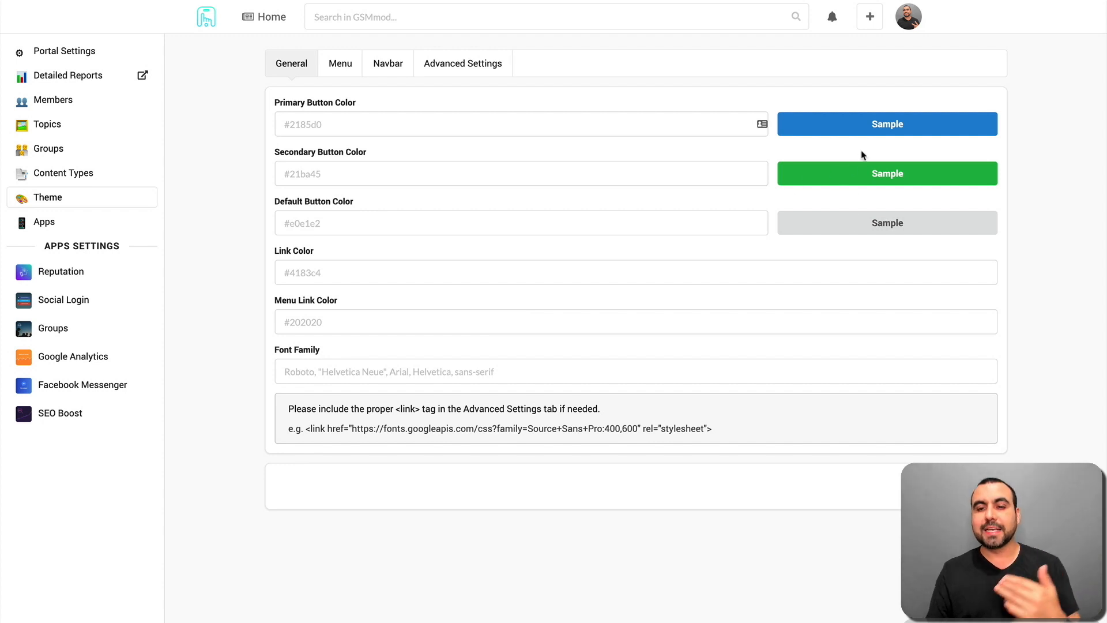
mouse_move(875, 249)
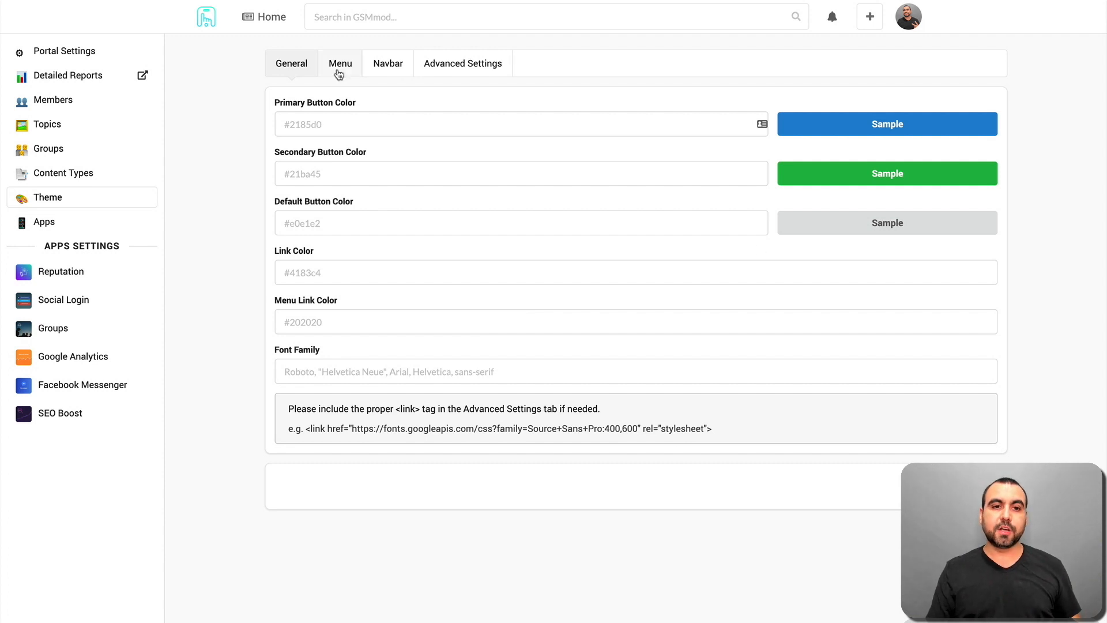
click(339, 62)
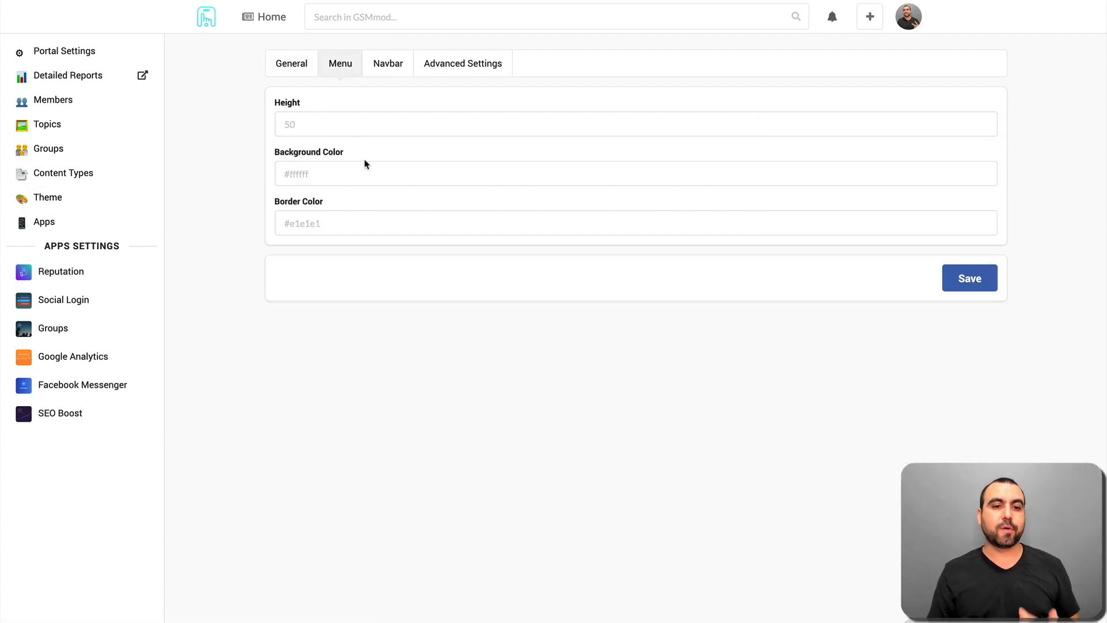
click(387, 62)
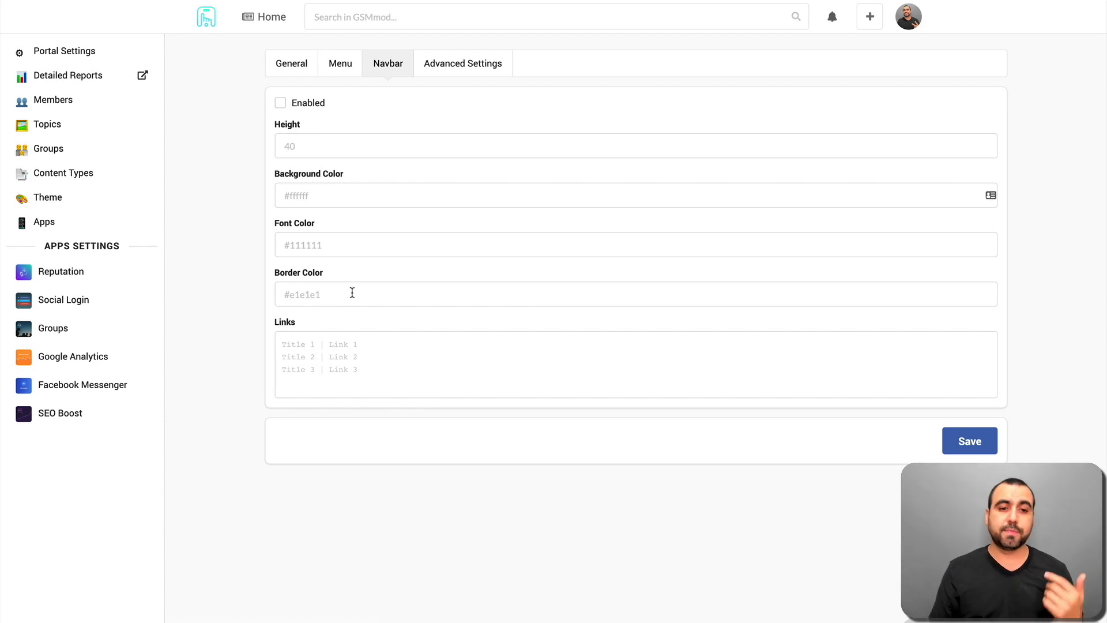
click(463, 63)
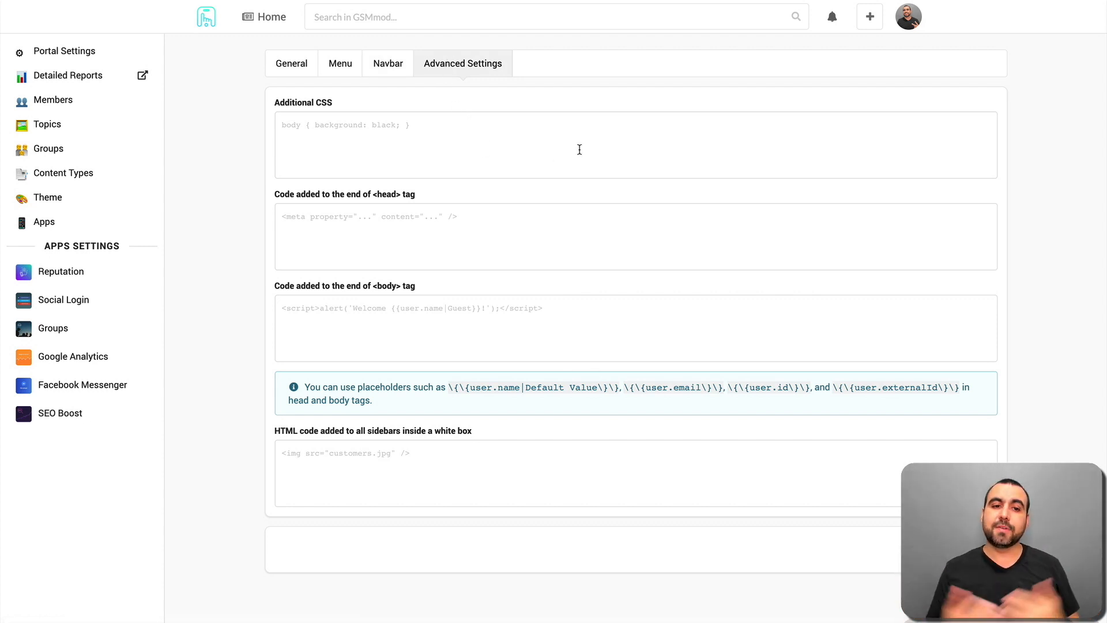
click(353, 226)
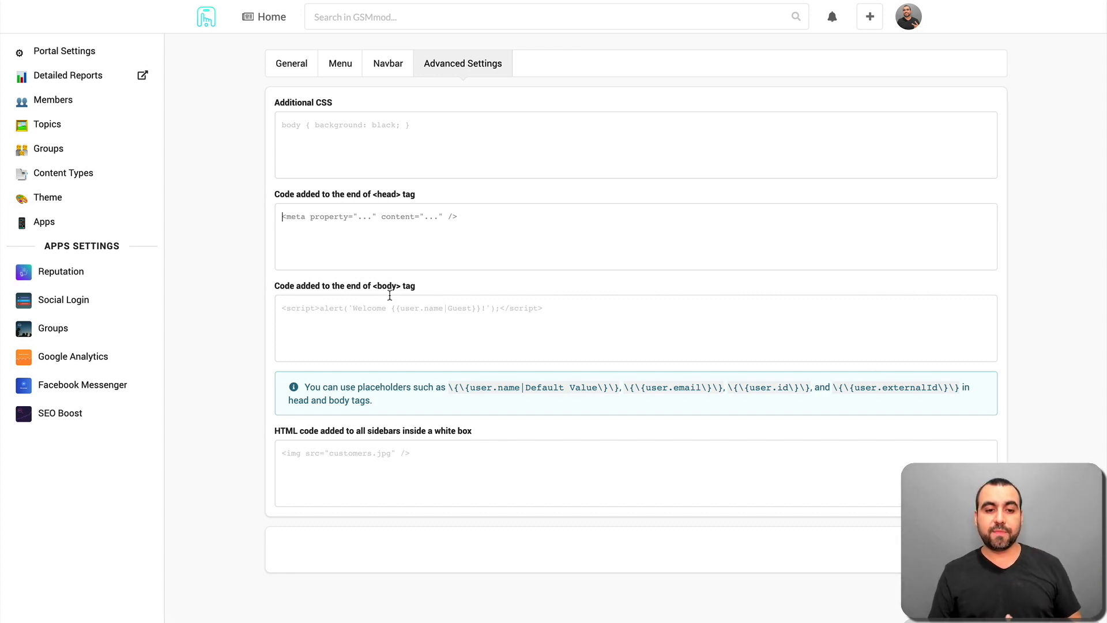
mouse_move(412, 436)
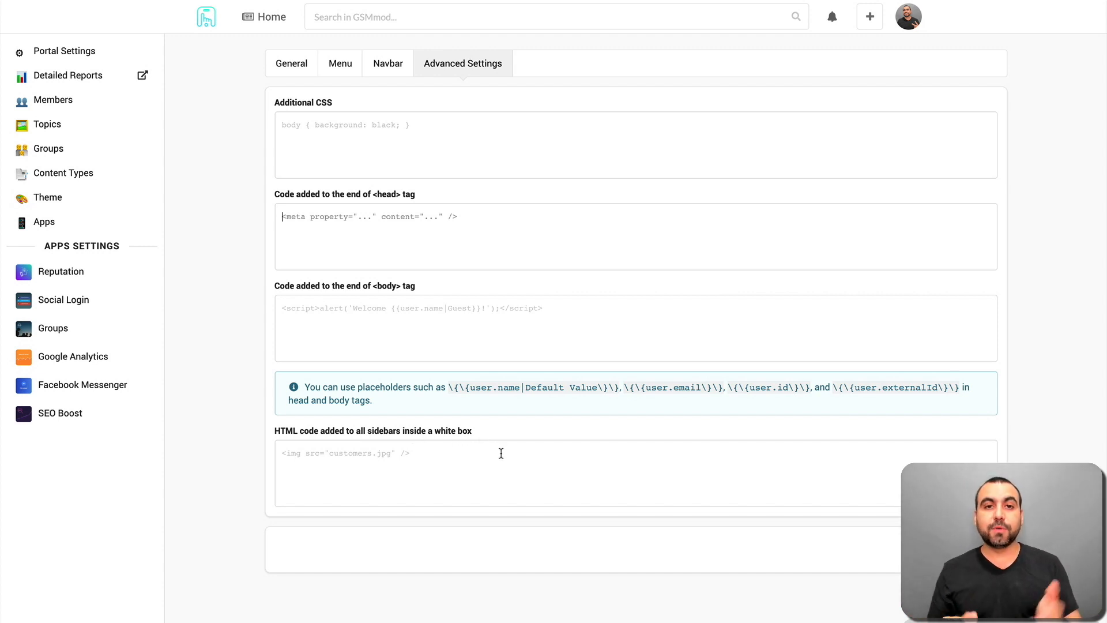
mouse_move(172, 205)
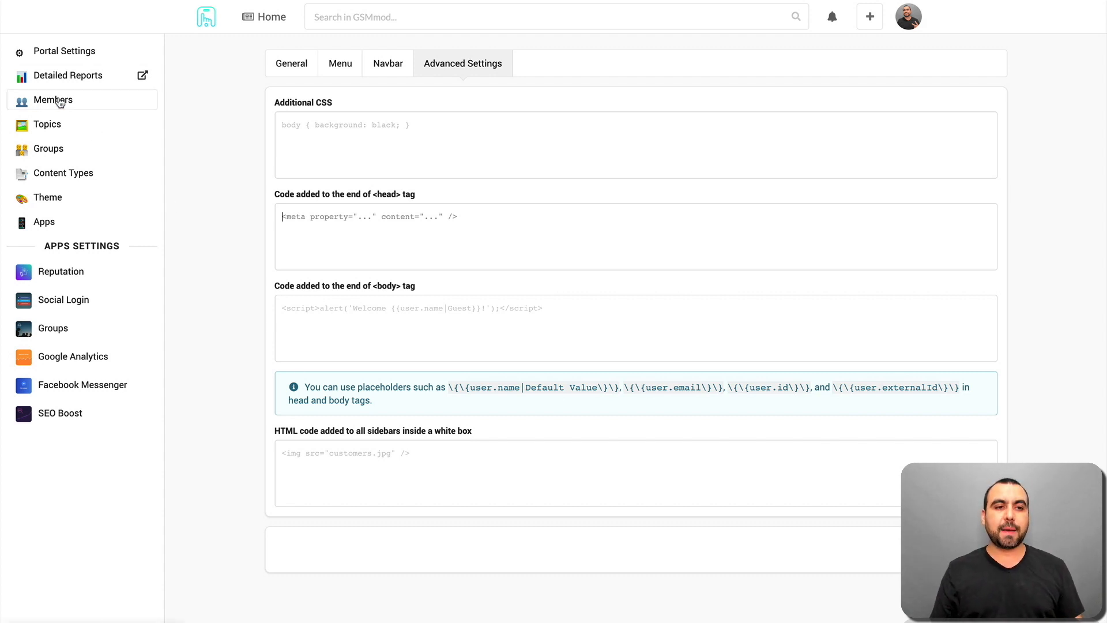
From the Members list, open a member's profile for editing via the row actions.
click(53, 100)
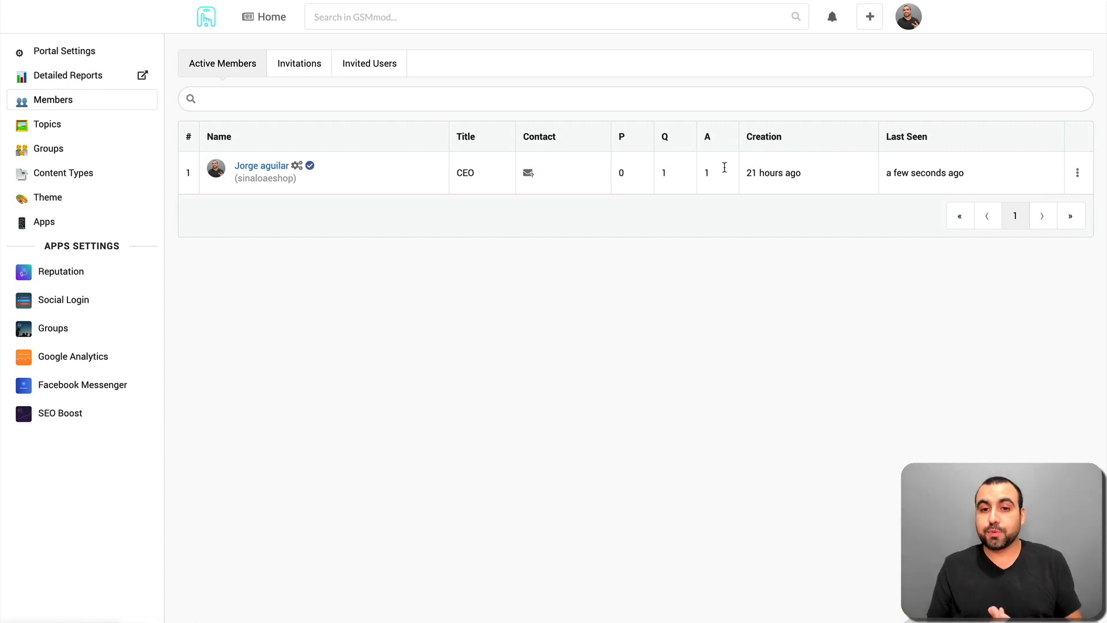
click(262, 165)
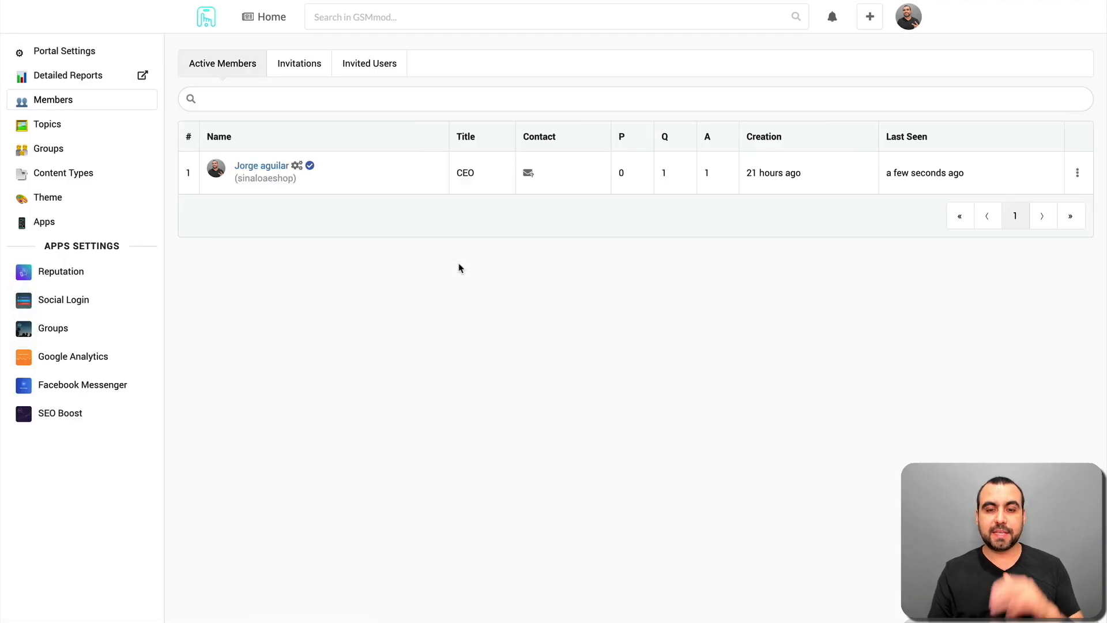
click(1078, 171)
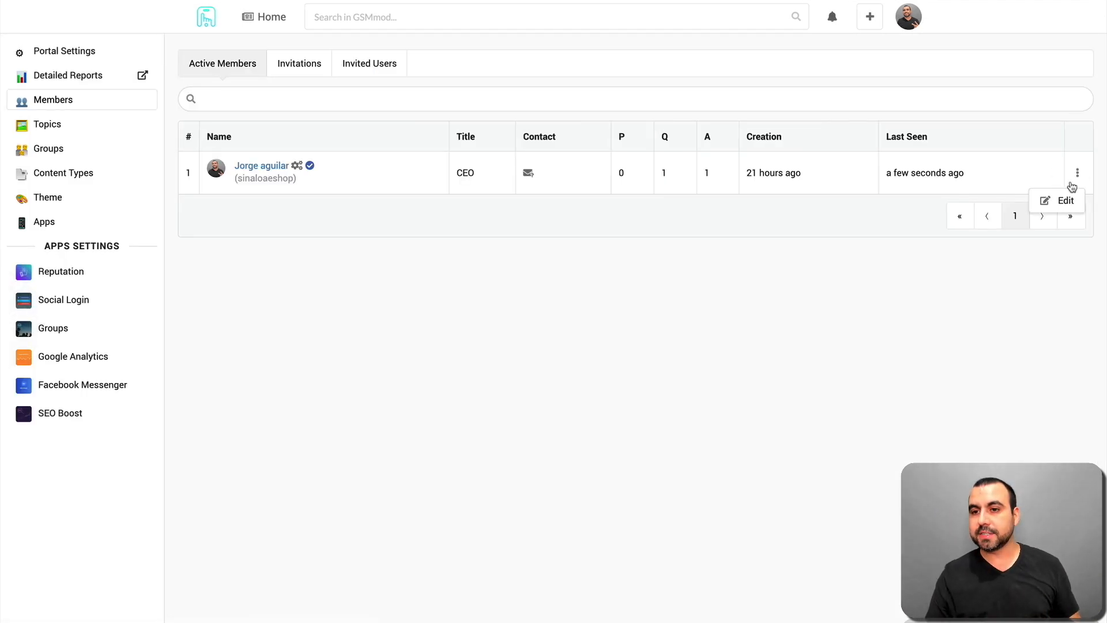
click(1065, 200)
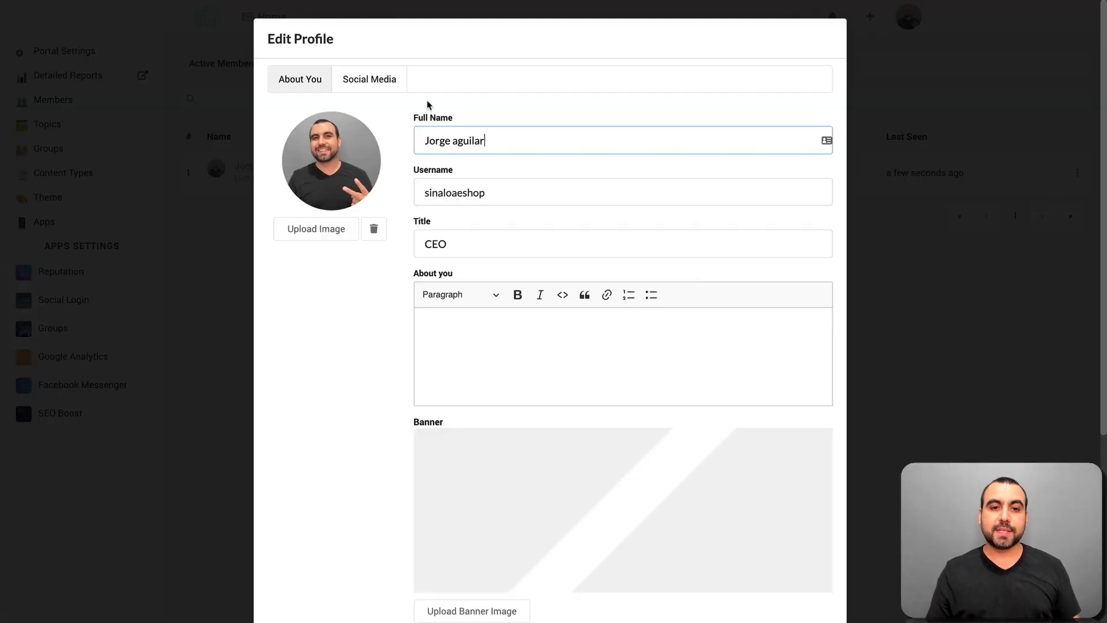
Review the member's Admin Tools: role choices kept as Admin, status and badge field.
scroll(down, 3)
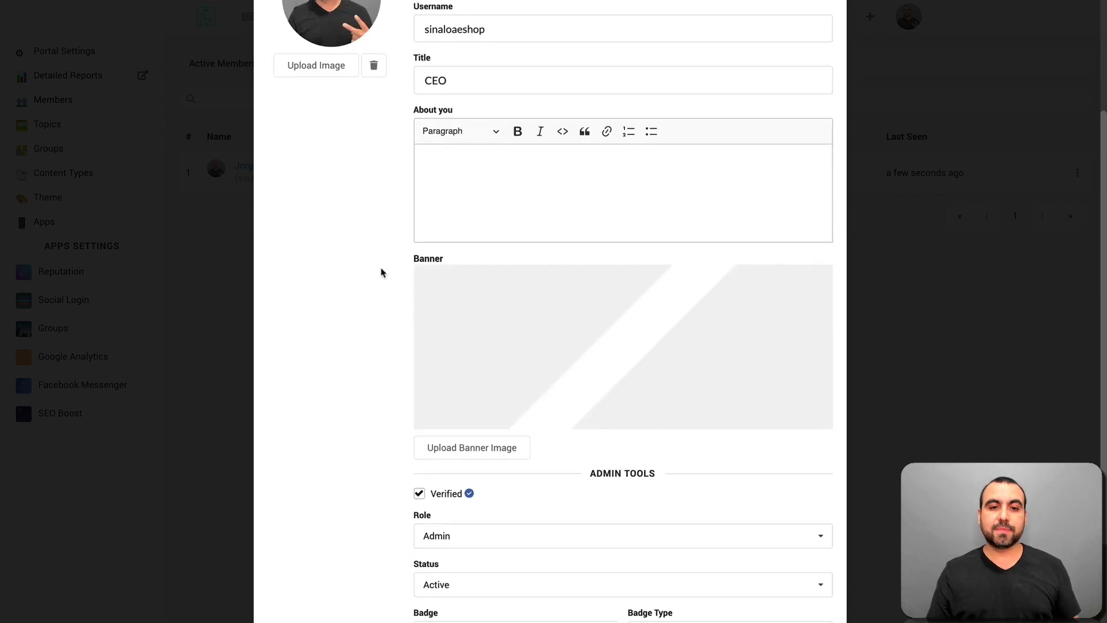
scroll(down, 3)
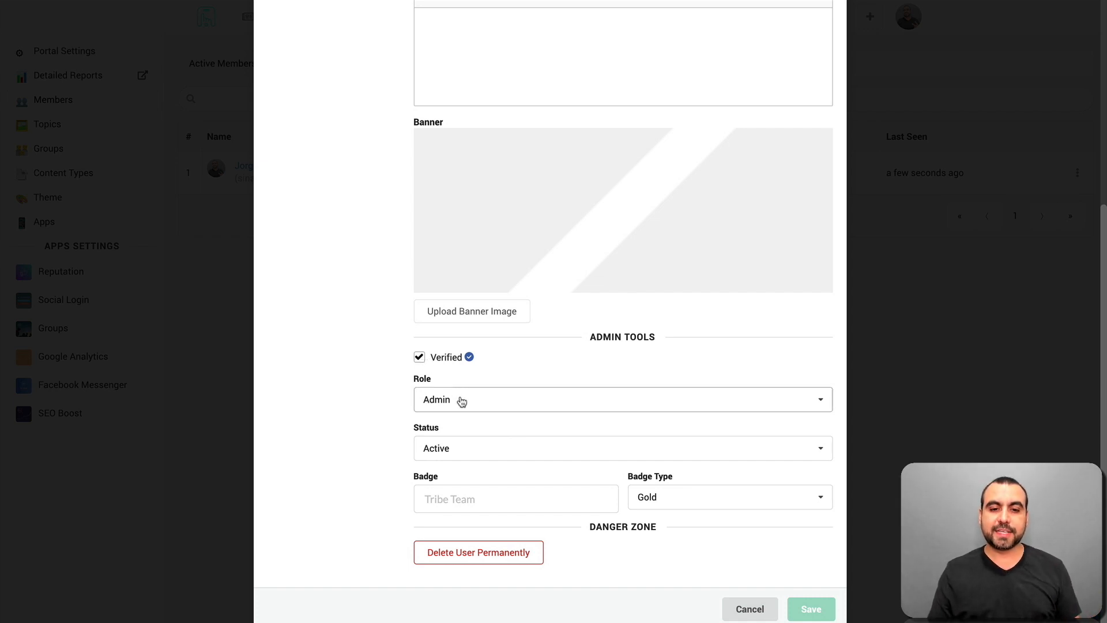
click(622, 399)
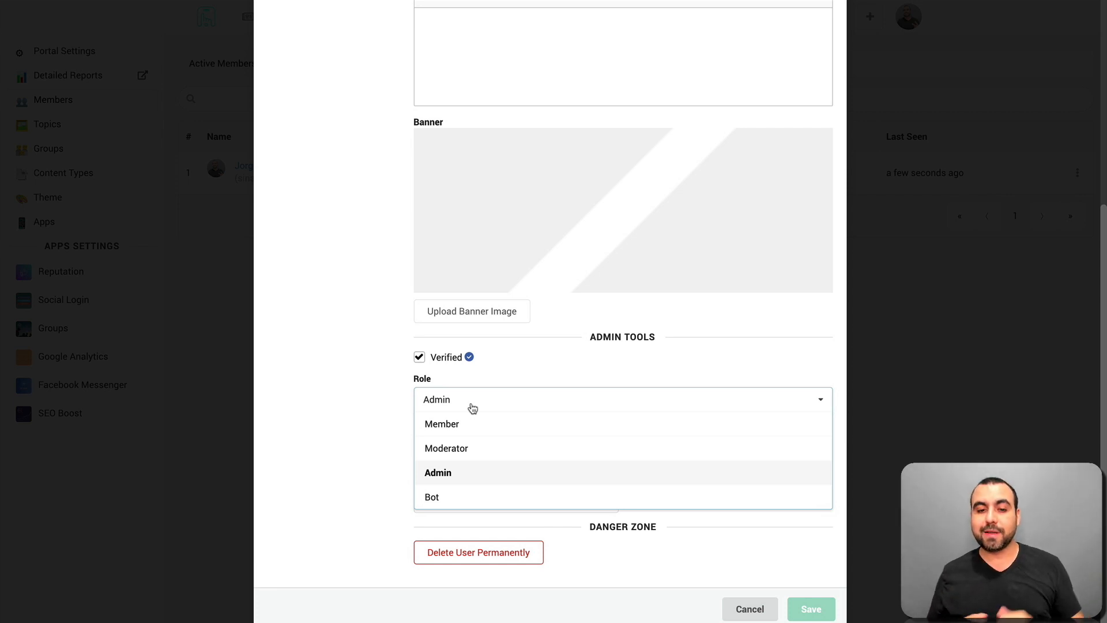
click(437, 473)
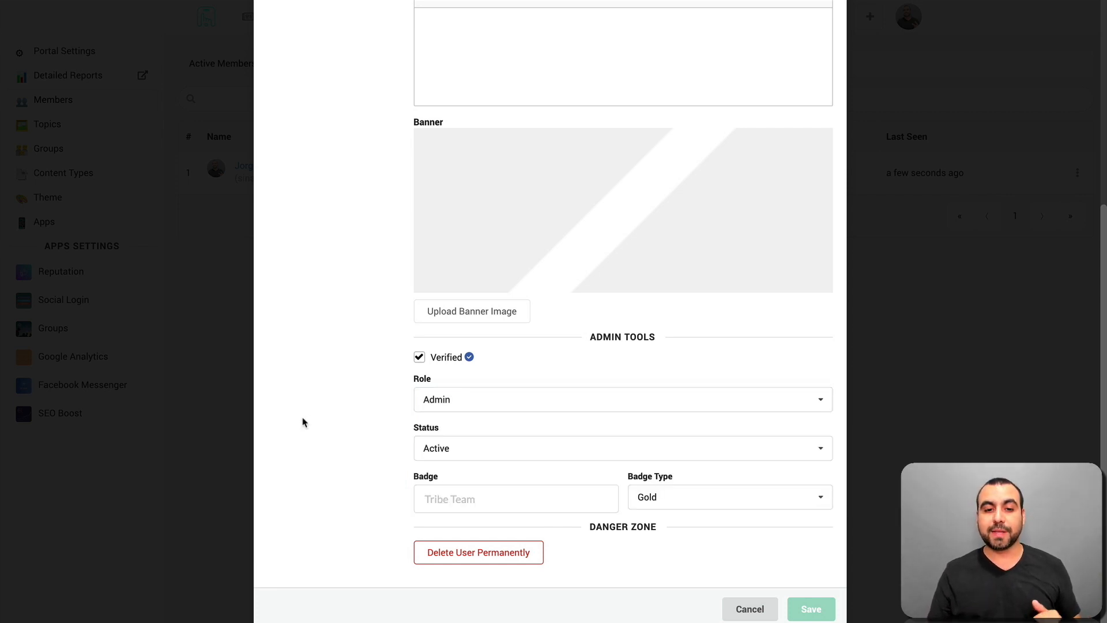
mouse_move(363, 429)
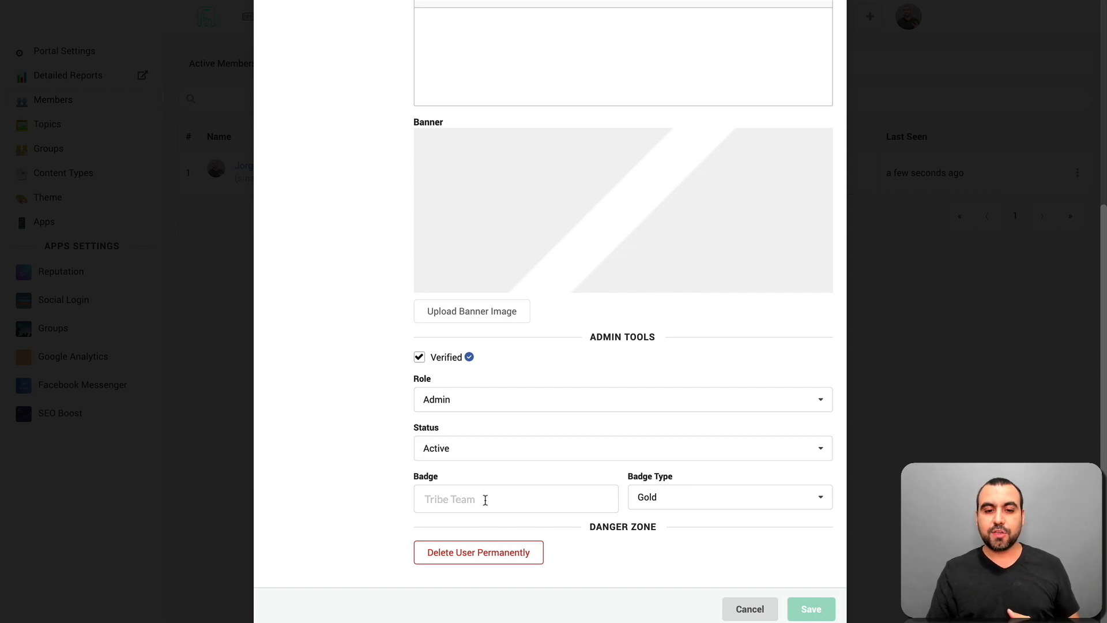
click(515, 498)
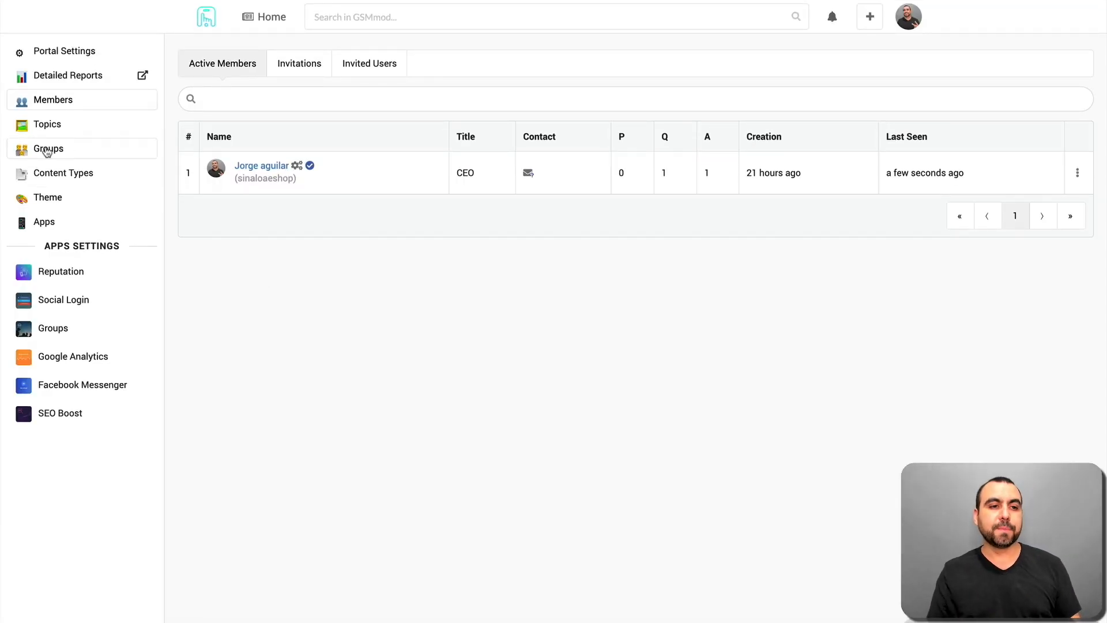
View the Groups list with GSM Server and preview the Create group form without adding one.
click(49, 149)
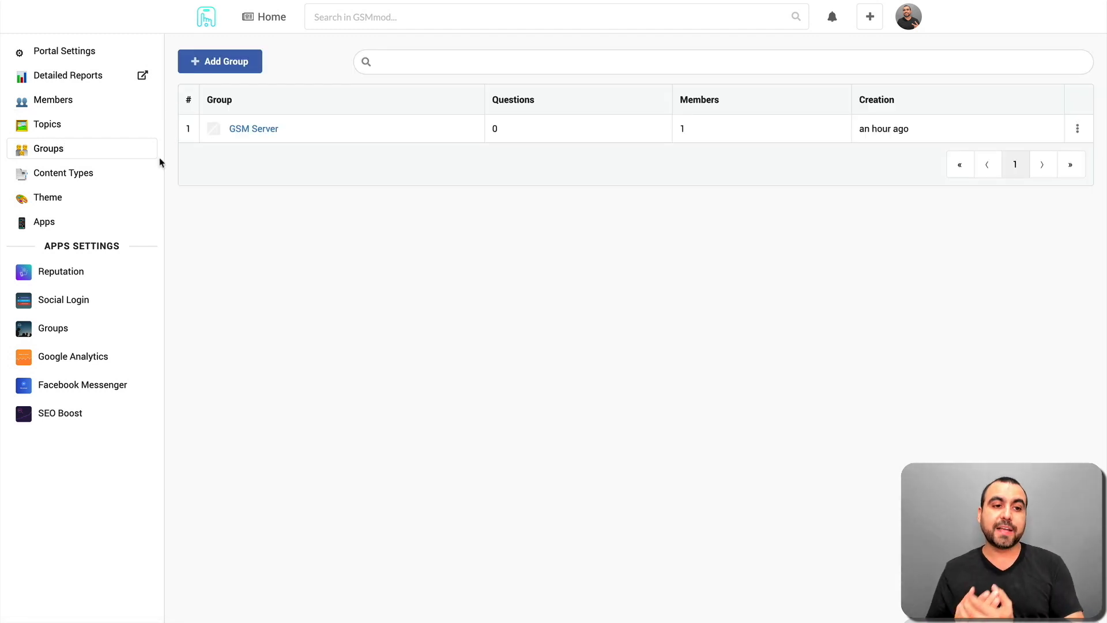
mouse_move(118, 149)
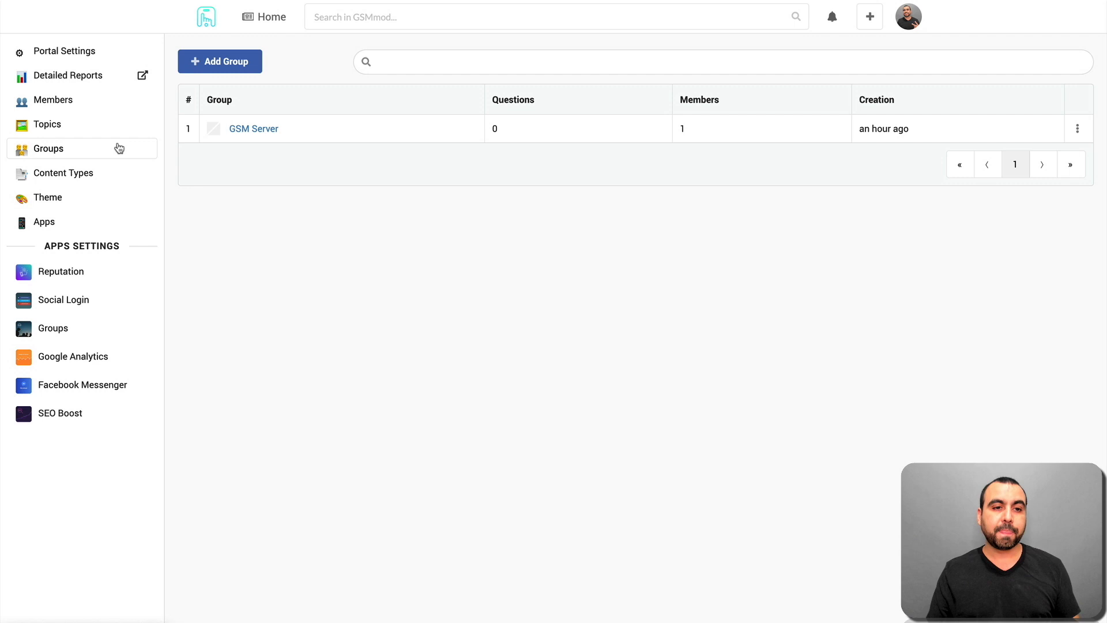
click(219, 61)
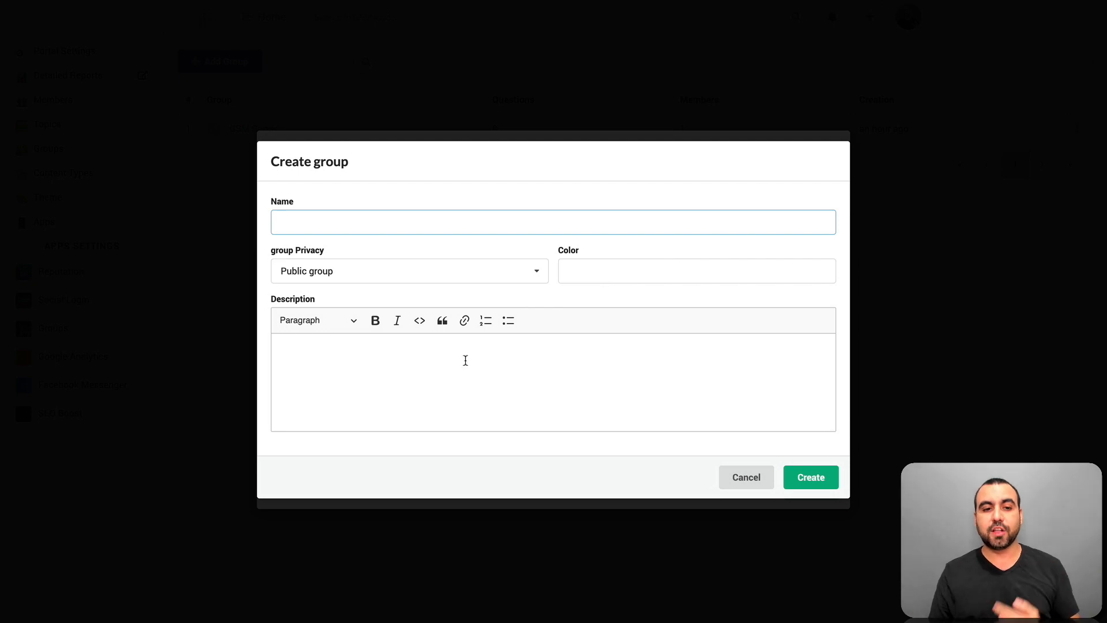
click(746, 477)
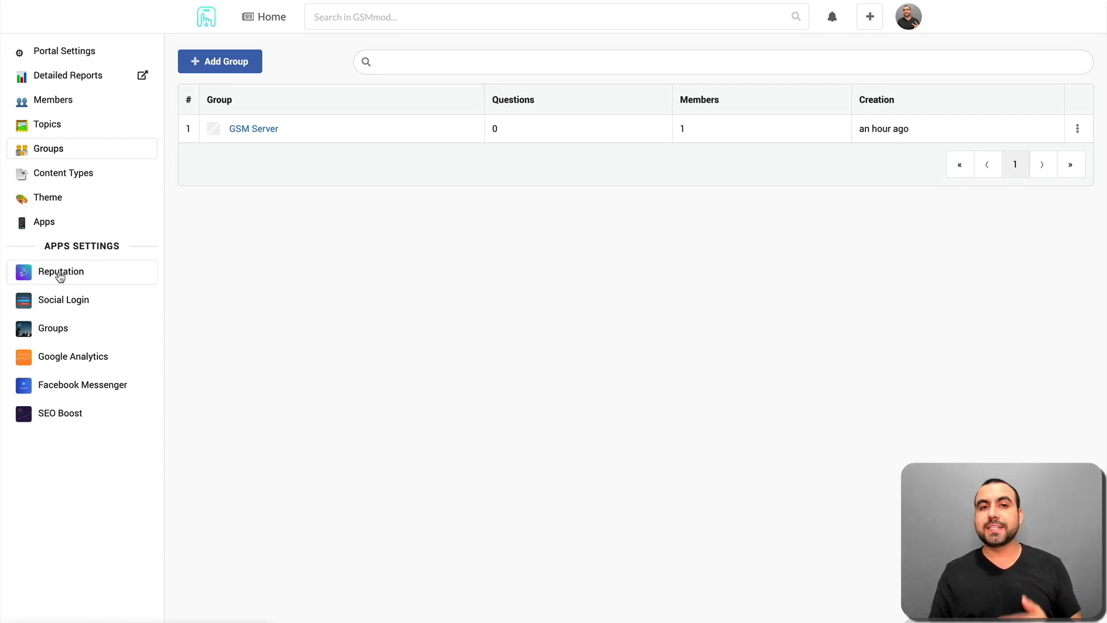
View Reputation scoring: base score 10 and points for questions, answers, posts, likes and comments.
click(61, 271)
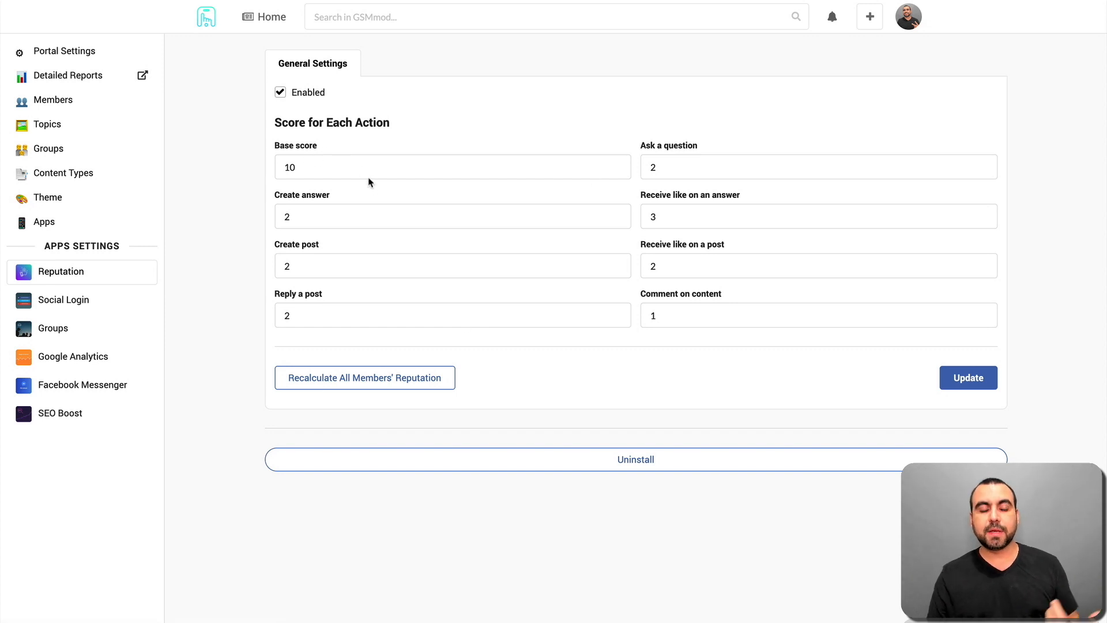
mouse_move(651, 157)
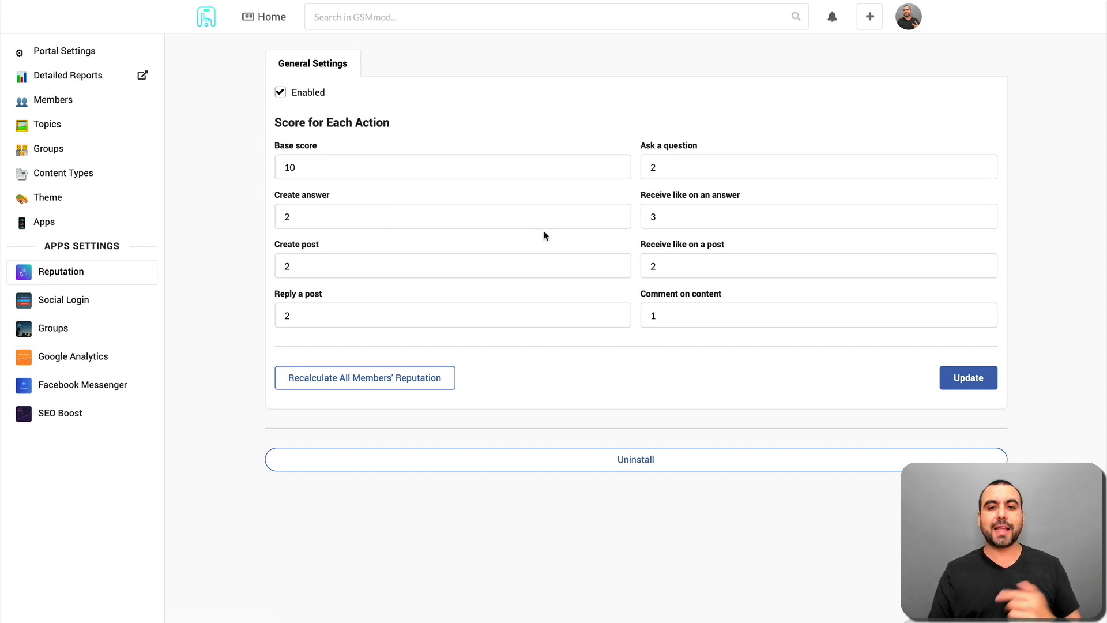
mouse_move(453, 258)
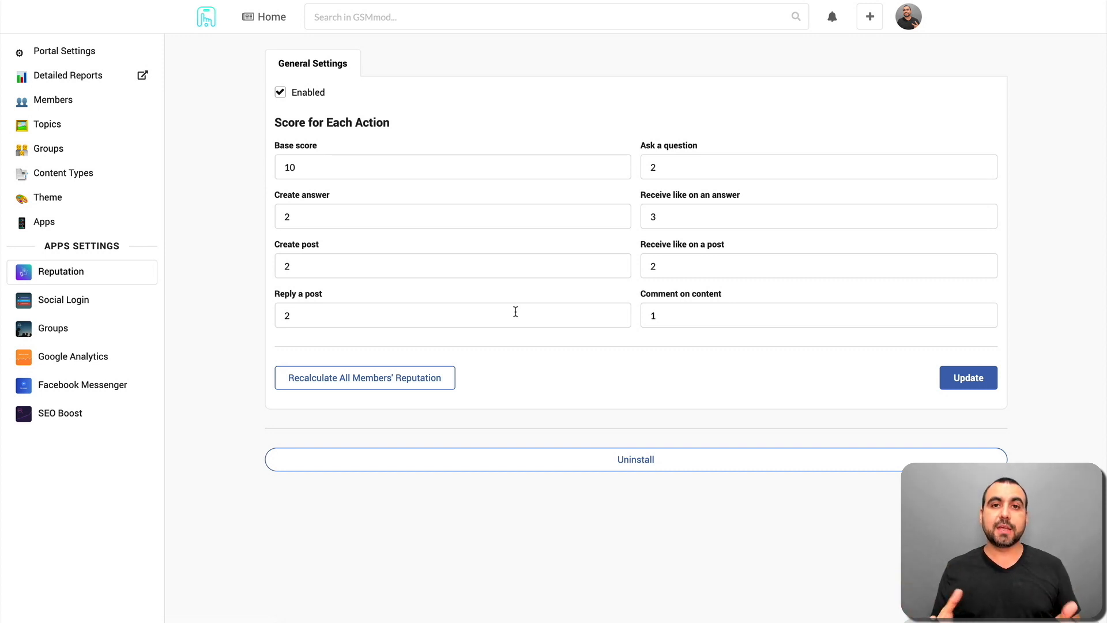
mouse_move(577, 345)
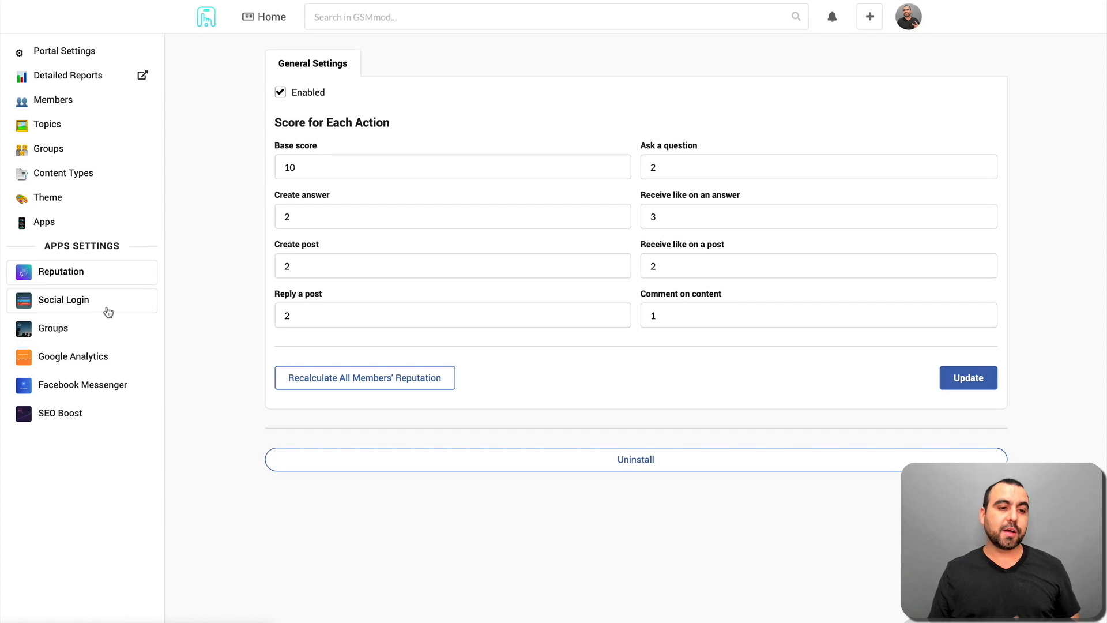
mouse_move(100, 322)
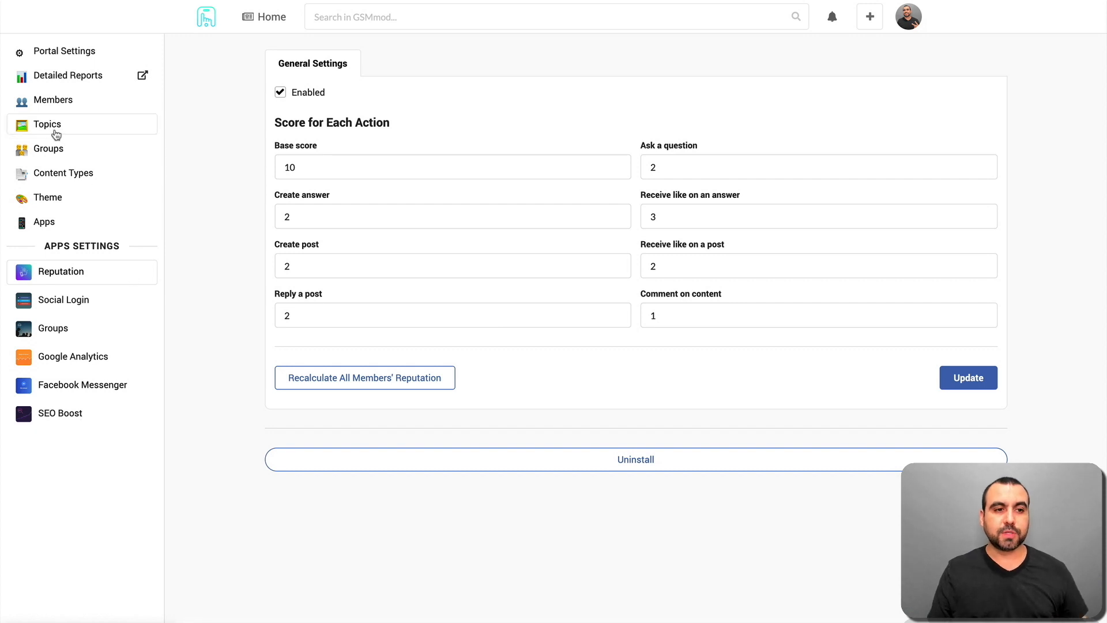
Show the Topics list with Sigma Box, Octoplus Box and the Memes GSM collection.
click(46, 123)
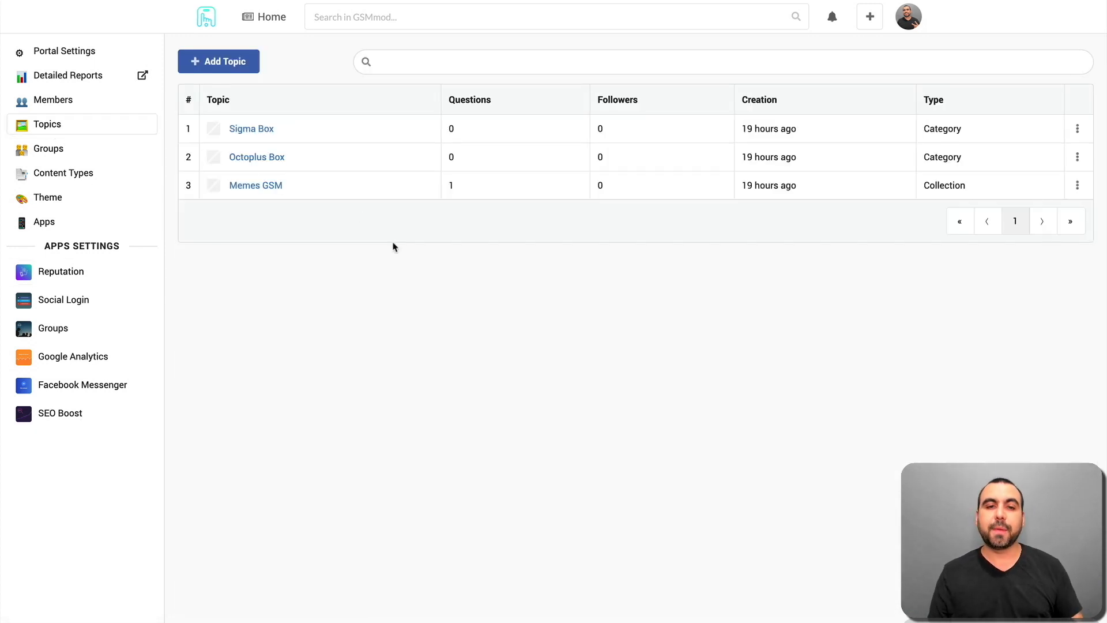
mouse_move(339, 131)
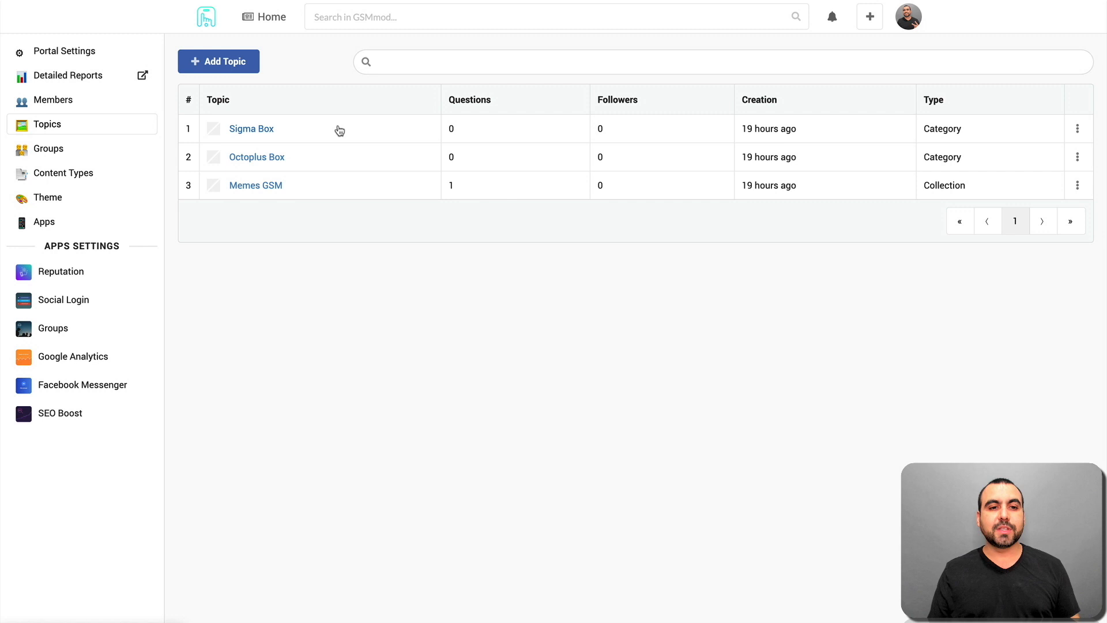
mouse_move(219, 134)
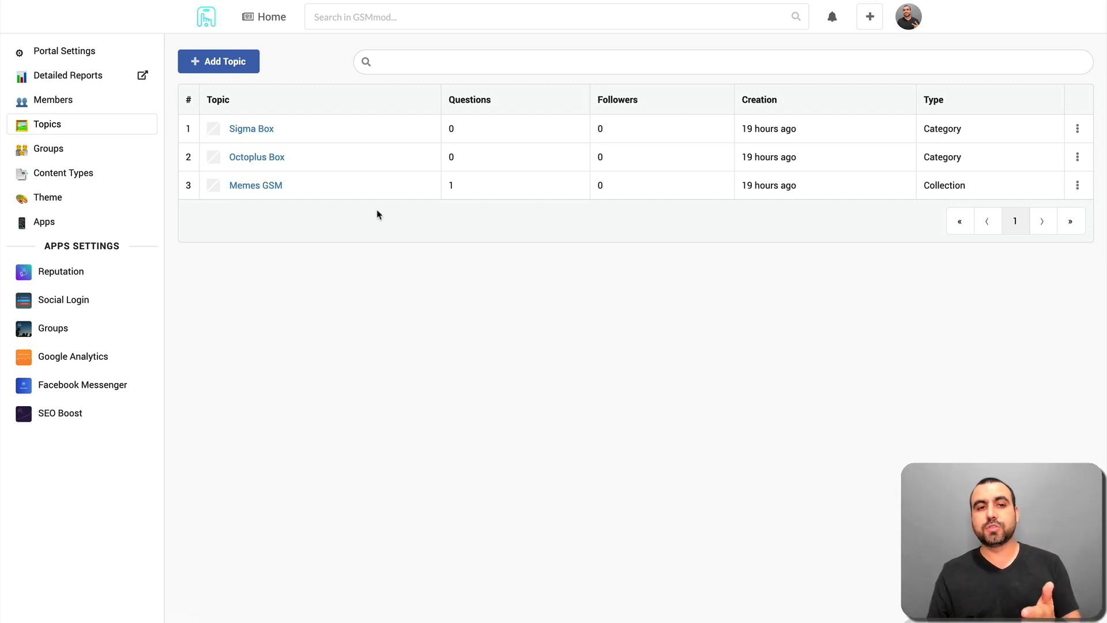
mouse_move(116, 156)
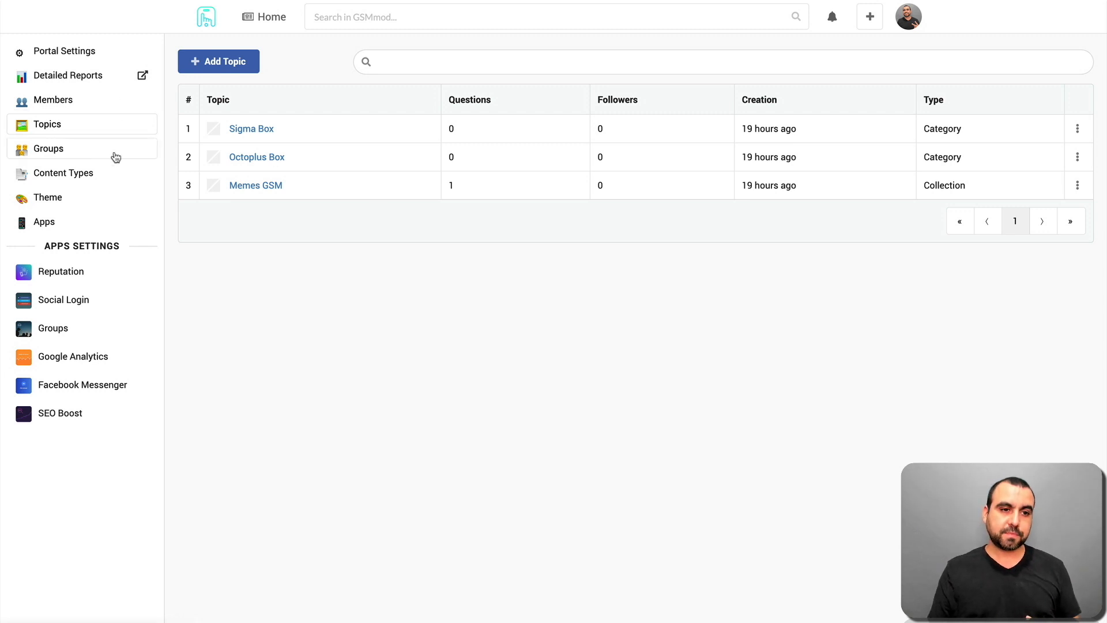
In Content Types, toggle the Question type off and back on, then reach the Article type.
click(62, 173)
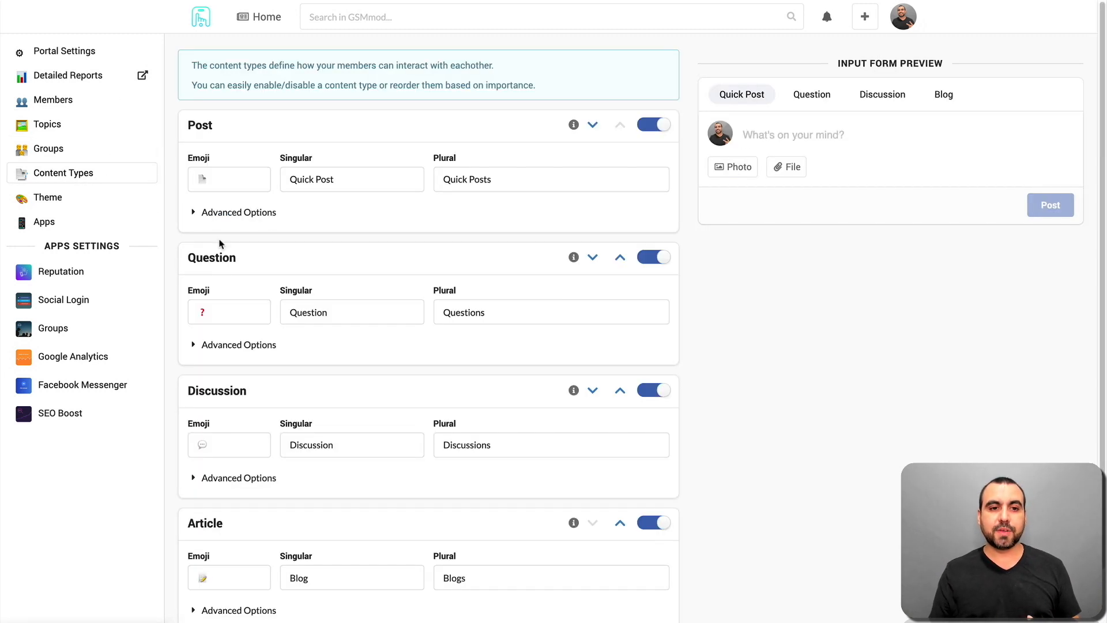
scroll(down, 3)
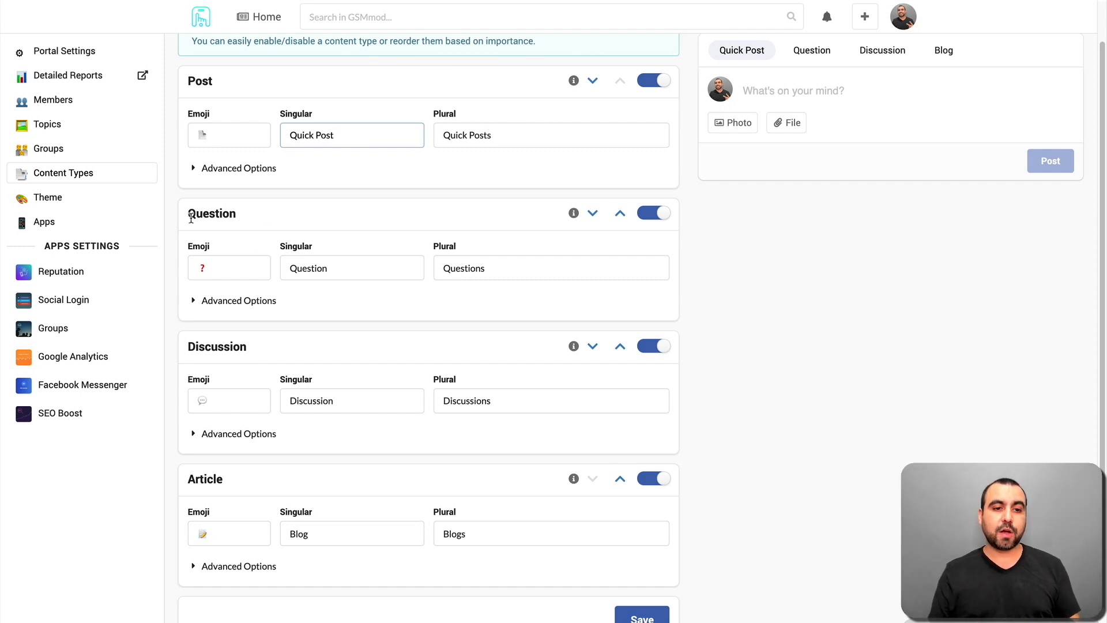
click(653, 213)
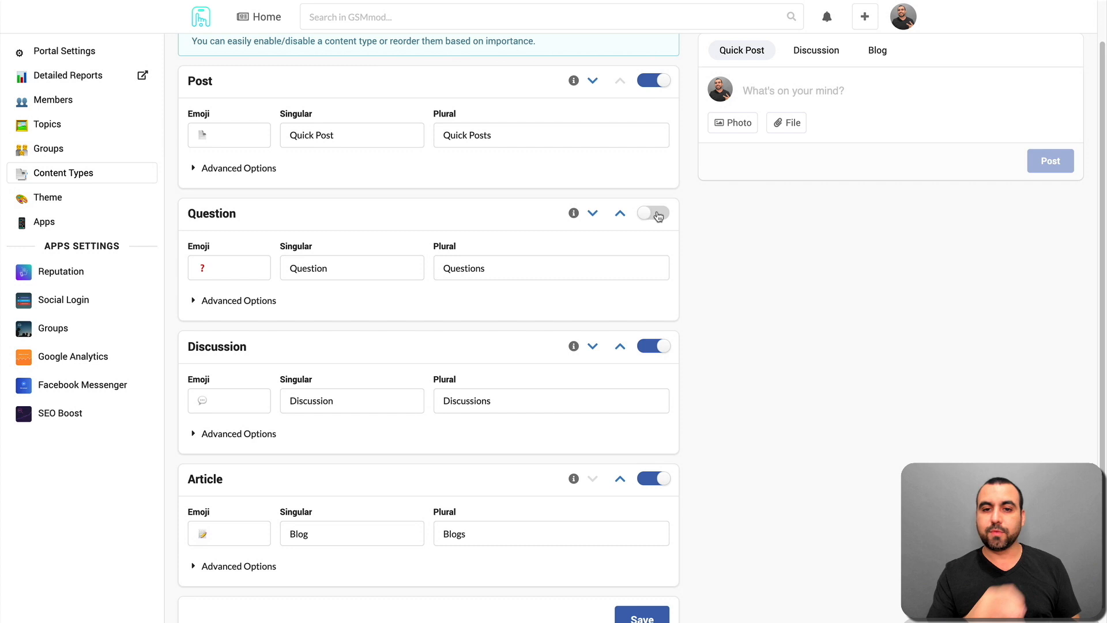
click(653, 214)
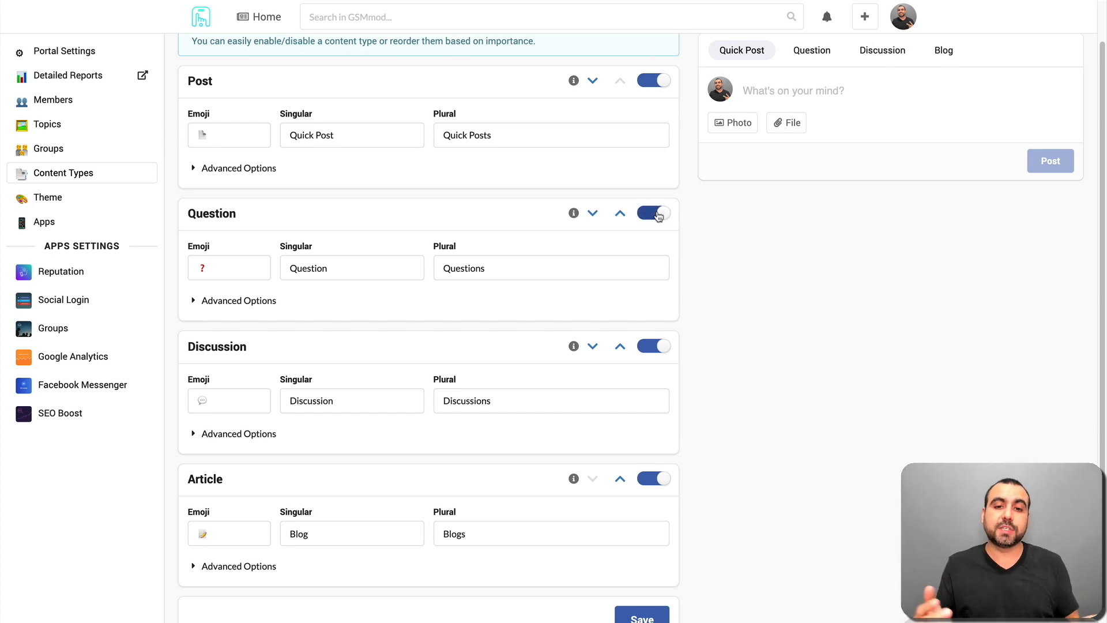
scroll(down, 3)
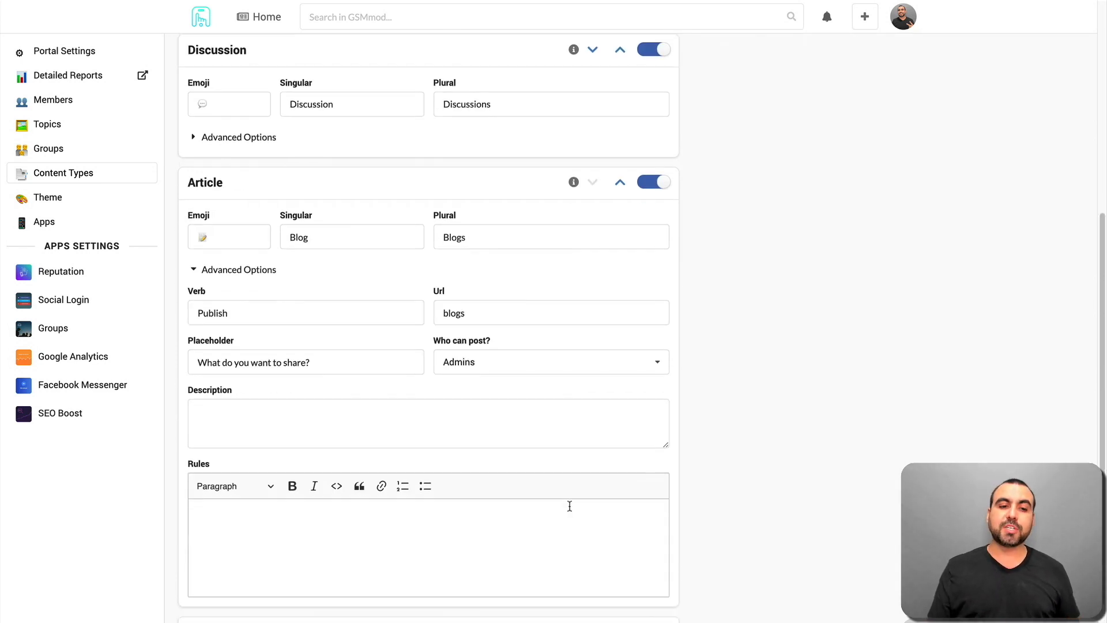
scroll(down, 3)
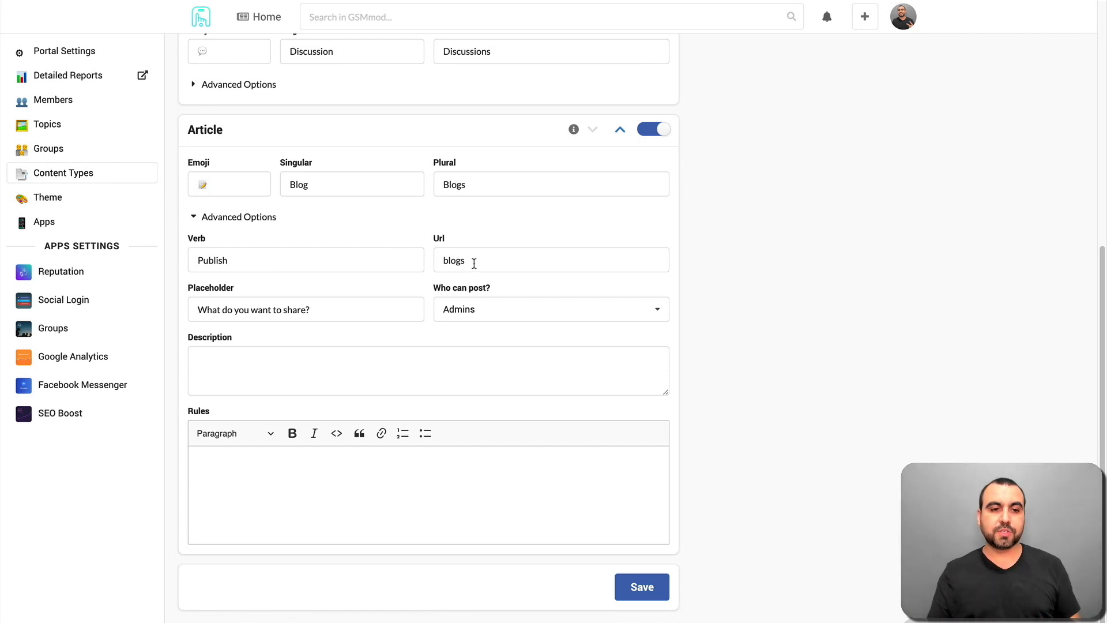
mouse_move(522, 313)
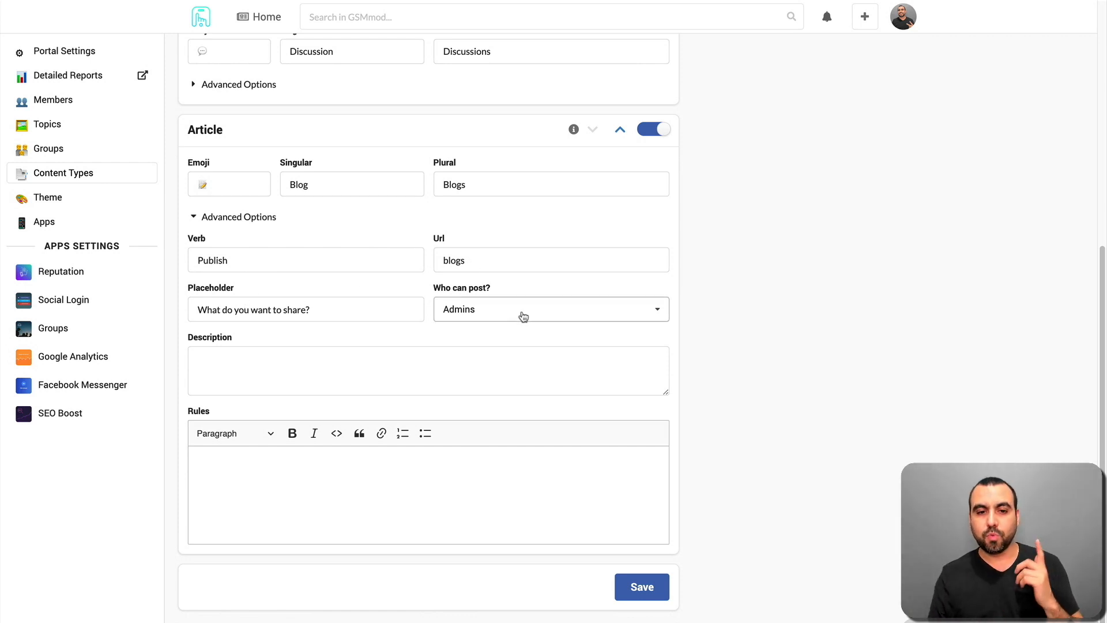
Review the blog's 'Who can post?' roles, keeping Admins, and visit its description and rules fields.
click(550, 309)
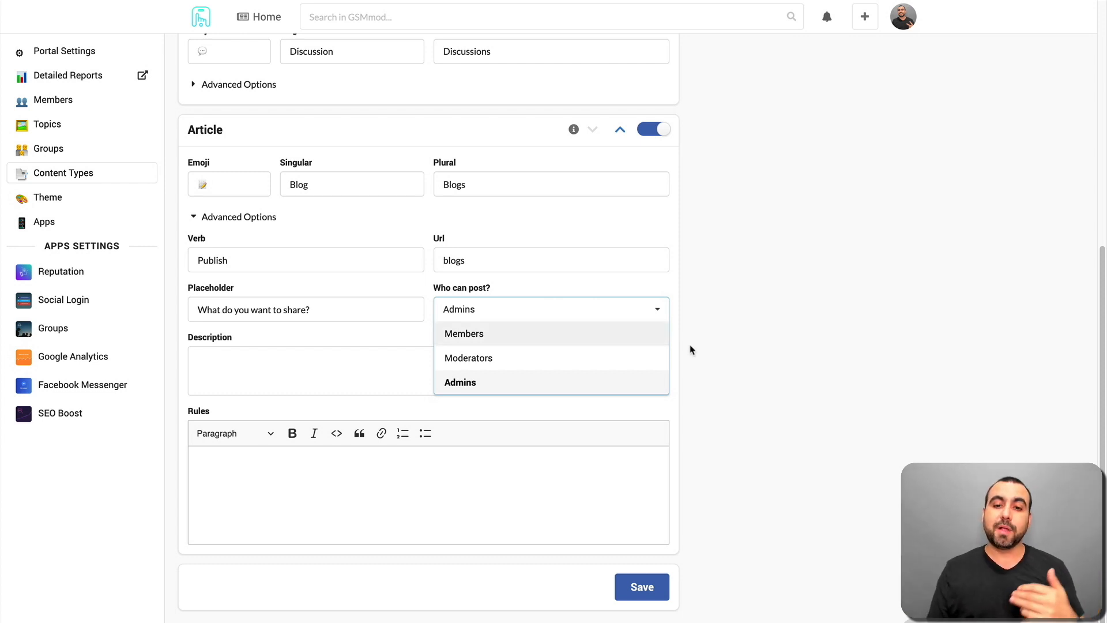
click(460, 382)
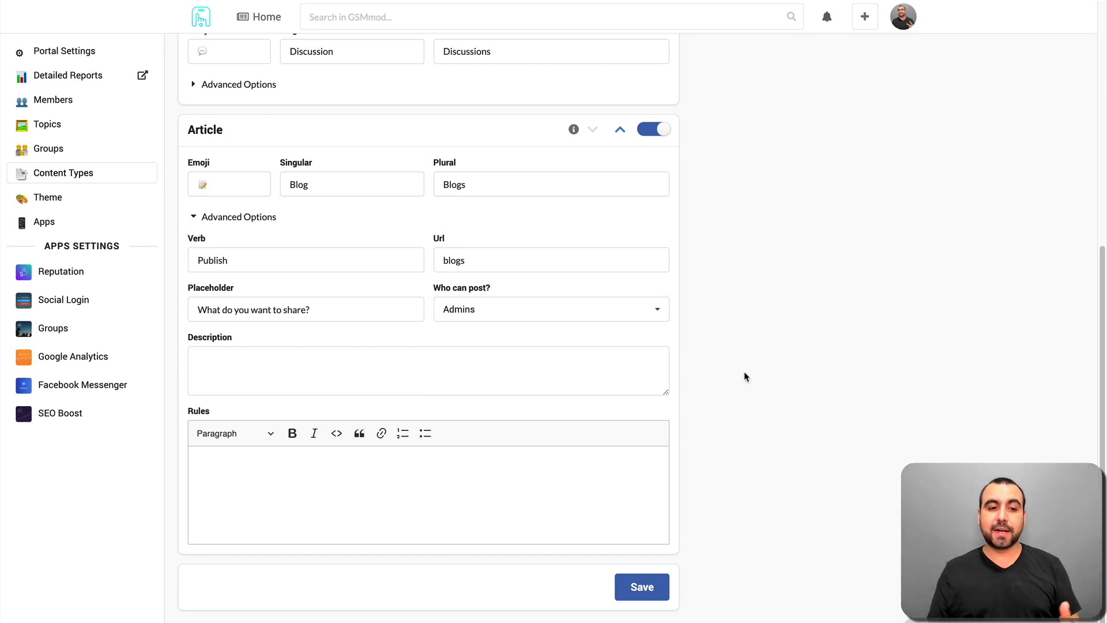
click(427, 370)
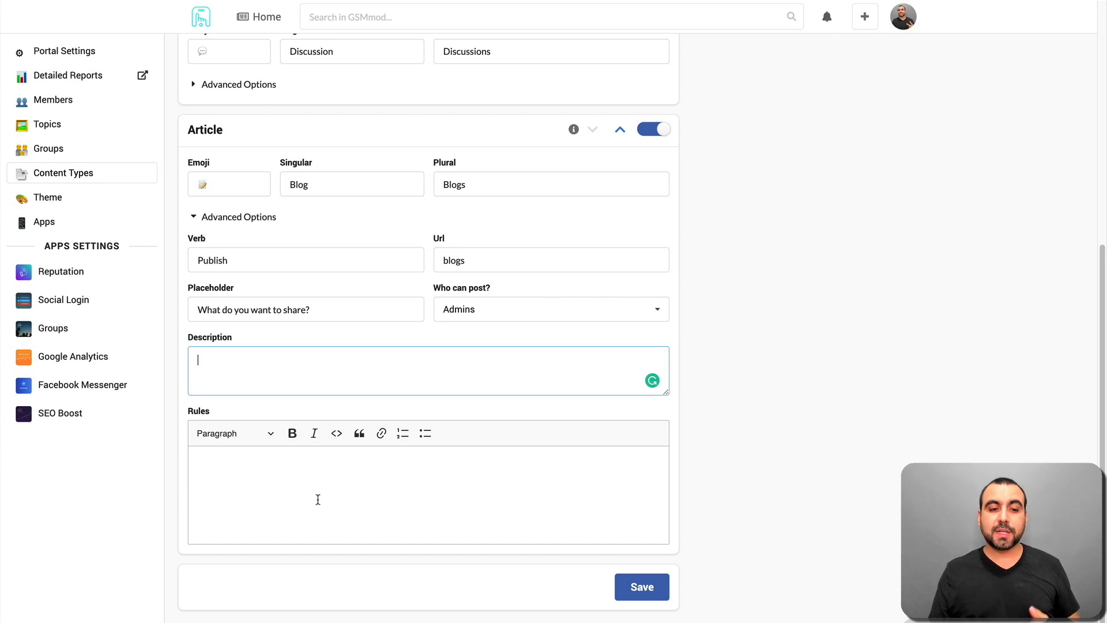
click(427, 494)
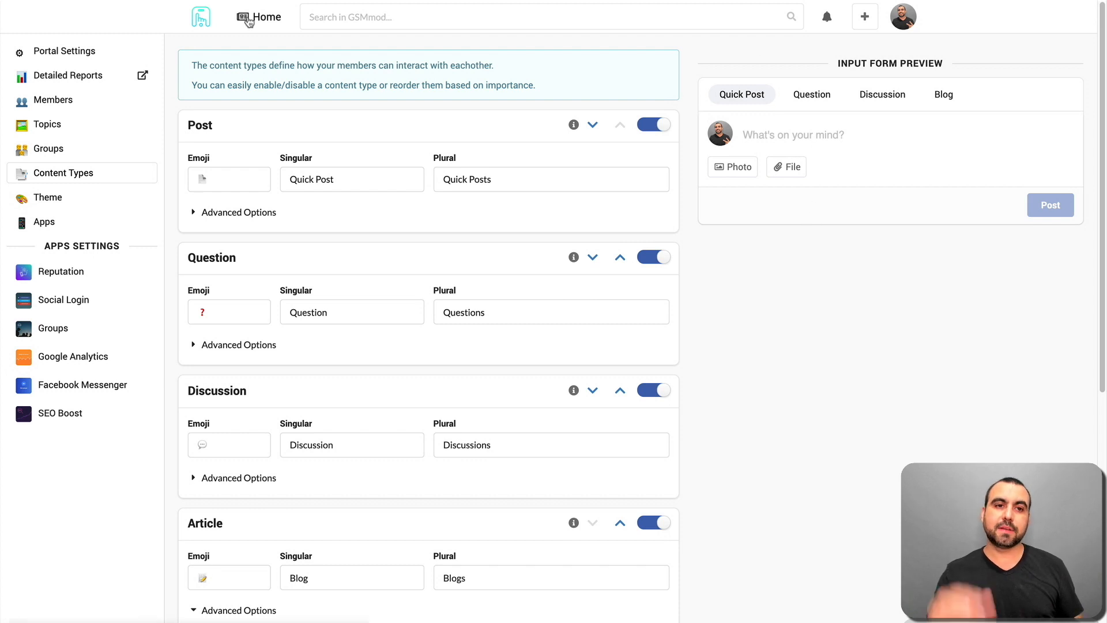
Publish a Quick Post reading 'test' on the home feed and show its options menu.
click(260, 18)
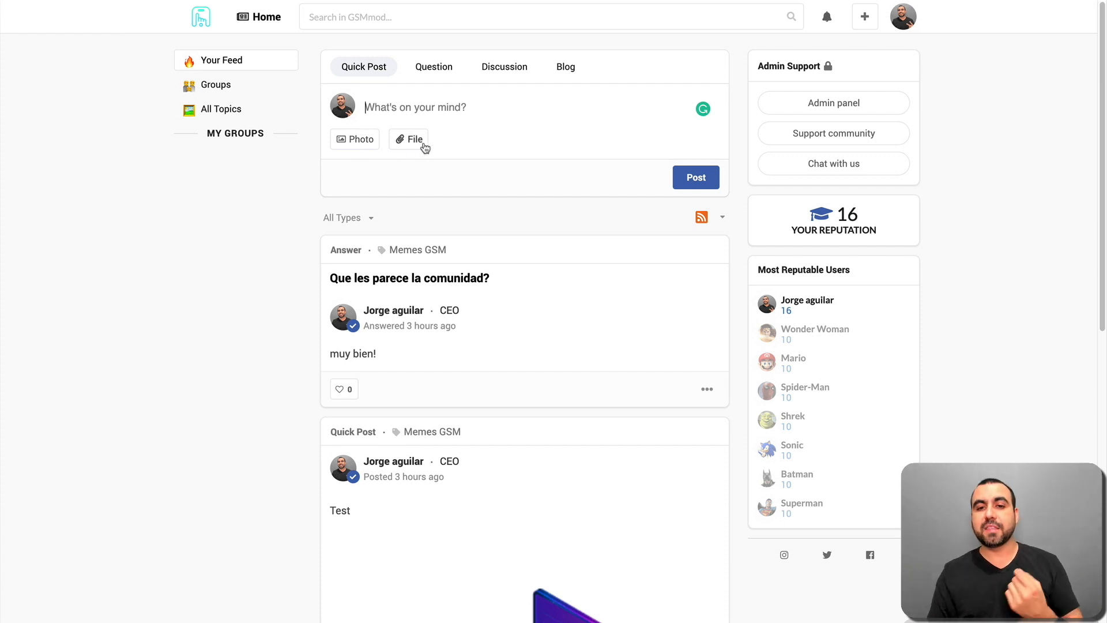
text(test)
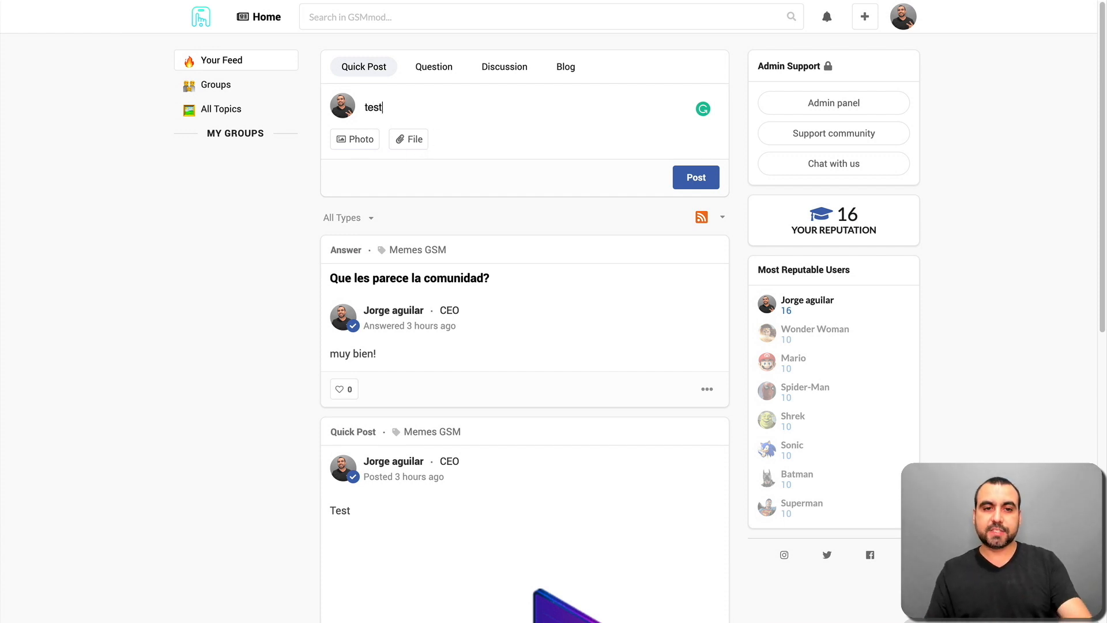
click(694, 178)
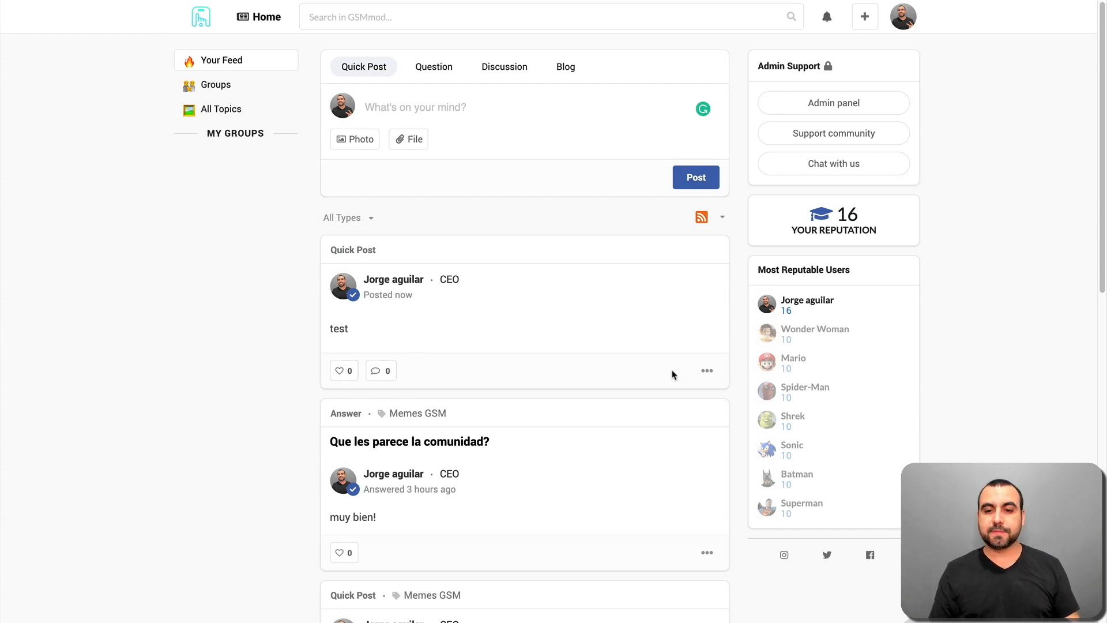
click(707, 370)
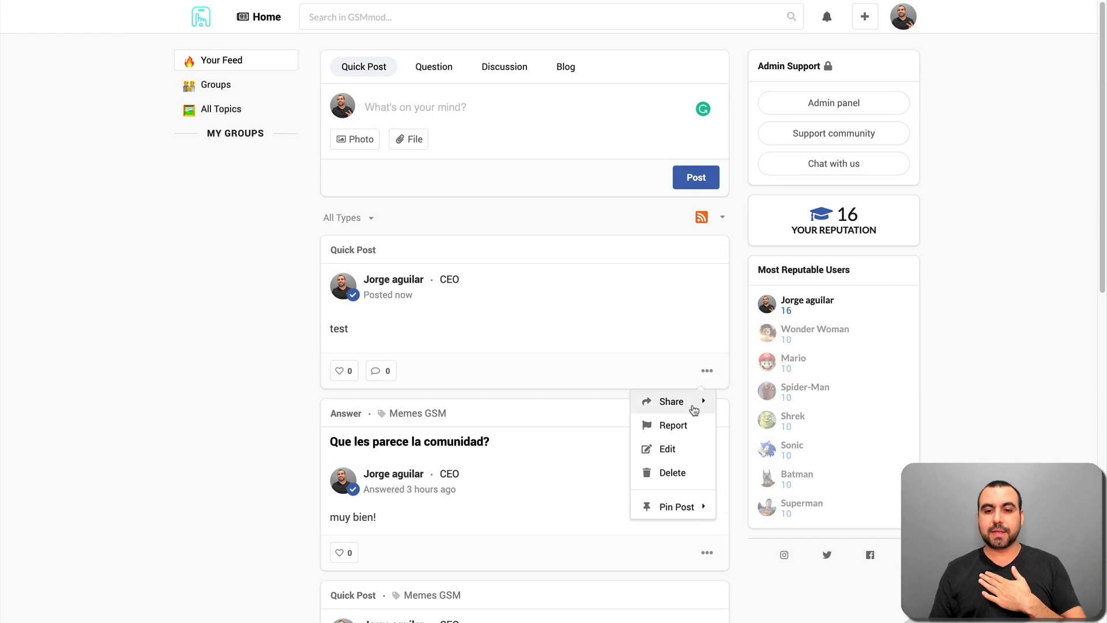
mouse_move(671, 401)
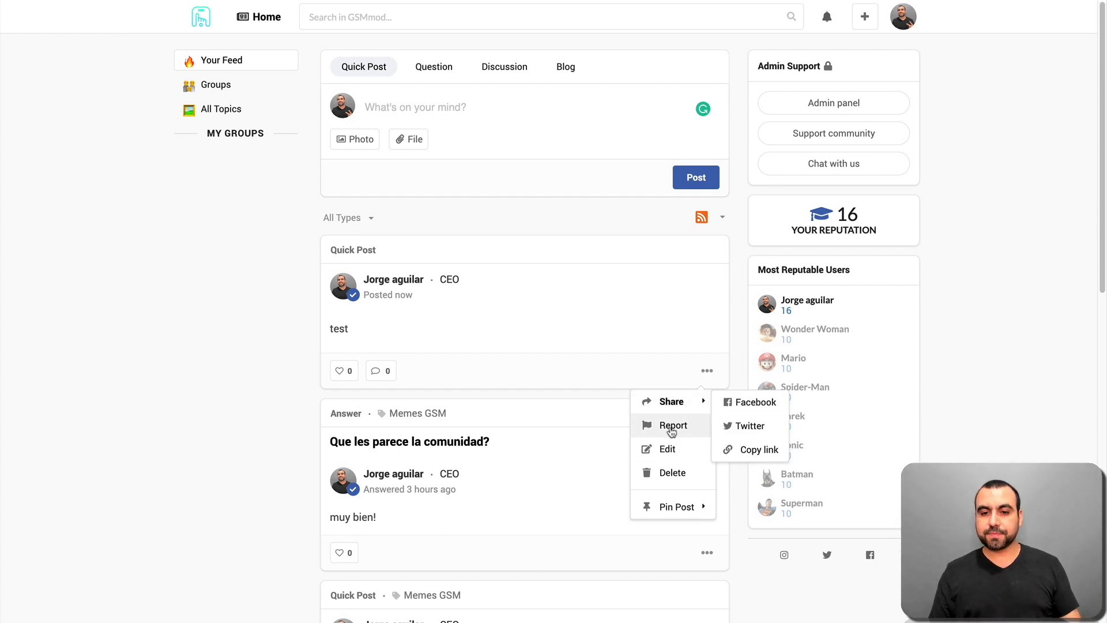
mouse_move(681, 476)
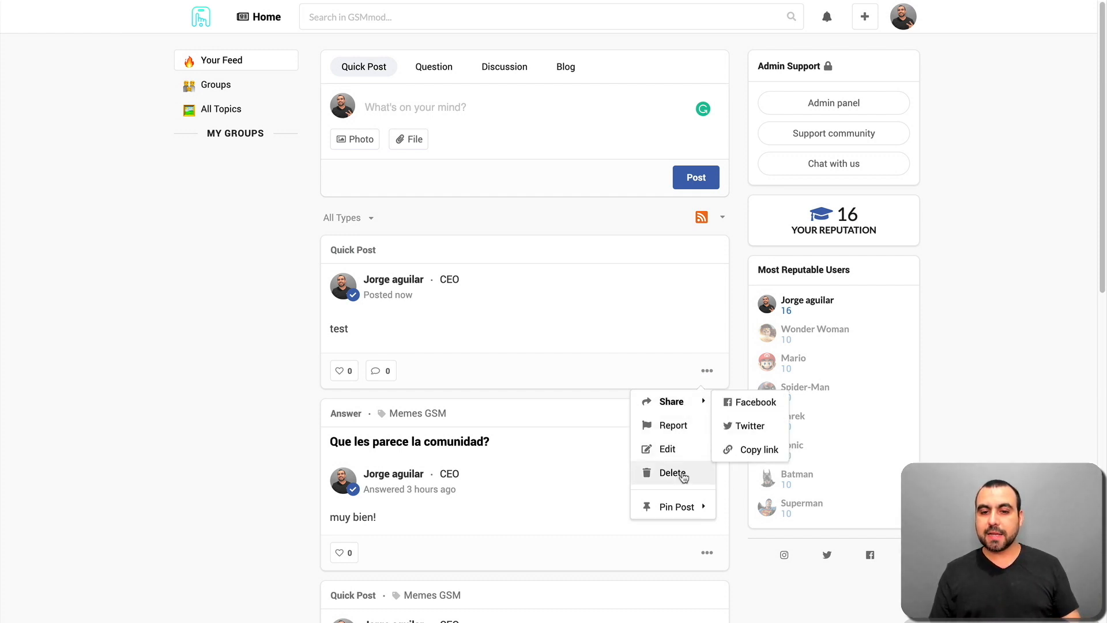
mouse_move(677, 507)
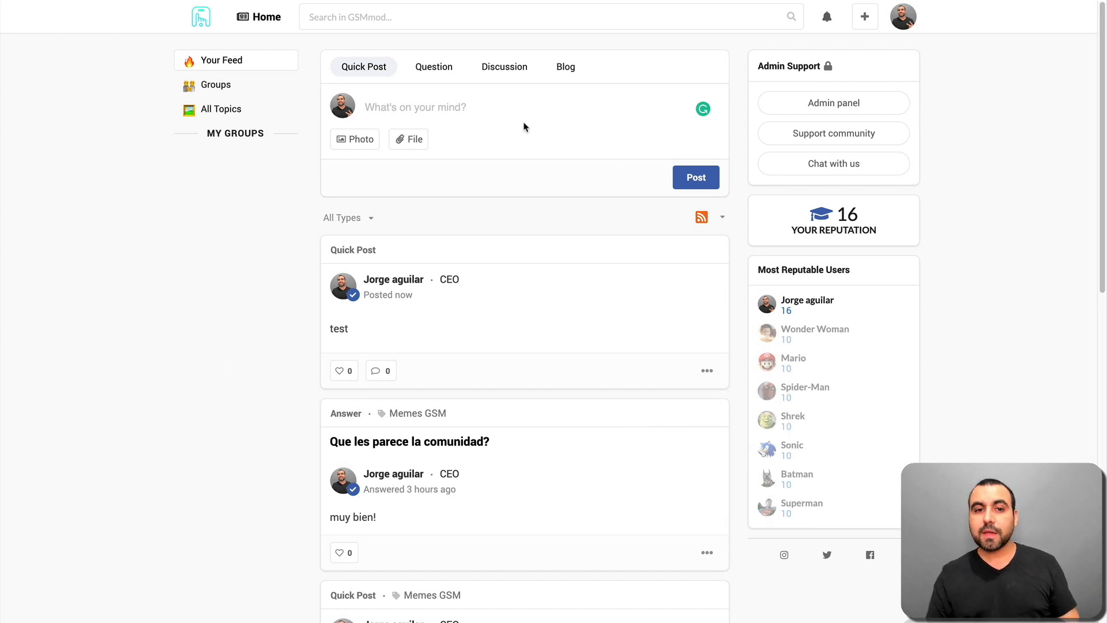
Draft a question 'wh' as an anonymous poll with extra answer options.
click(434, 67)
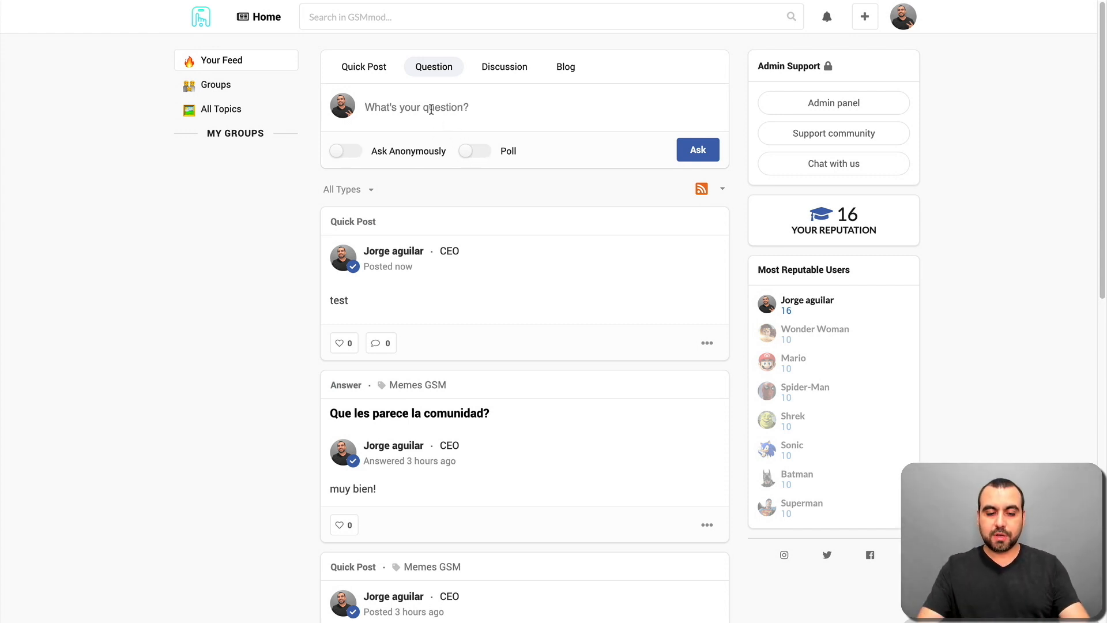
text(what do you think)
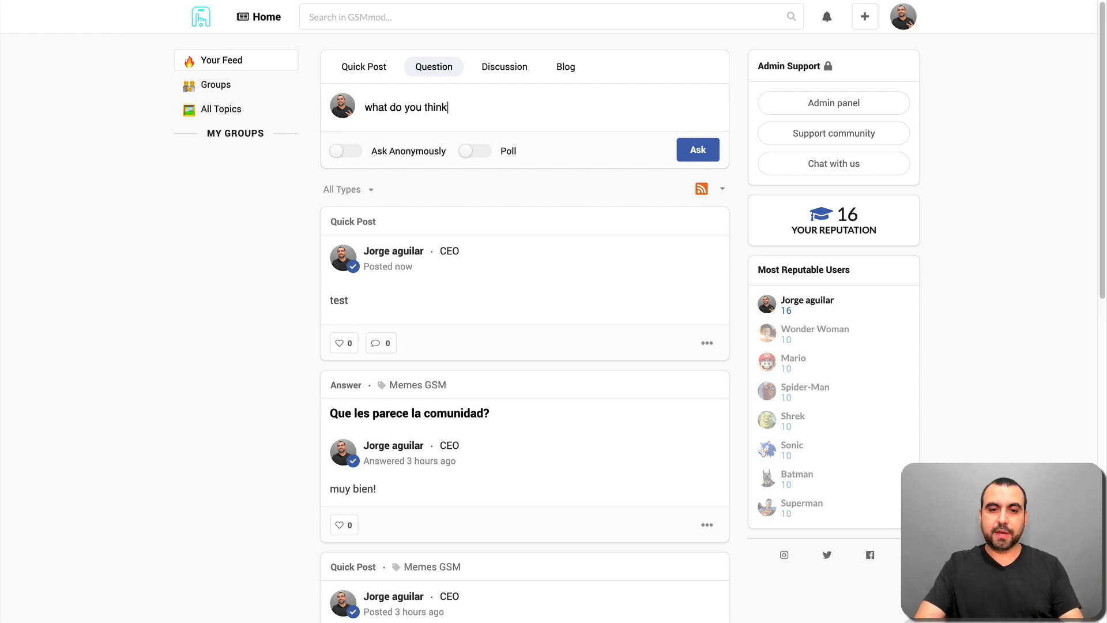
click(345, 150)
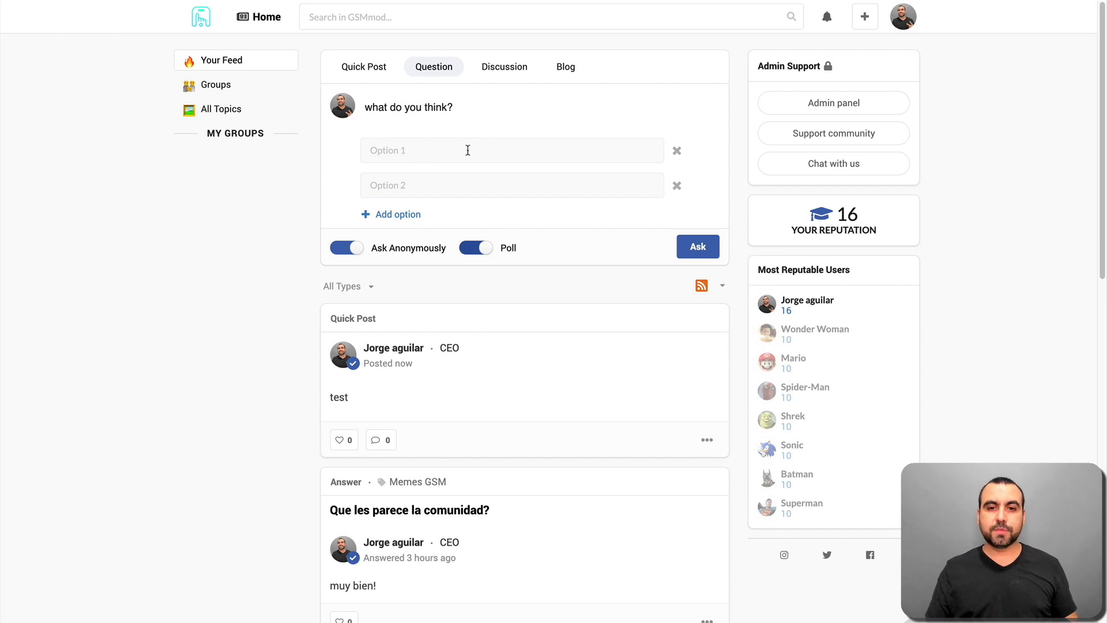
click(398, 215)
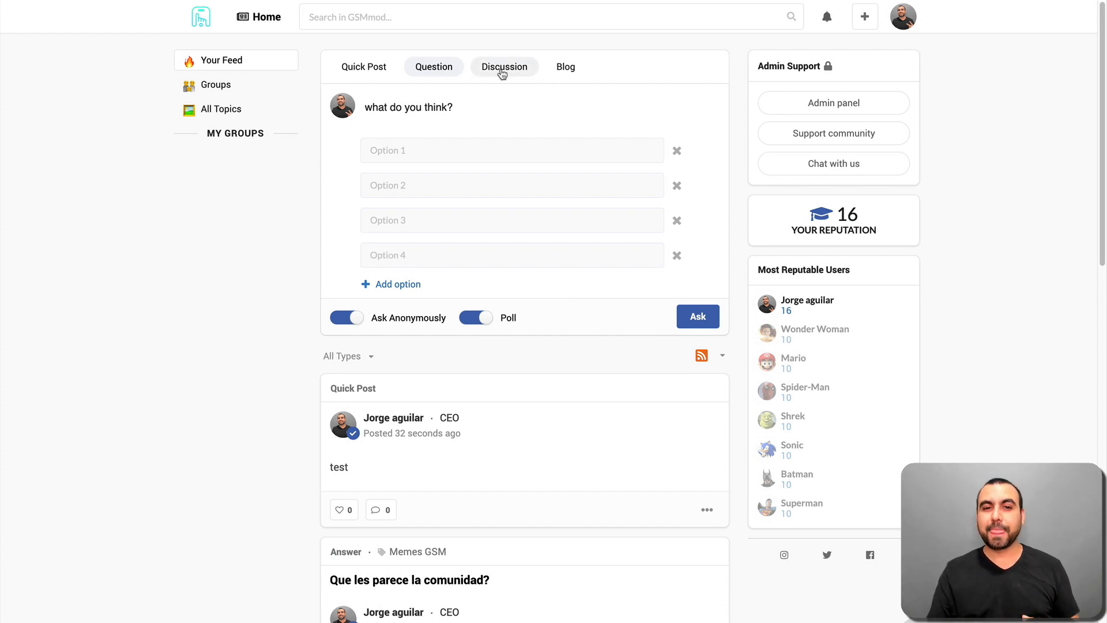
Switch the composer to the Discussion form and then the Blog form with its rich text editor.
click(504, 67)
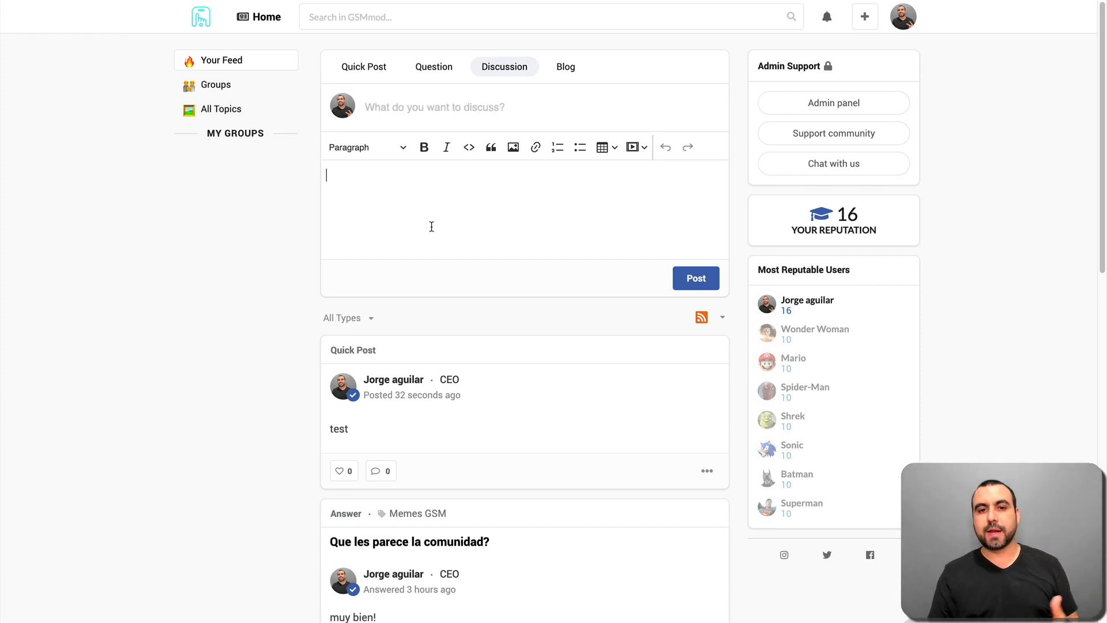
click(565, 67)
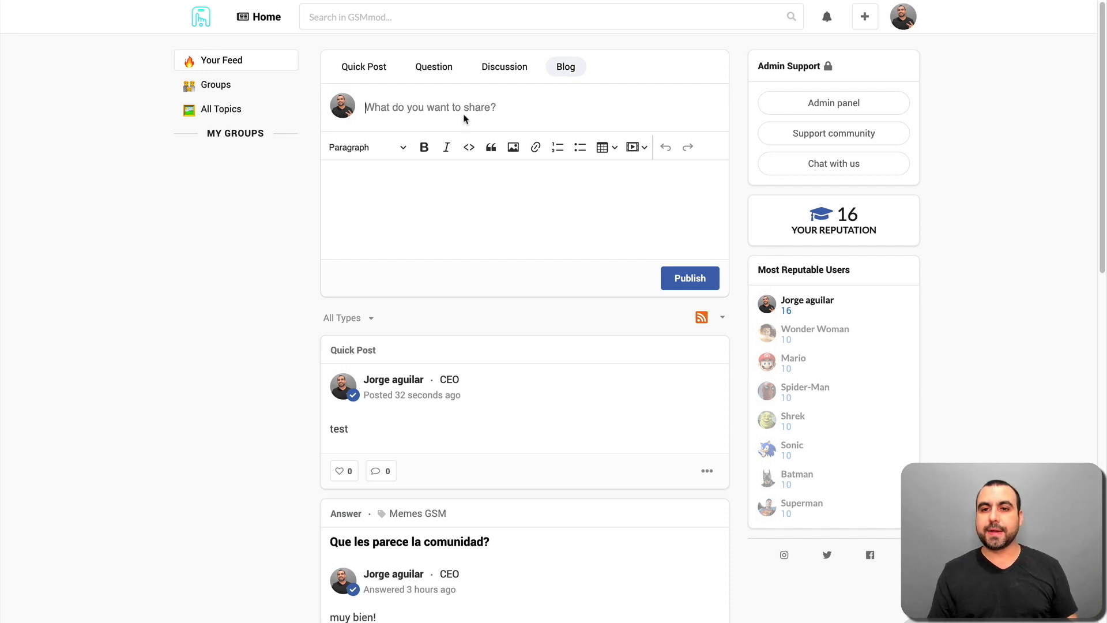
scroll(down, 3)
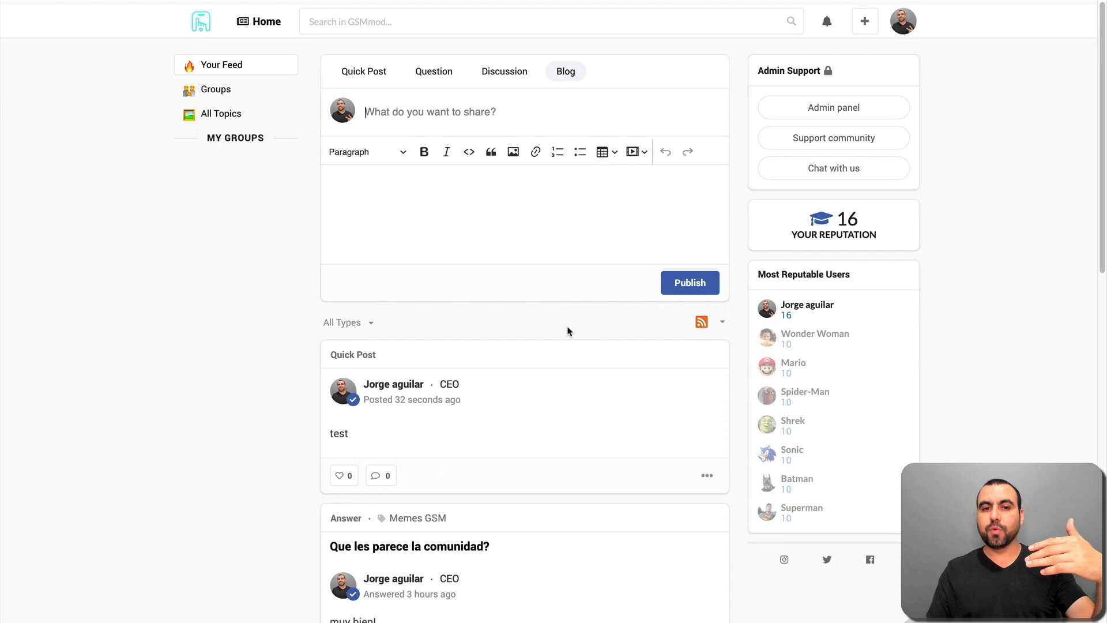
View All Topics, then the Groups page listing GSM Server under All Groups.
scroll(down, 3)
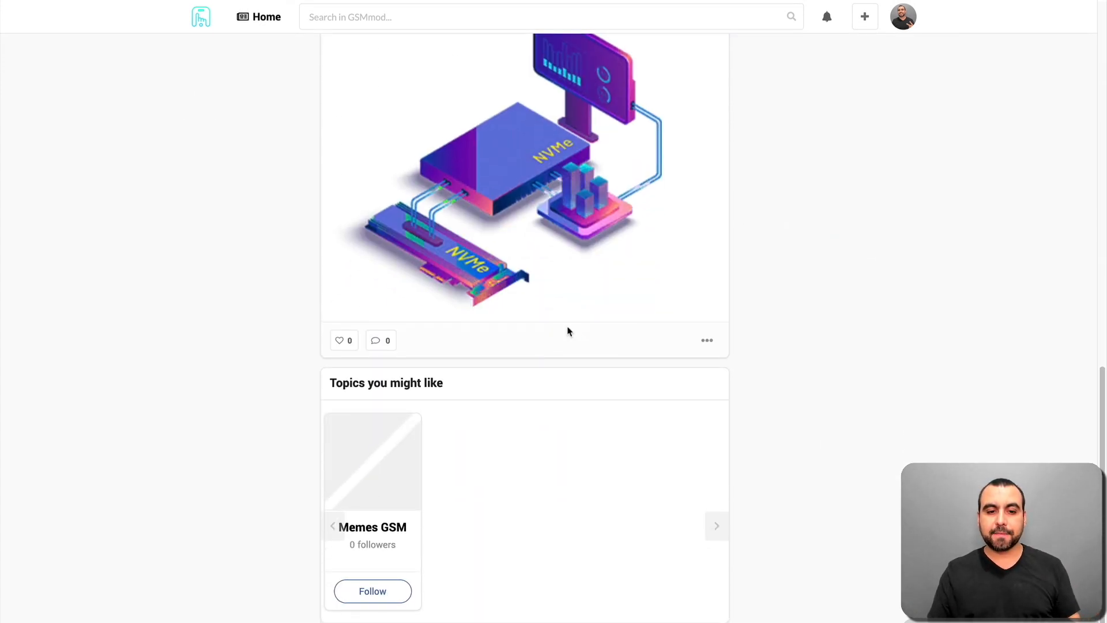
click(226, 108)
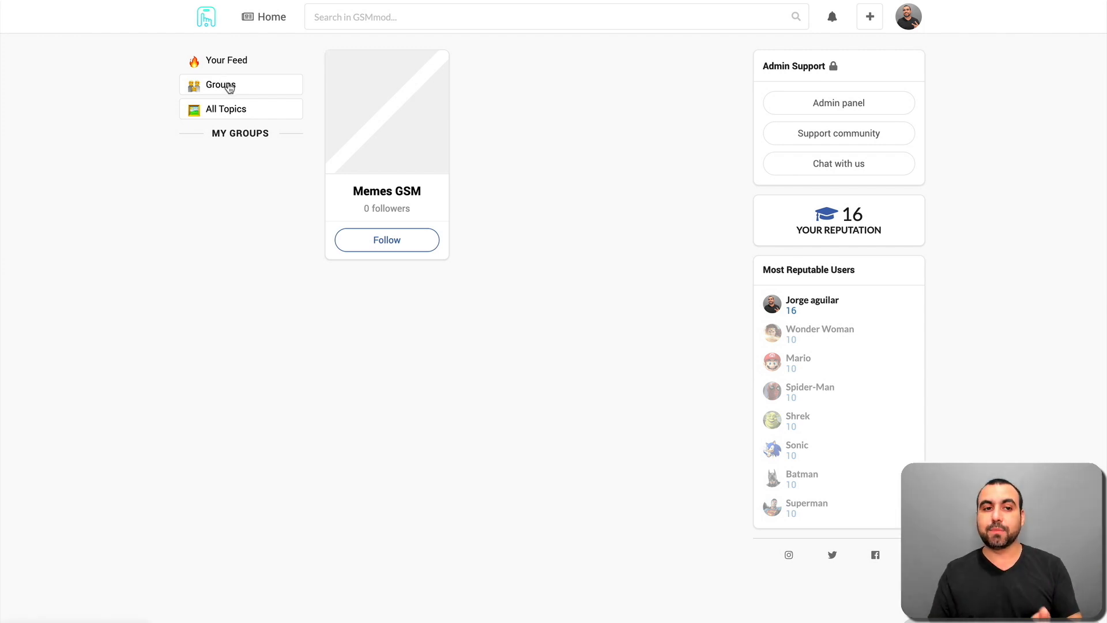
click(221, 84)
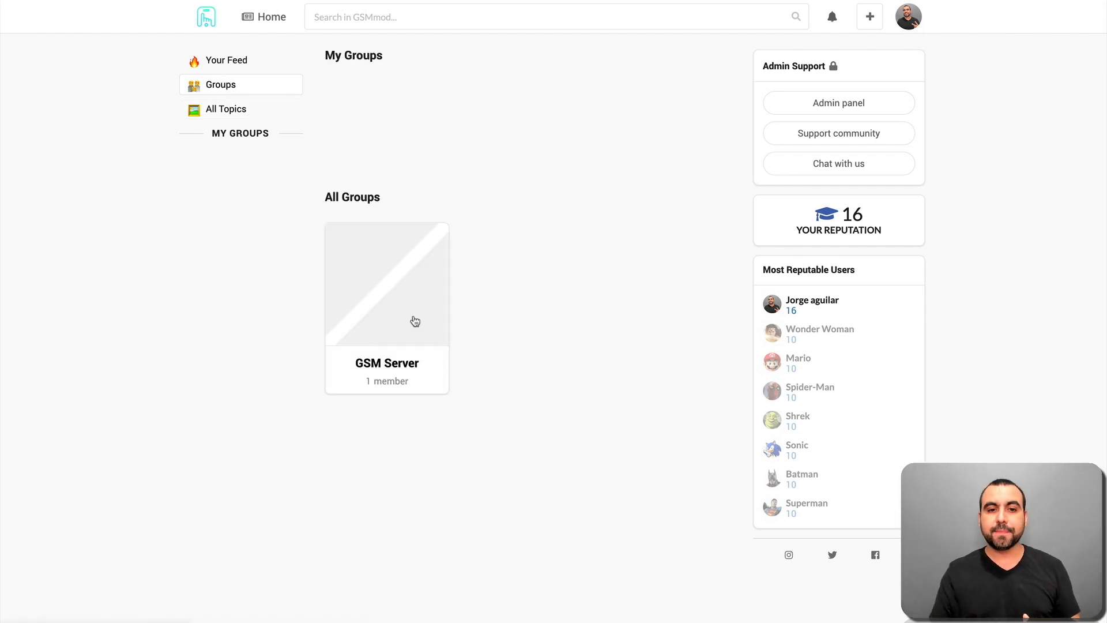
click(387, 284)
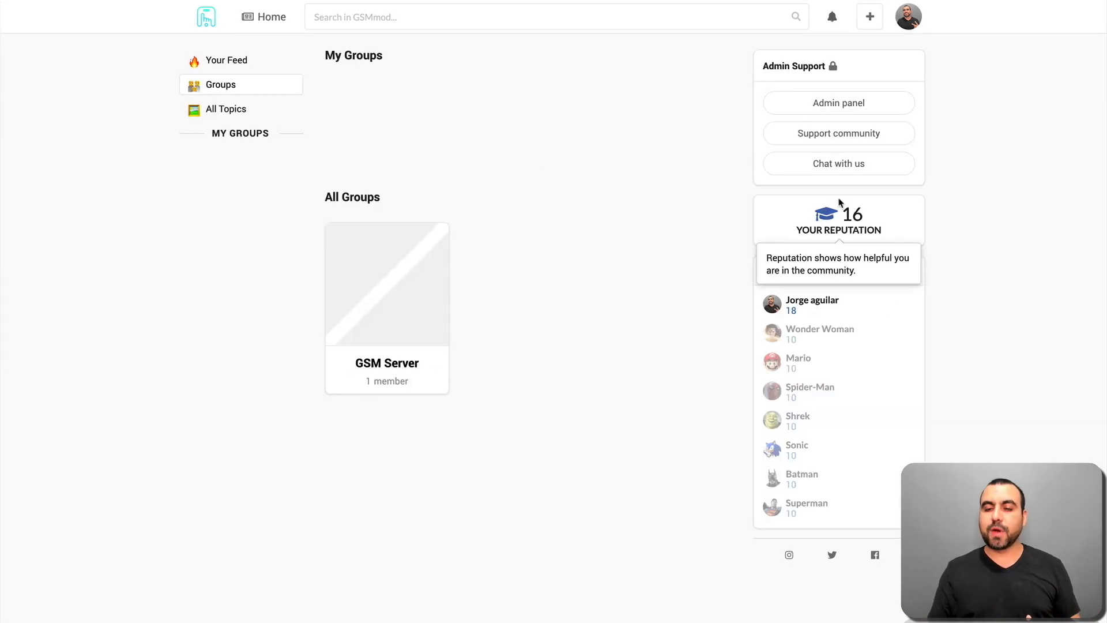
mouse_move(938, 338)
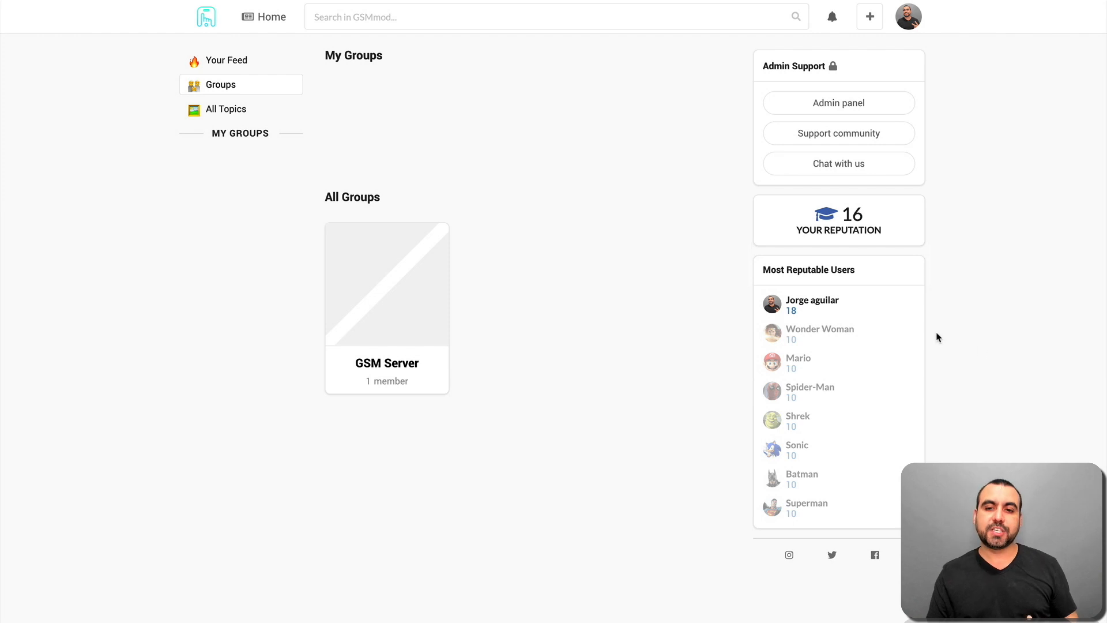
mouse_move(813, 320)
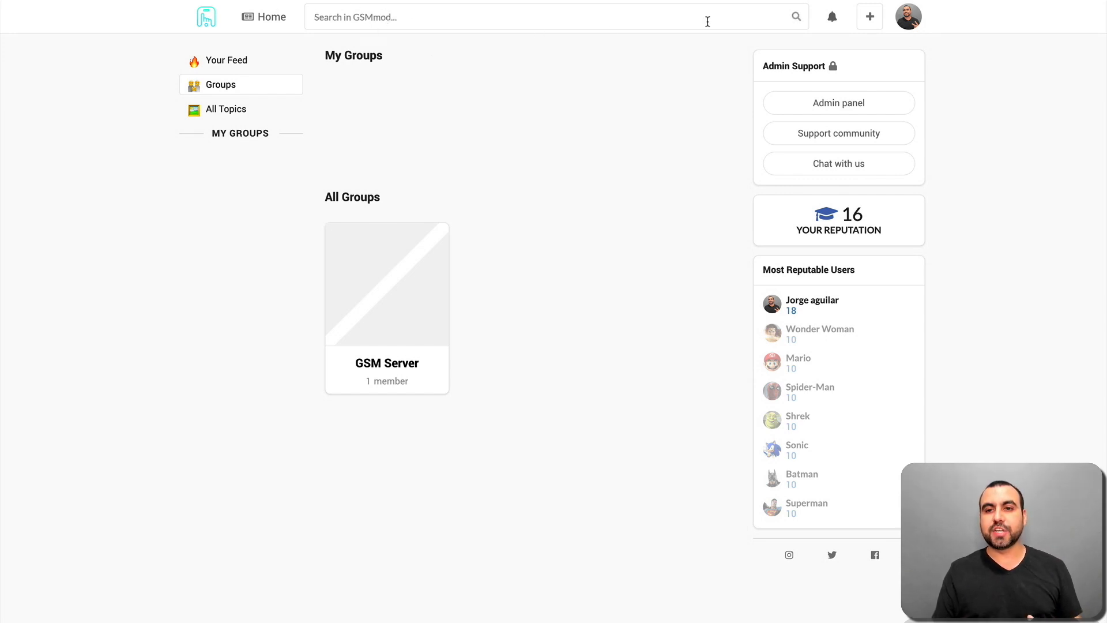
Check notifications and new-content choices, then show the empty Drafts page from the avatar menu.
click(832, 16)
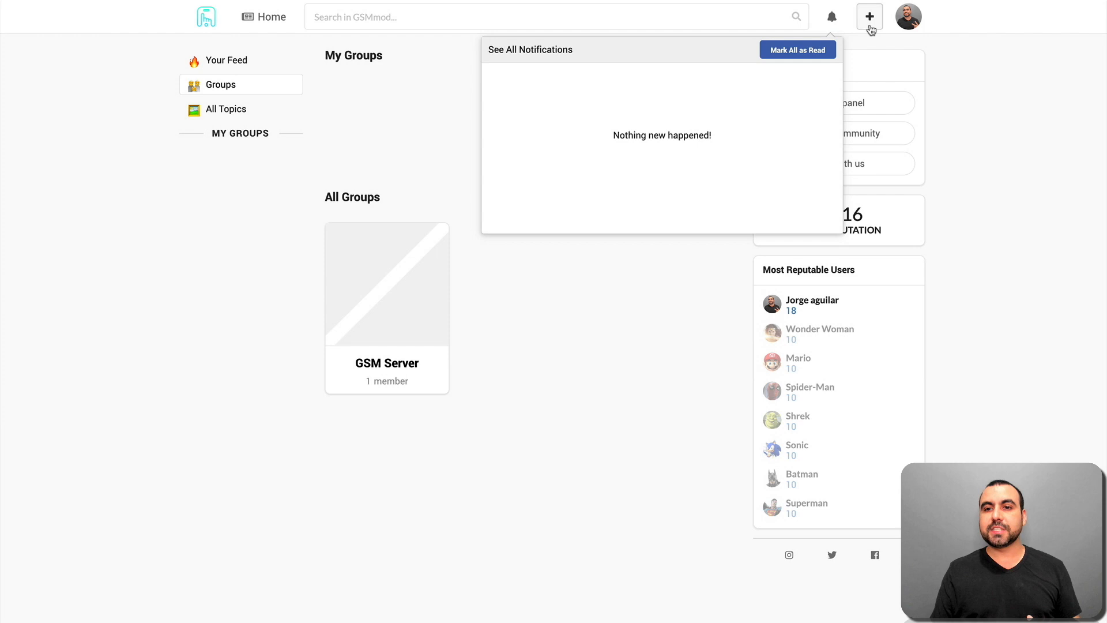
click(869, 16)
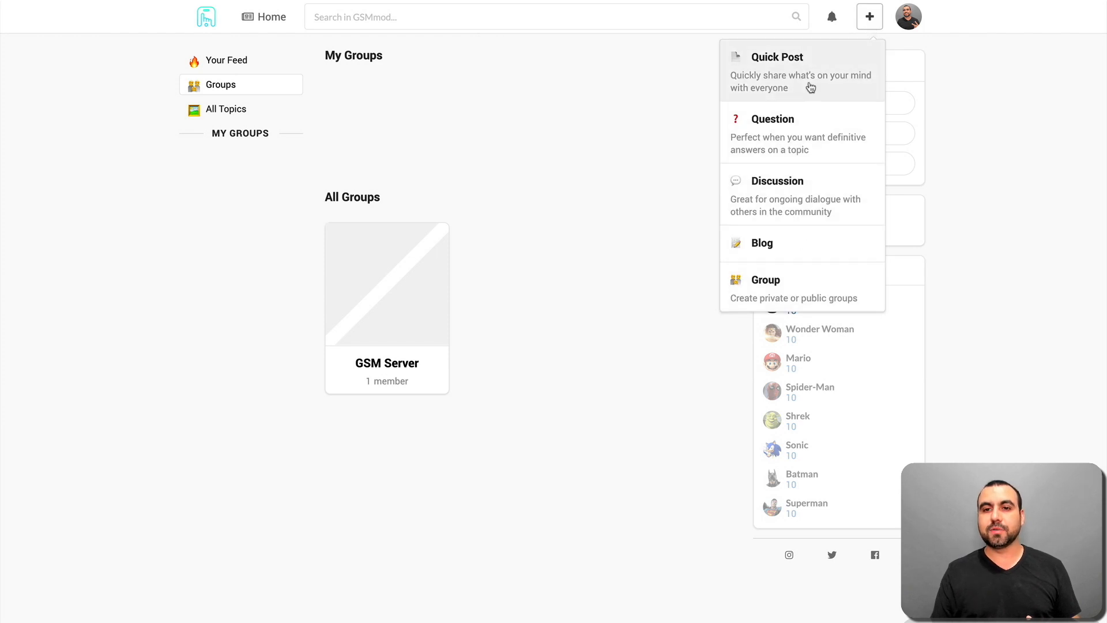
mouse_move(814, 78)
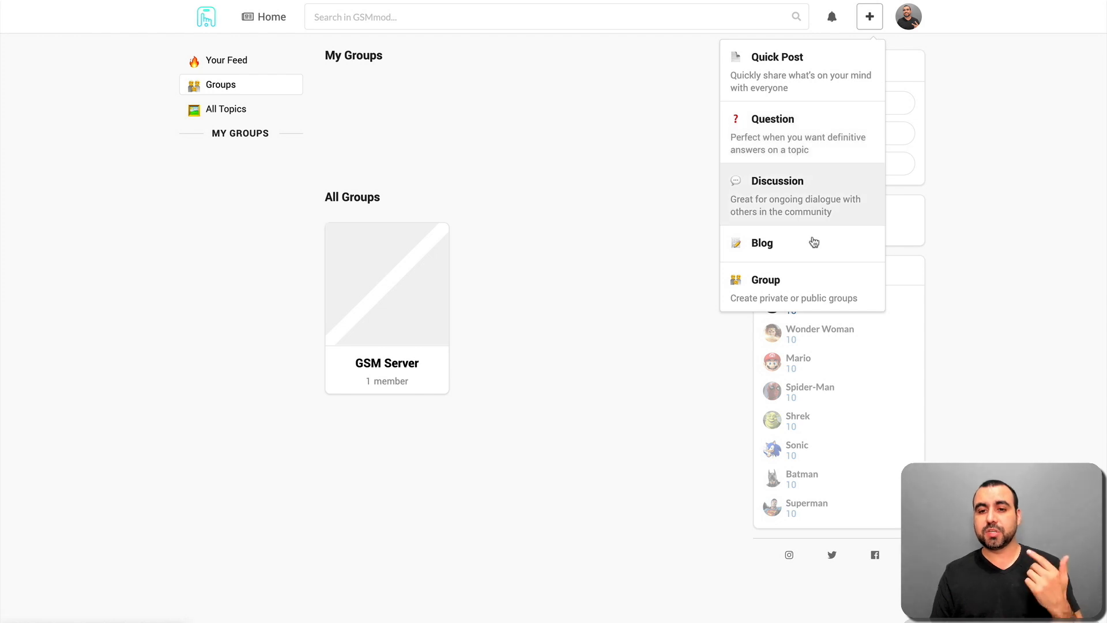
click(909, 16)
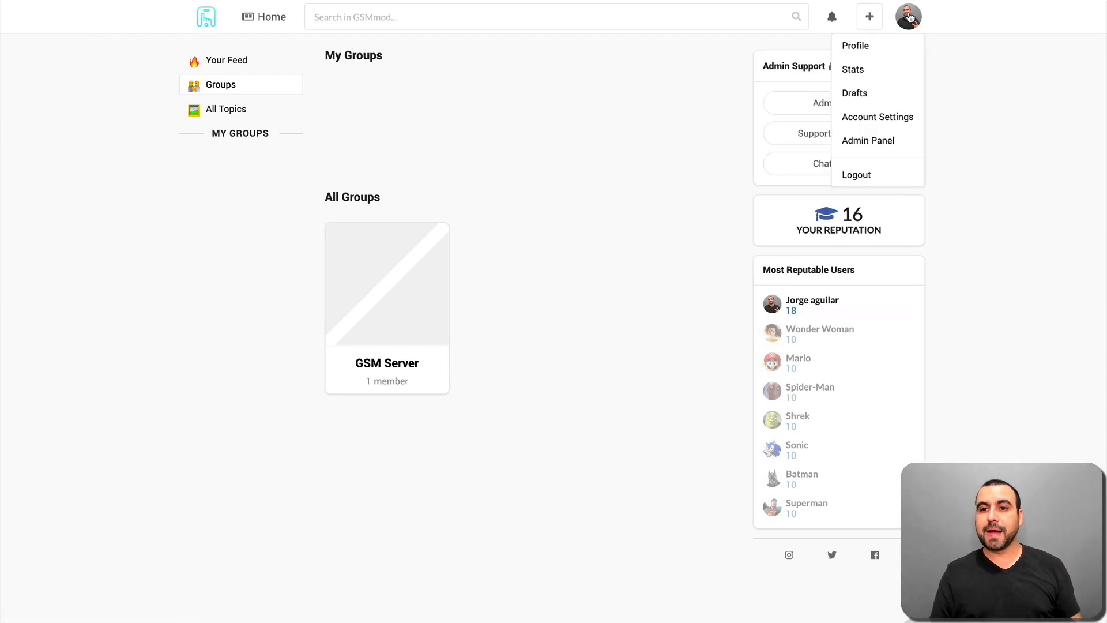
mouse_move(854, 93)
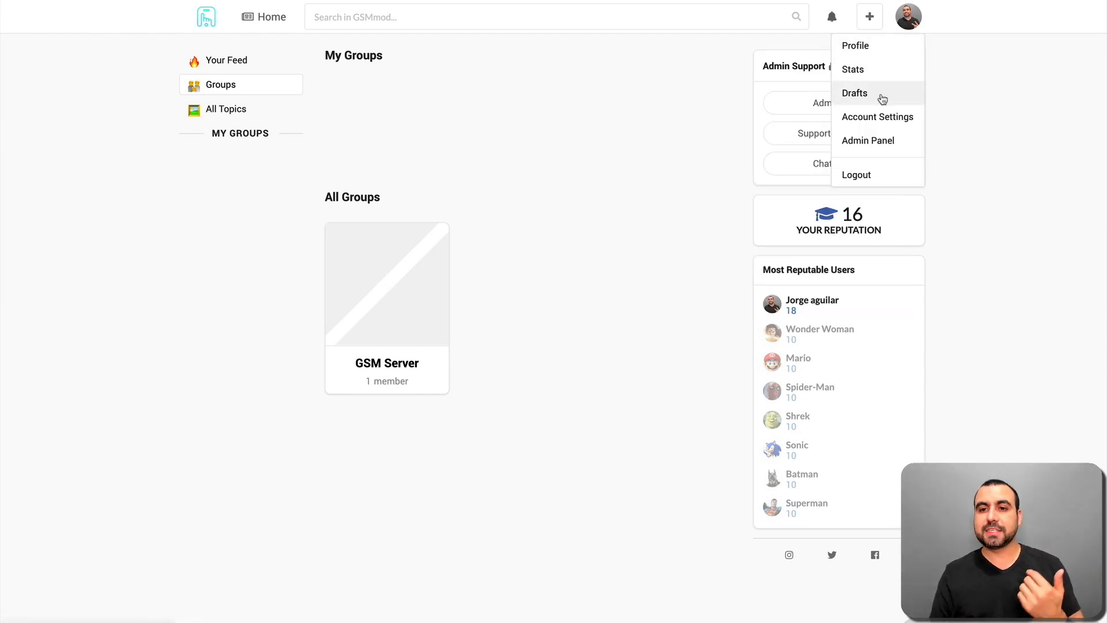
mouse_move(892, 84)
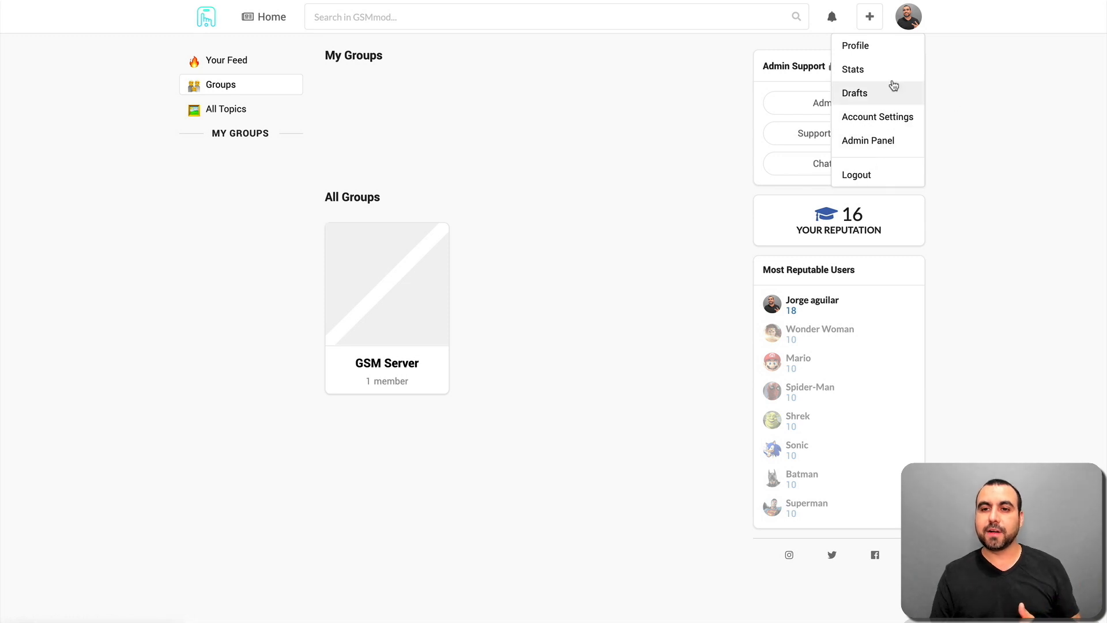
click(855, 93)
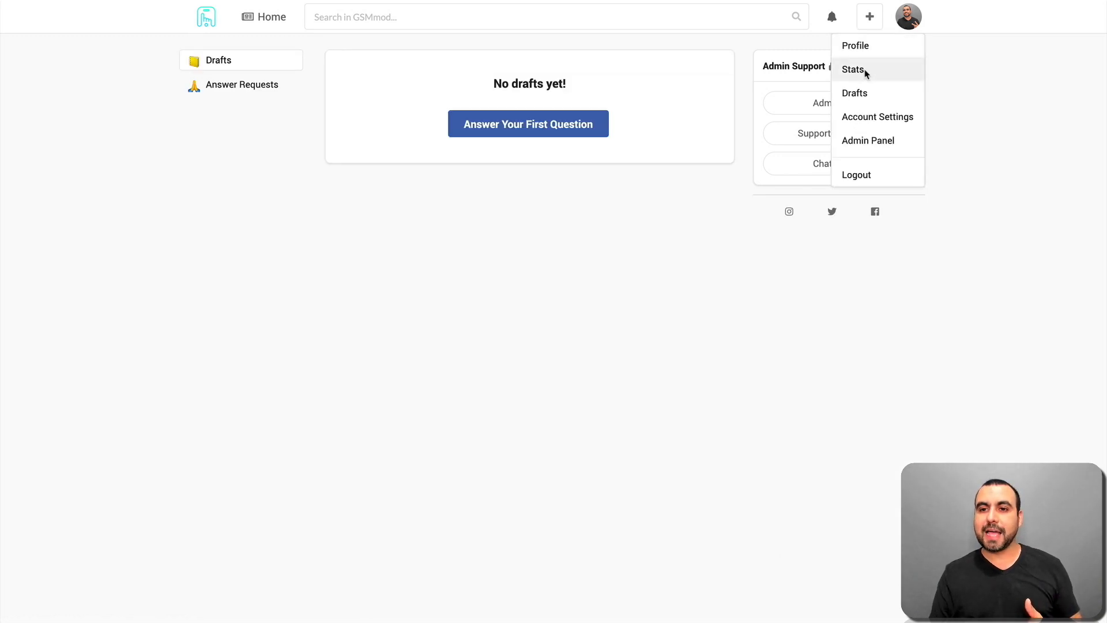
Show Your Activity Stats with the question and answer view charts.
click(854, 69)
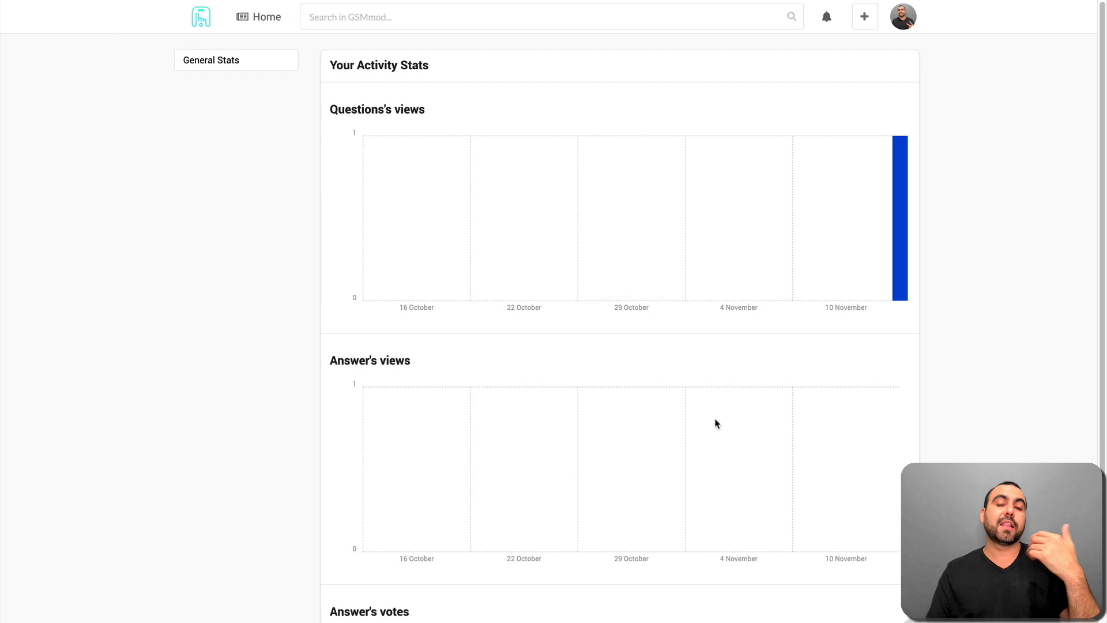
scroll(down, 3)
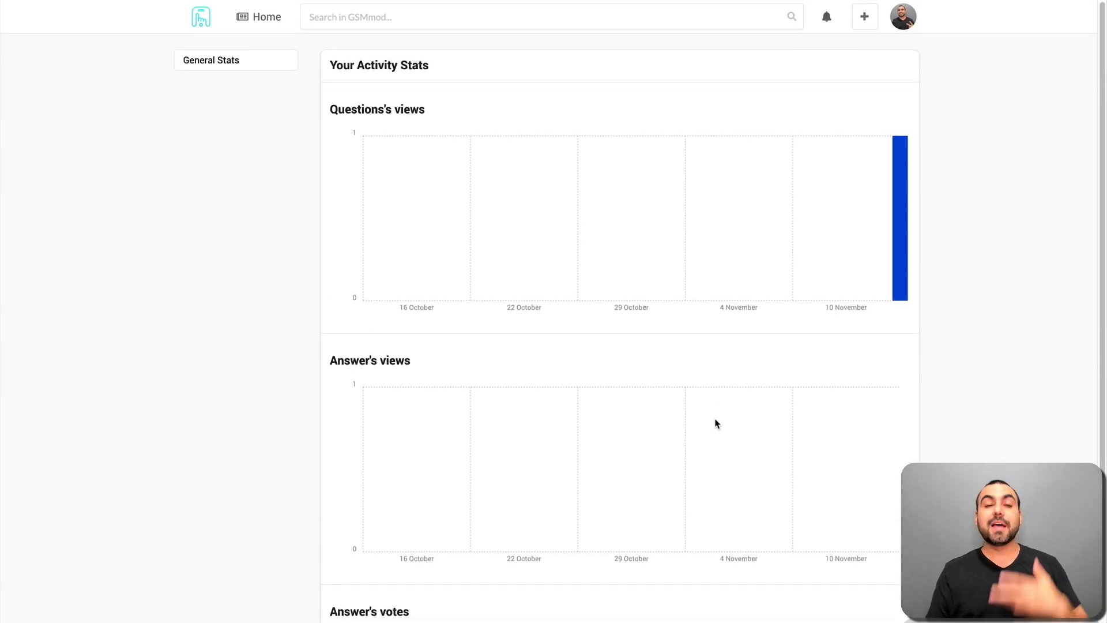
scroll(down, 3)
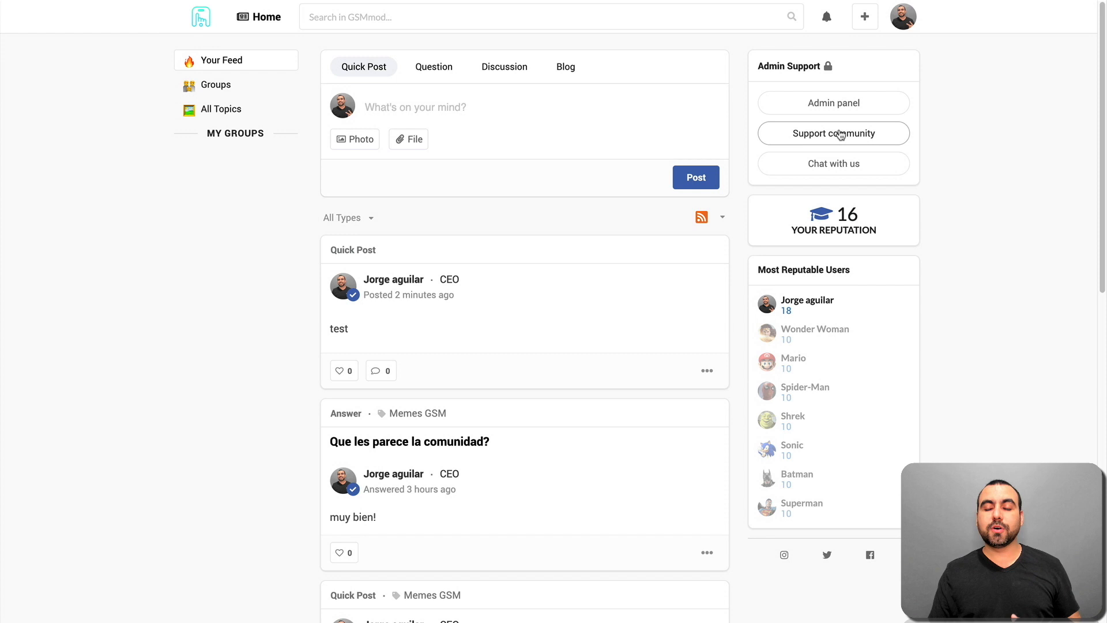
mouse_move(828, 143)
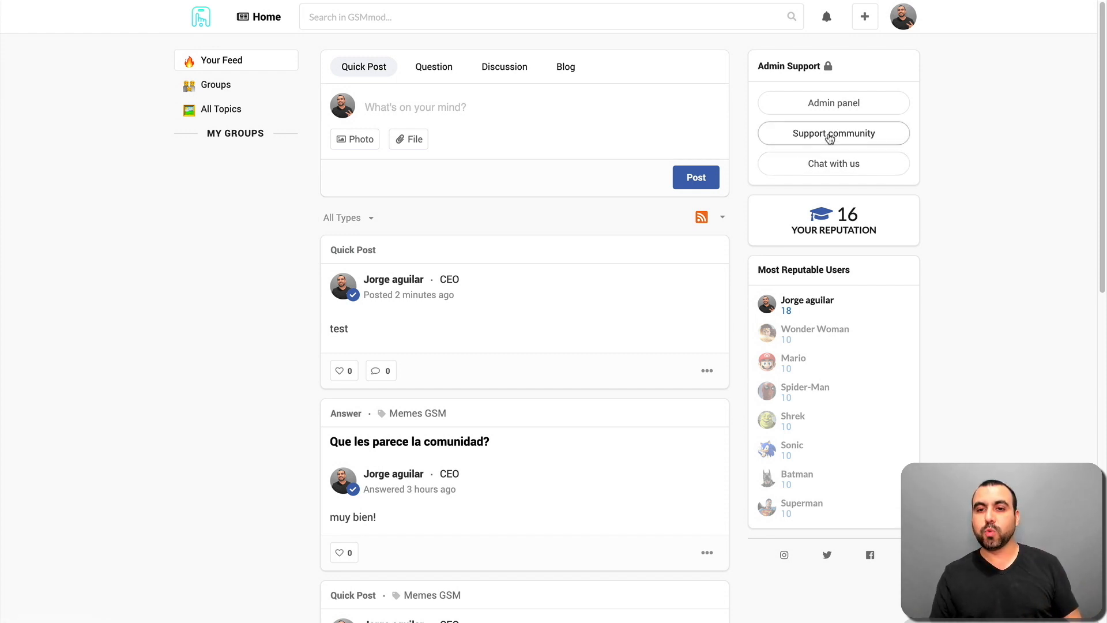
click(832, 132)
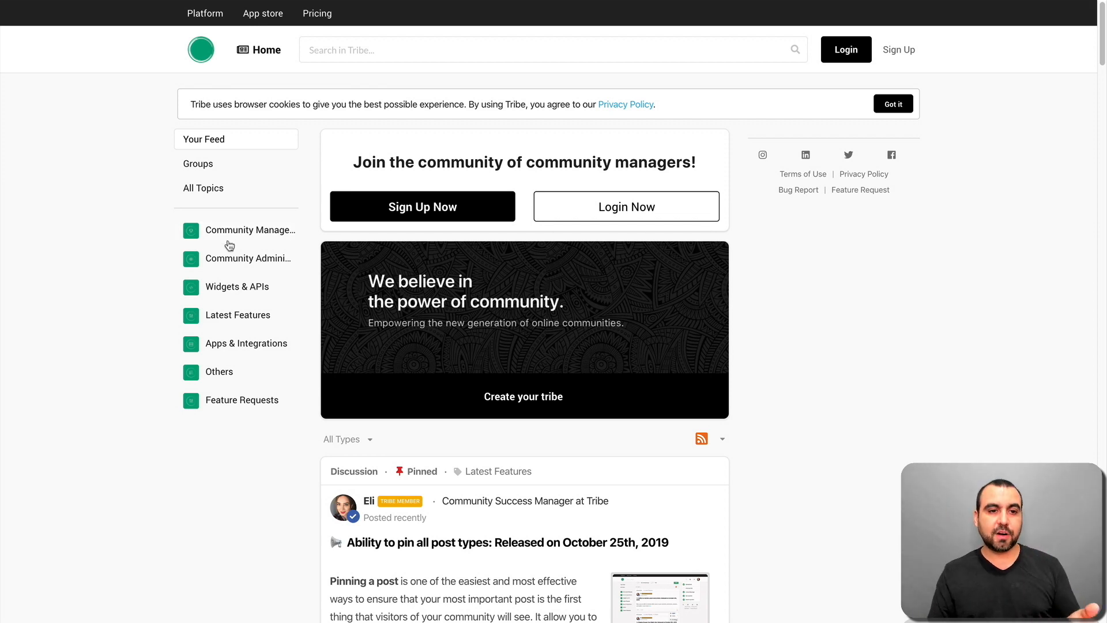
mouse_move(480, 447)
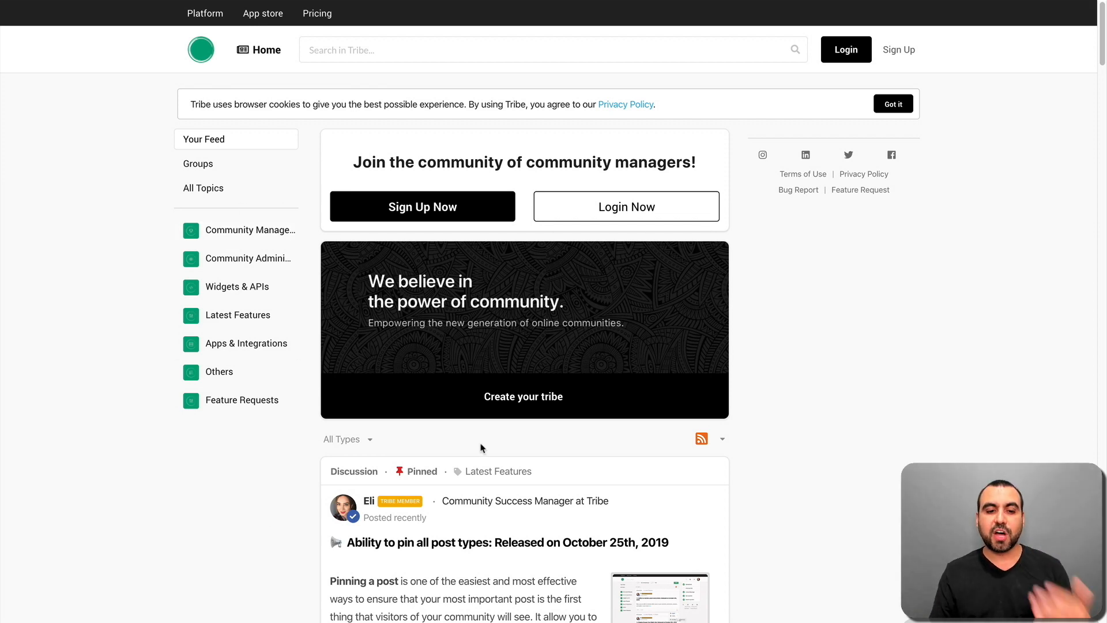
scroll(down, 3)
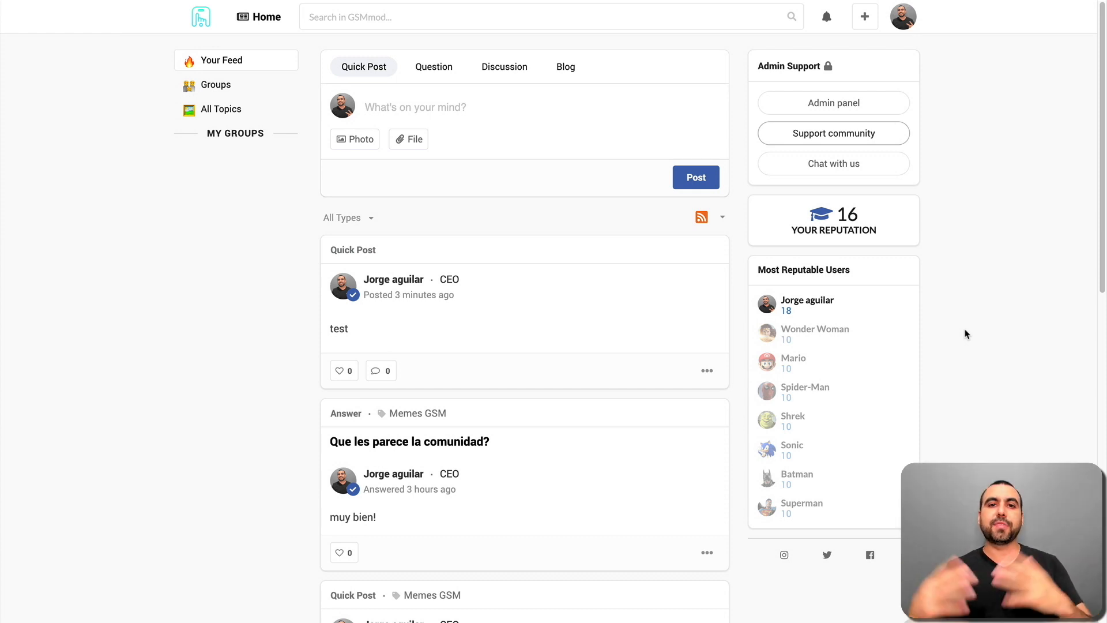
mouse_move(833, 137)
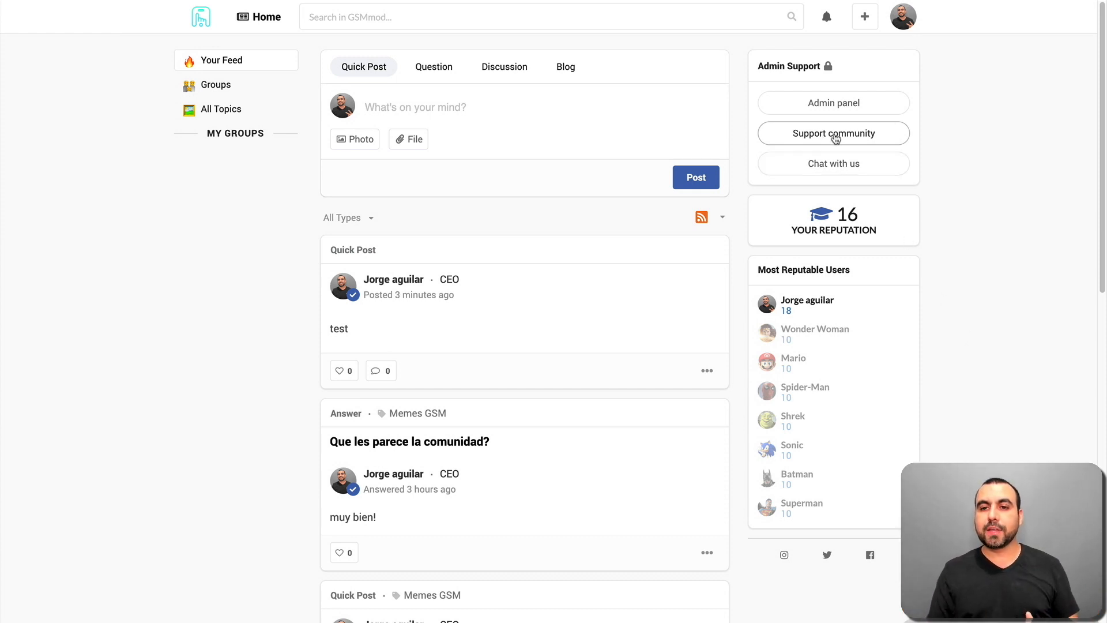
mouse_move(834, 163)
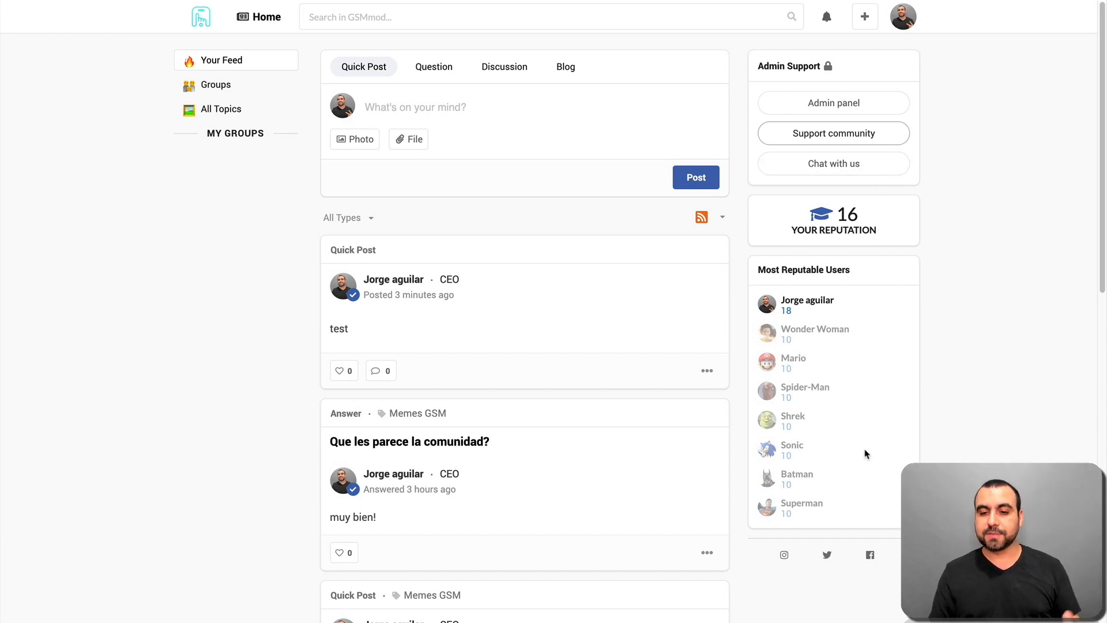
scroll(down, 3)
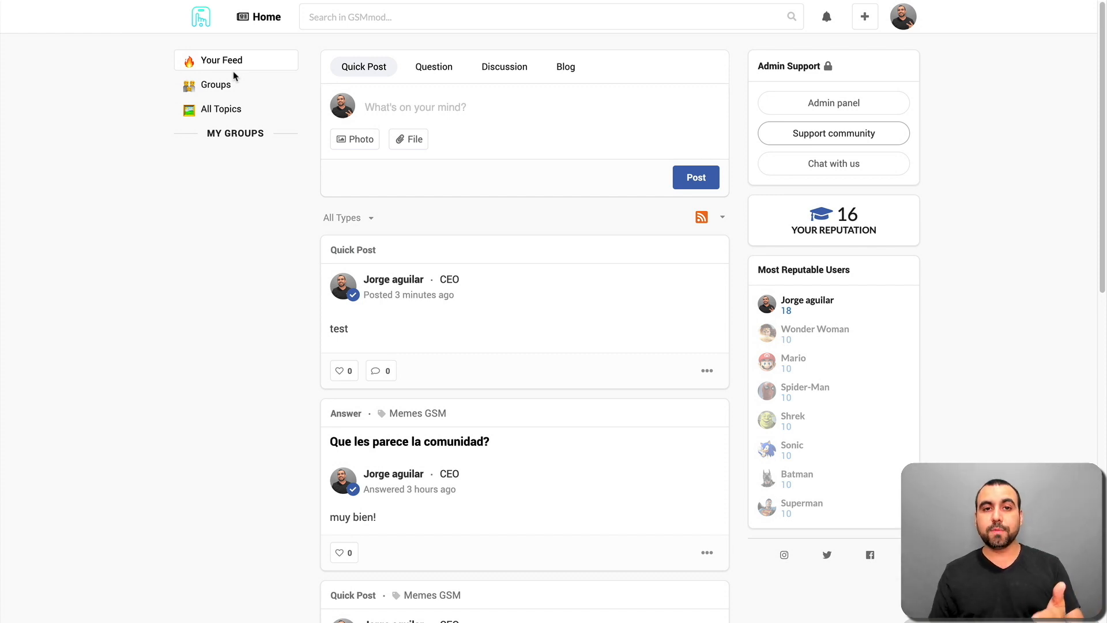
mouse_move(203, 236)
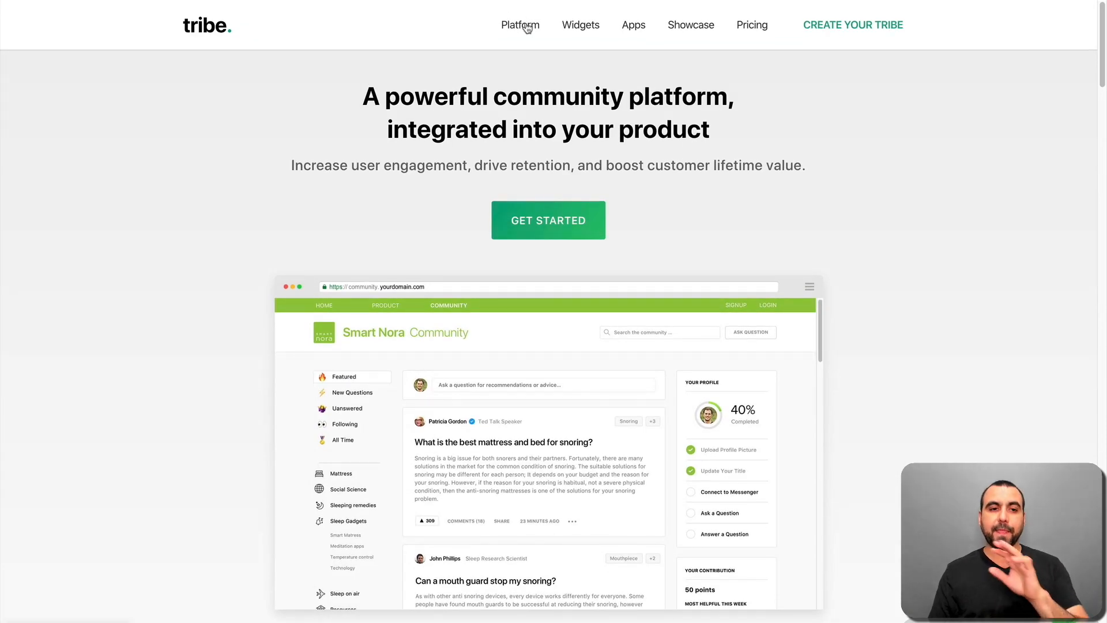
Browse the marketing site's Widgets and API overview page.
click(578, 25)
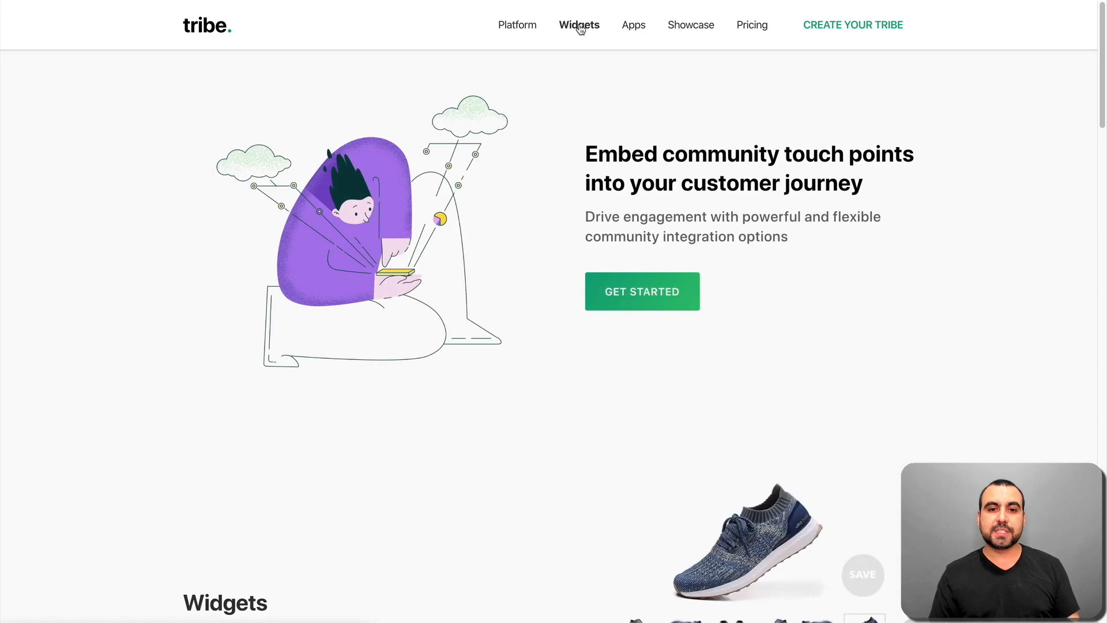
scroll(down, 3)
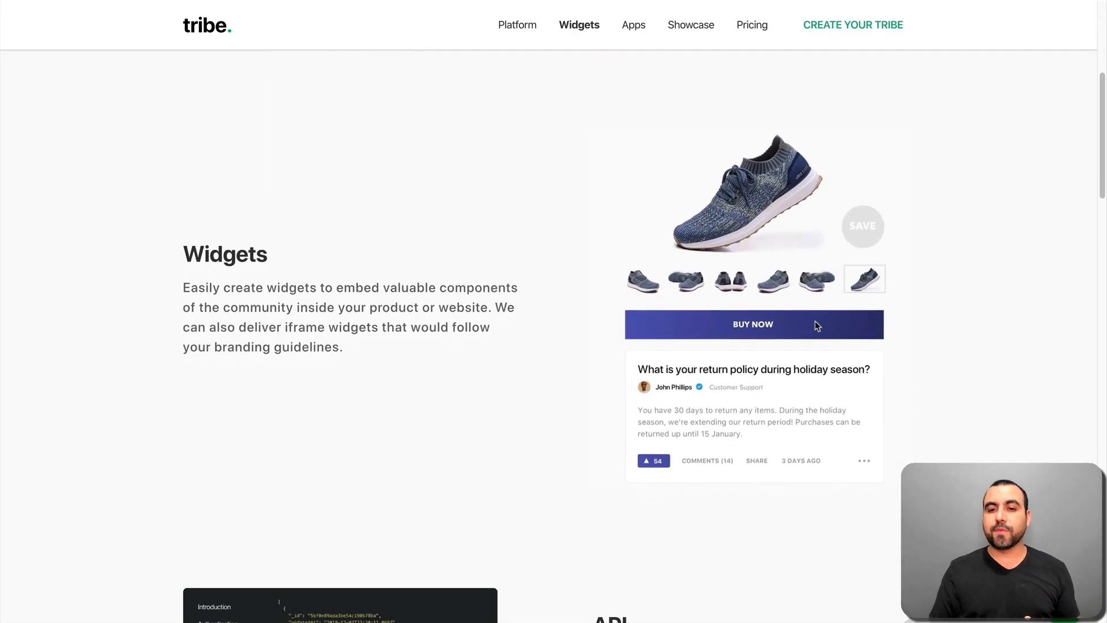
scroll(down, 3)
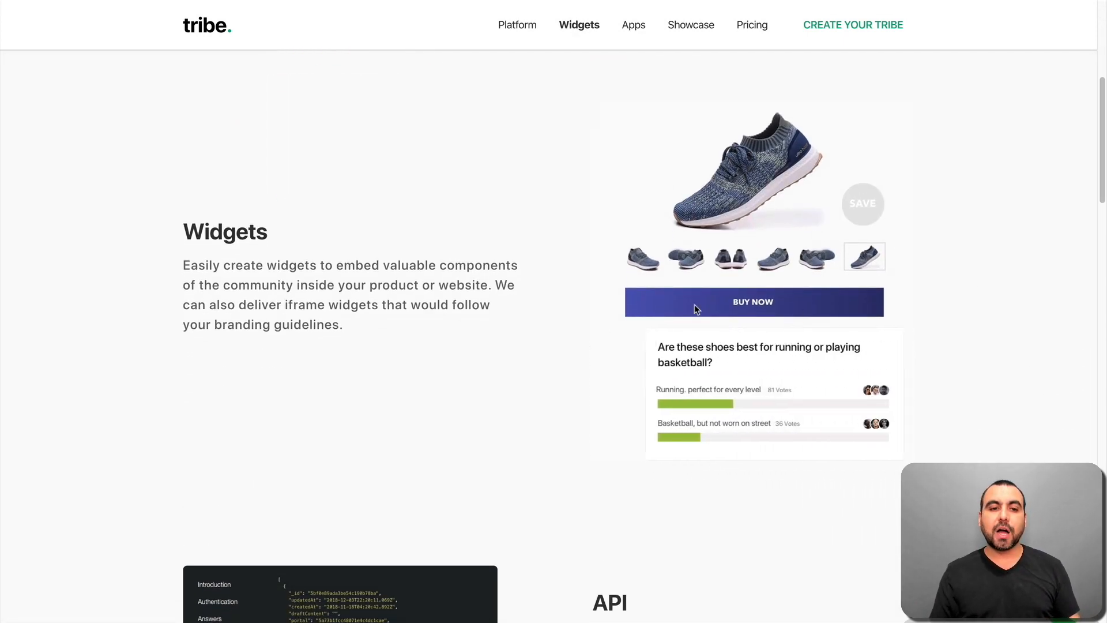
scroll(down, 3)
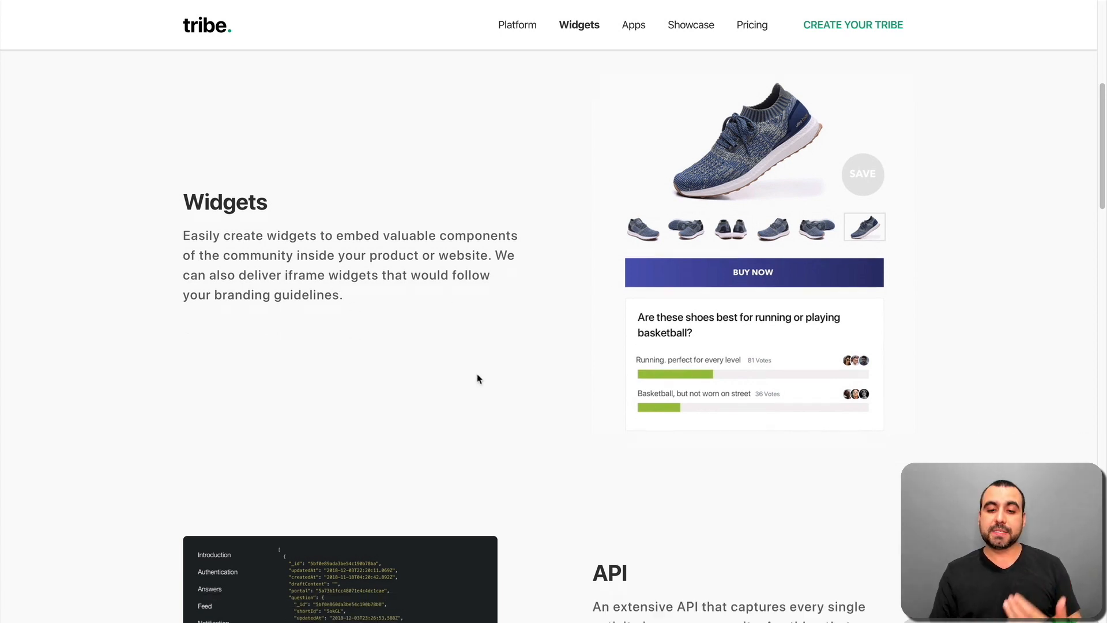
scroll(down, 3)
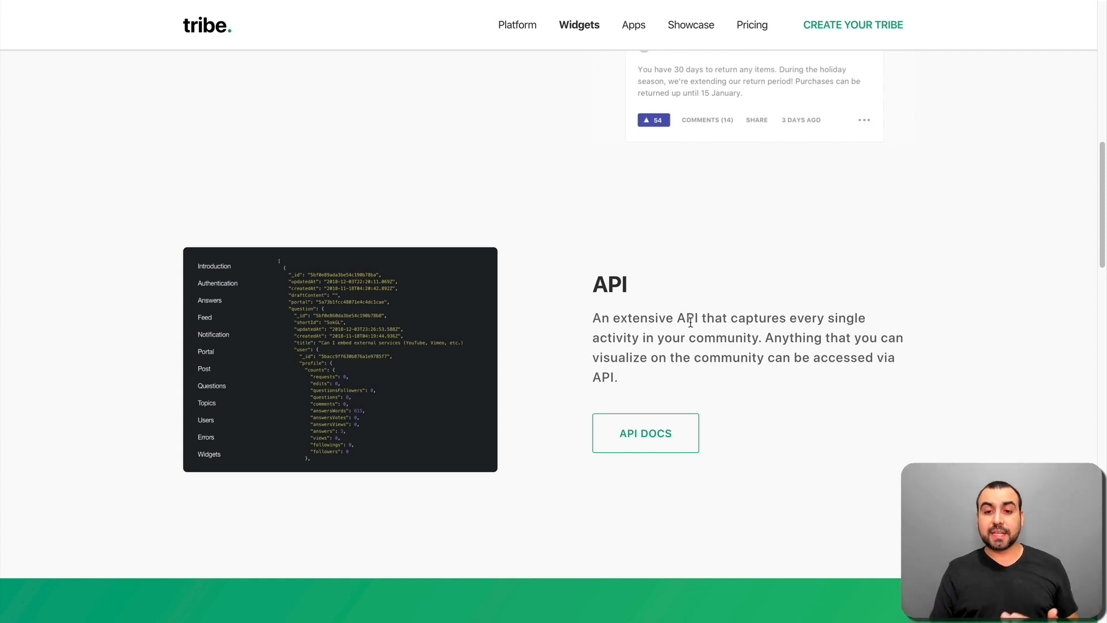
mouse_move(699, 339)
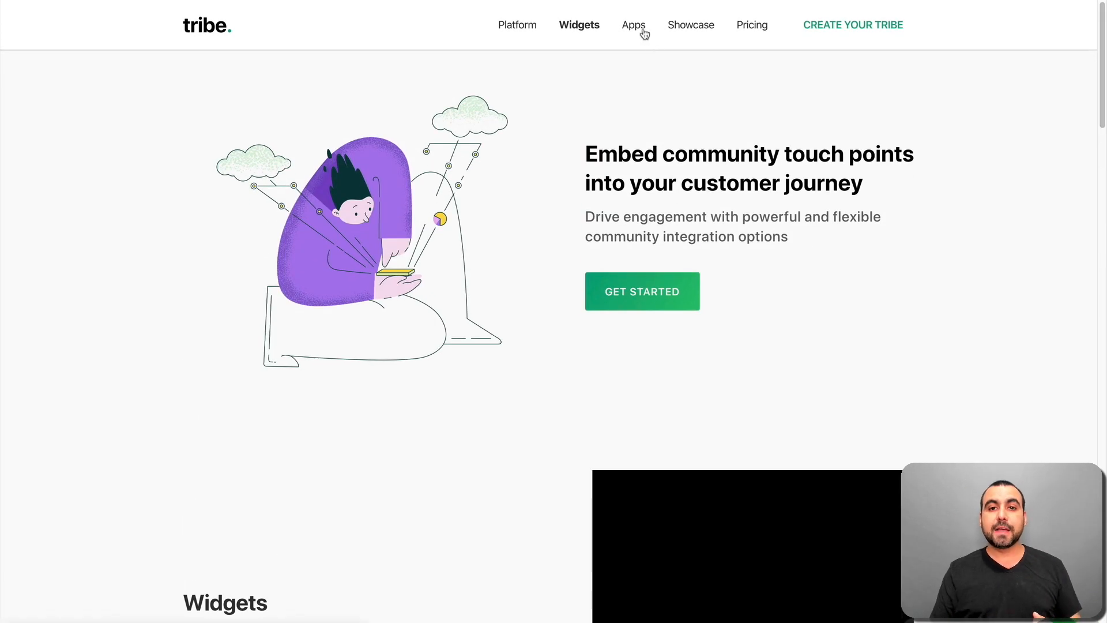
View the App Store, then the Showcase of customer communities such as Decathlon.
click(633, 24)
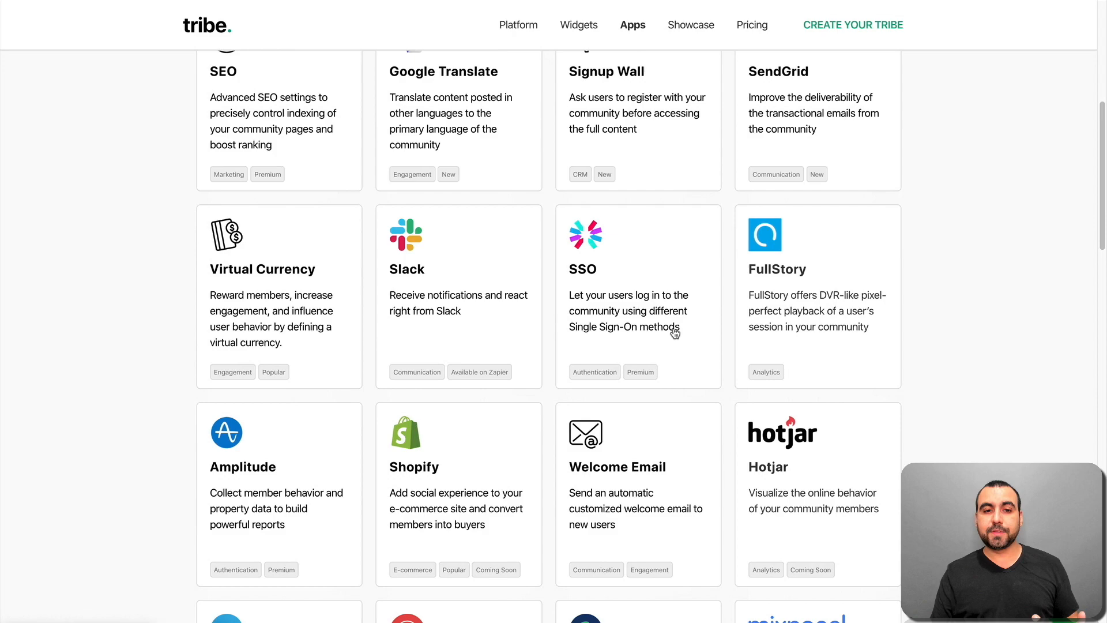
scroll(up, 3)
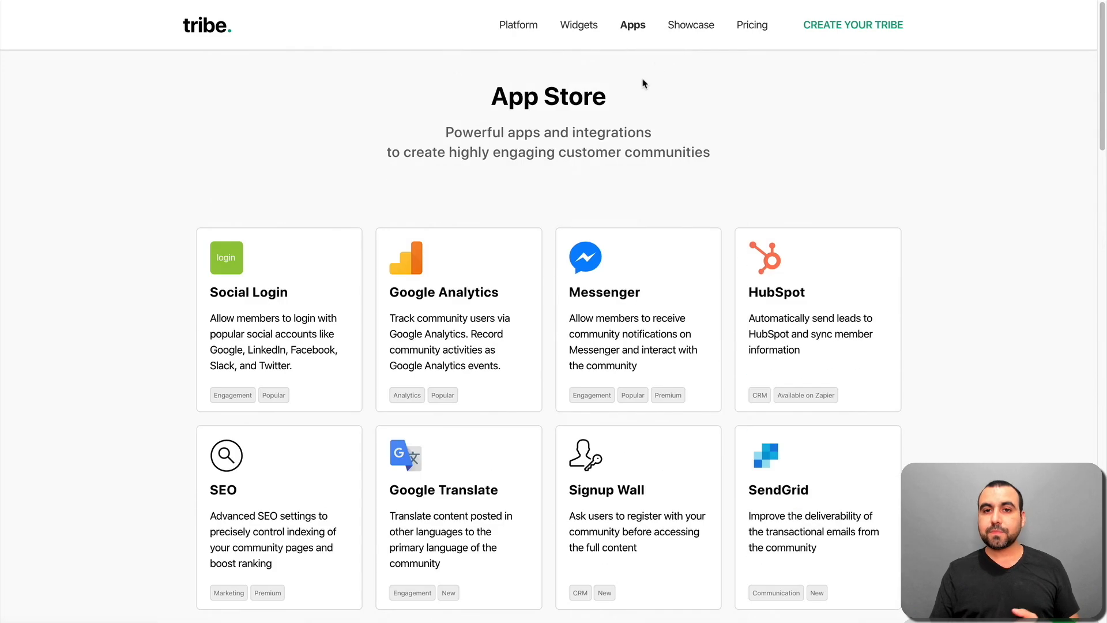
click(690, 24)
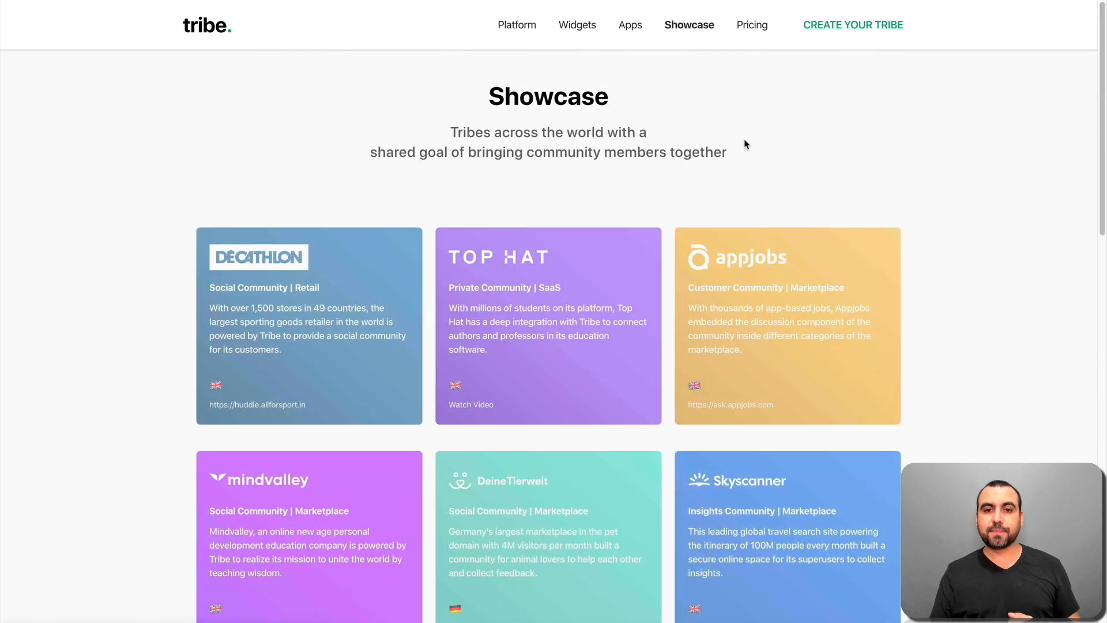
scroll(down, 3)
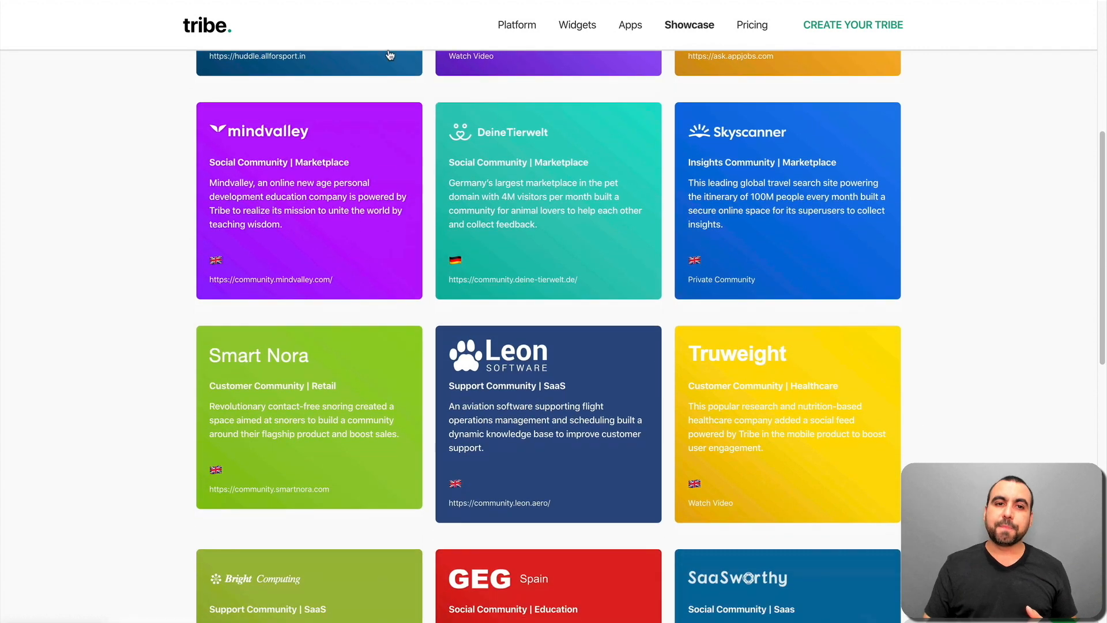